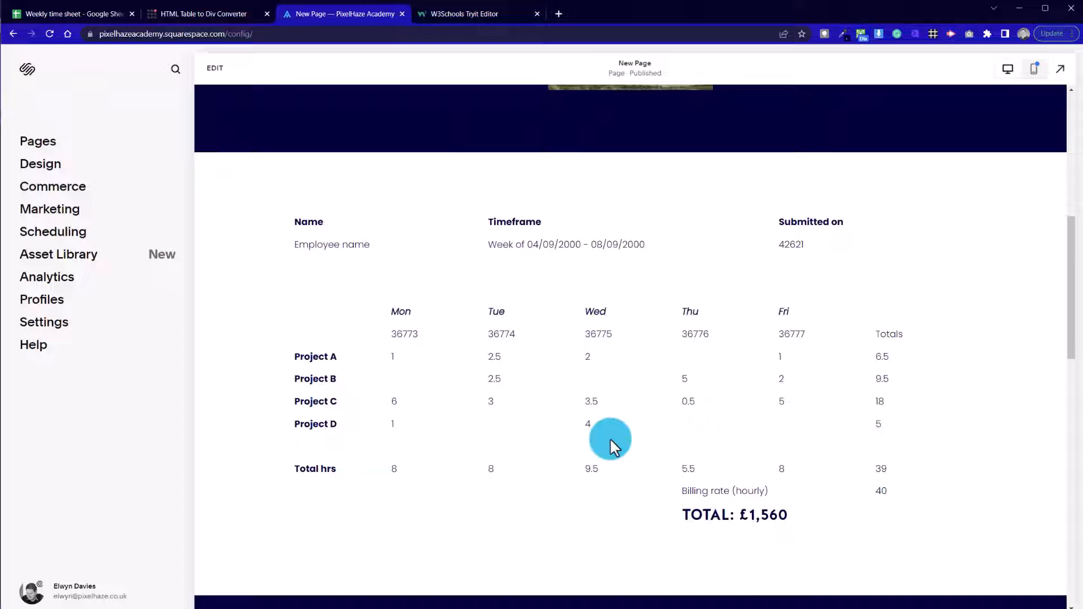
pyautogui.moveTo(734, 353)
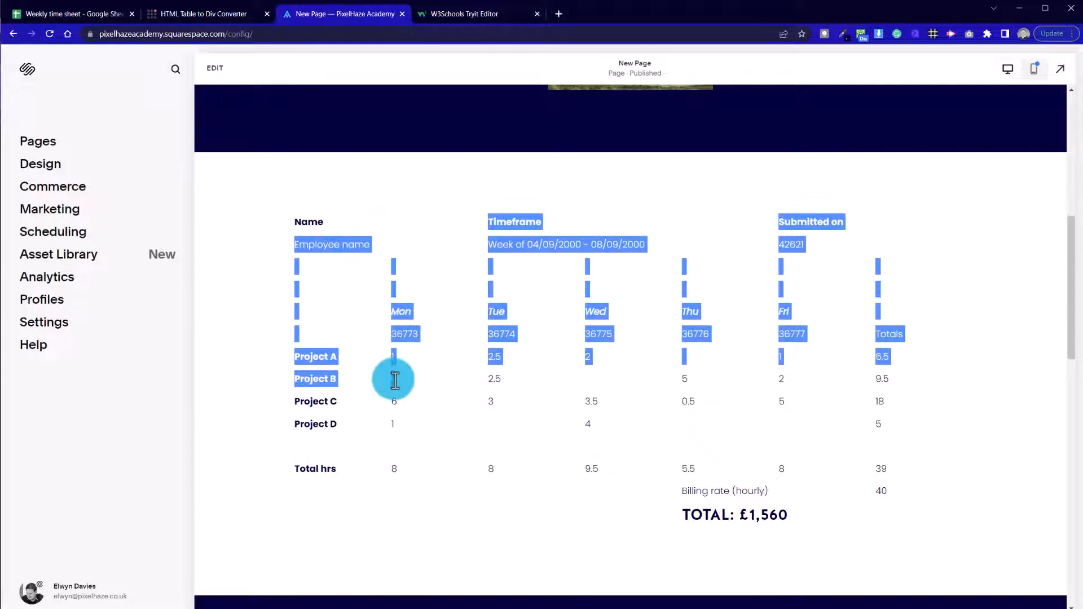
# - Glance at the striped table example, return to Squarespace and start editing the page
pyautogui.scroll(-3)
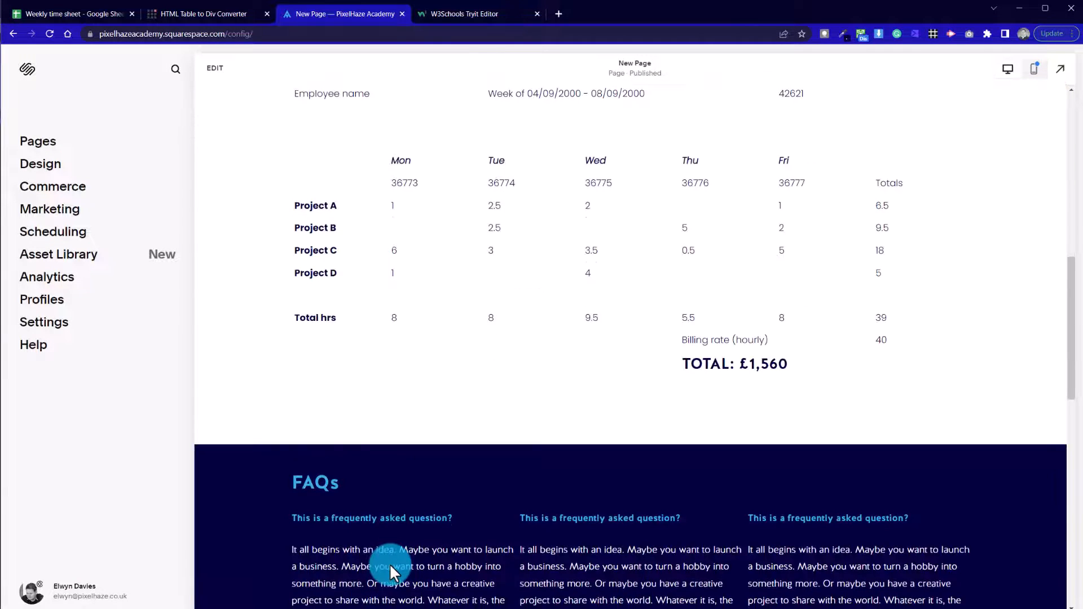
pyautogui.scroll(3)
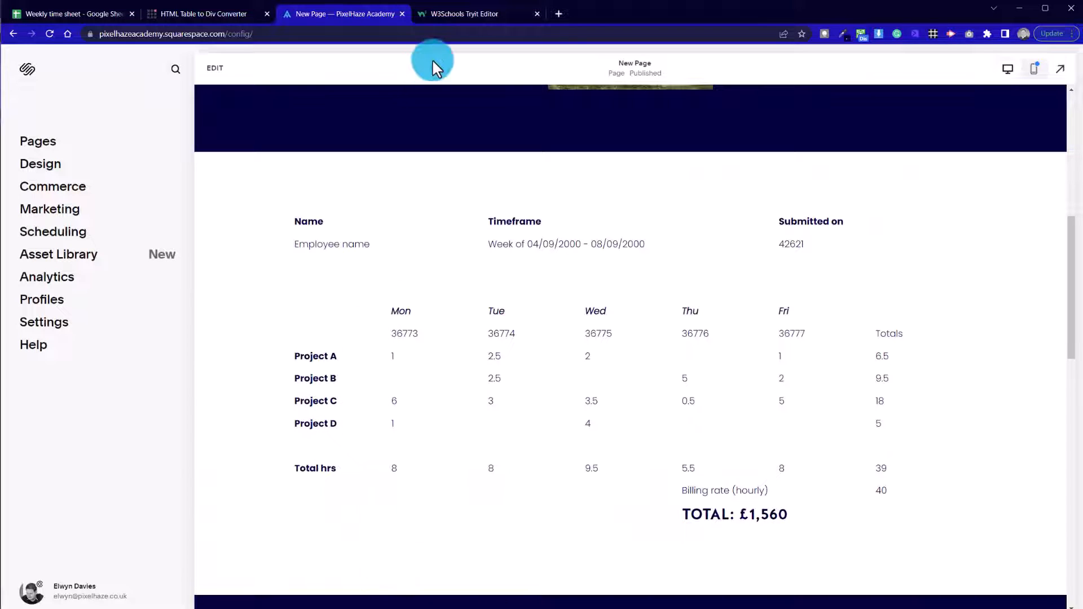
pyautogui.click(474, 14)
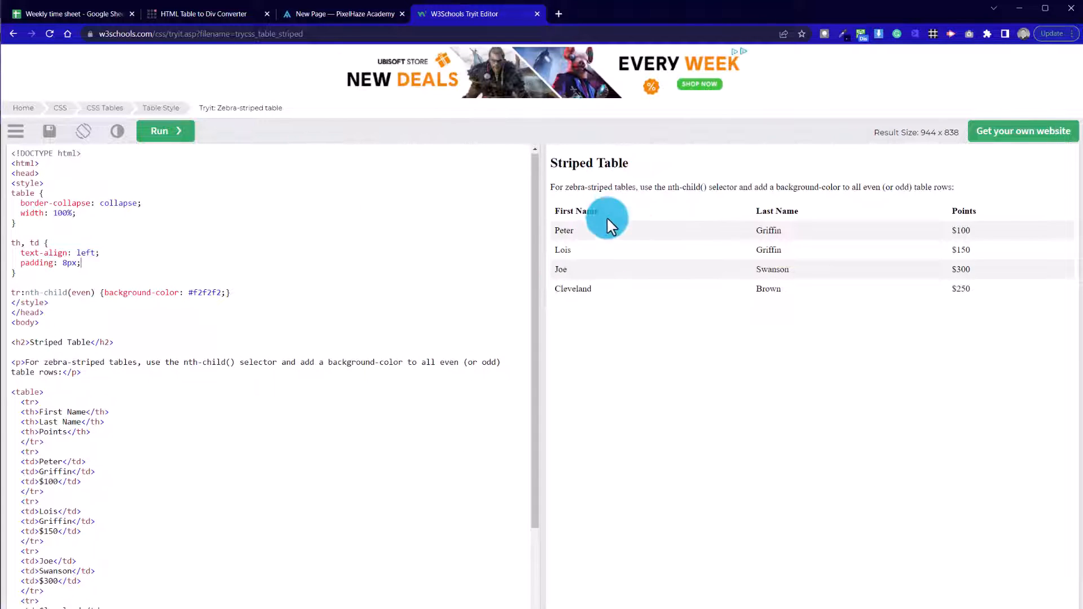
pyautogui.moveTo(597, 267)
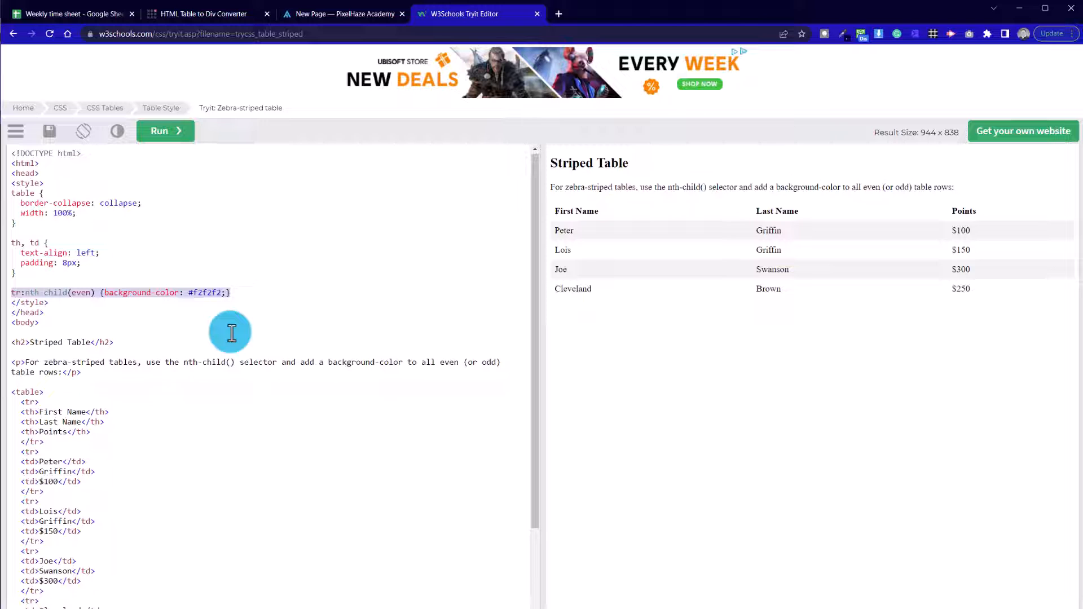
pyautogui.click(342, 13)
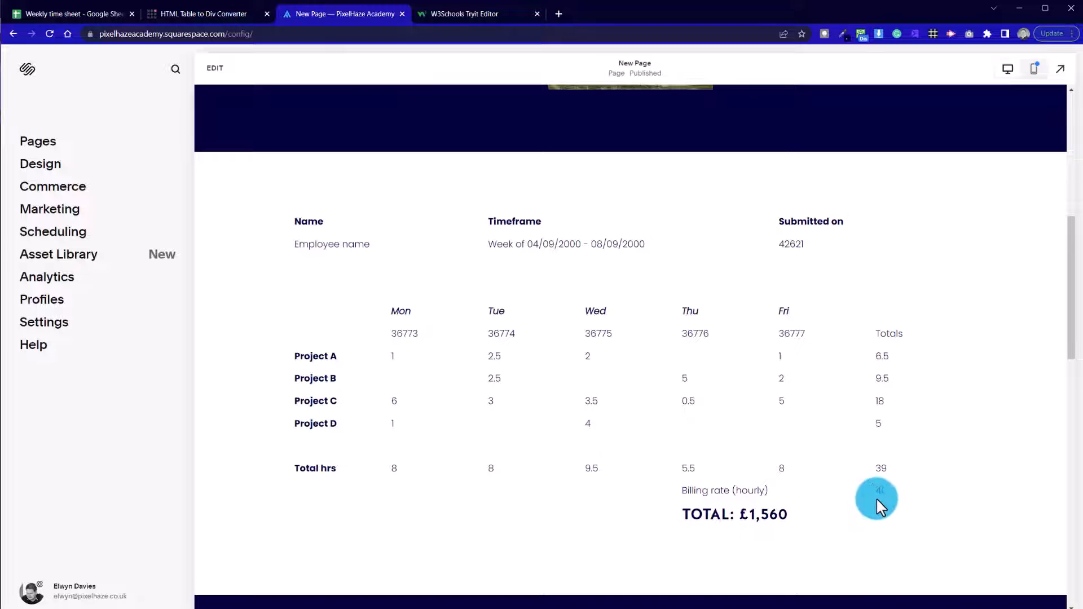
pyautogui.moveTo(465, 221)
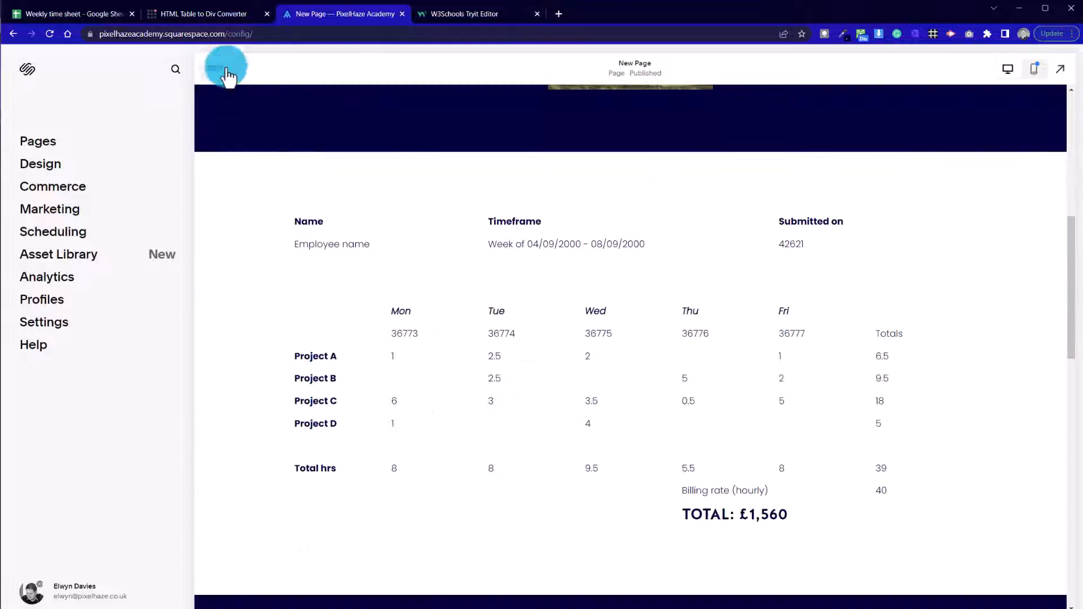
pyautogui.click(227, 72)
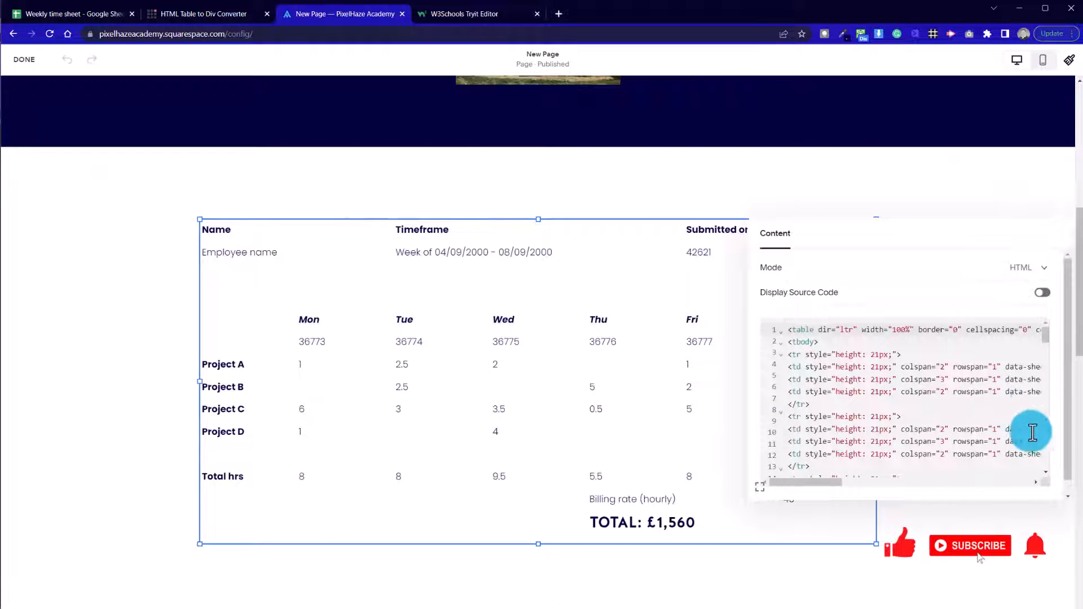
pyautogui.moveTo(752, 501)
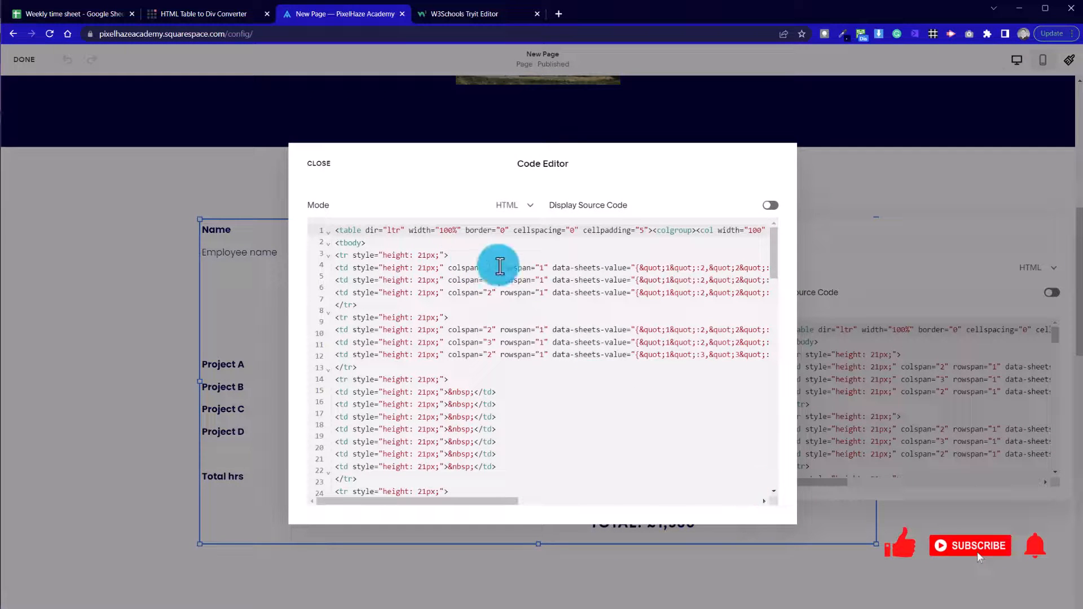
# - Review the timesheet block's full HTML in the enlarged code view and close it
pyautogui.scroll(3)
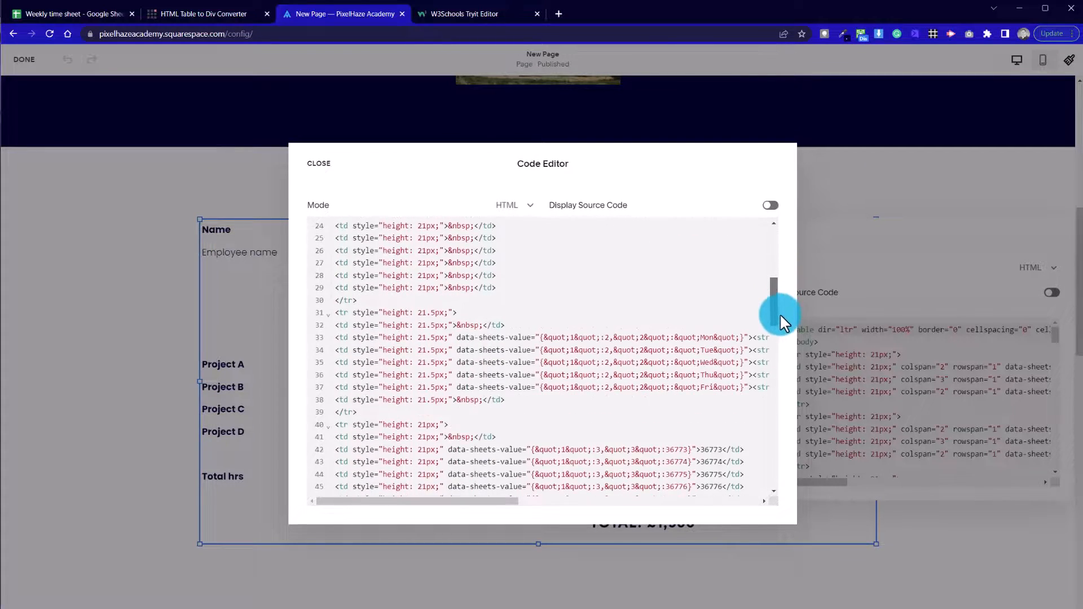
pyautogui.scroll(-3)
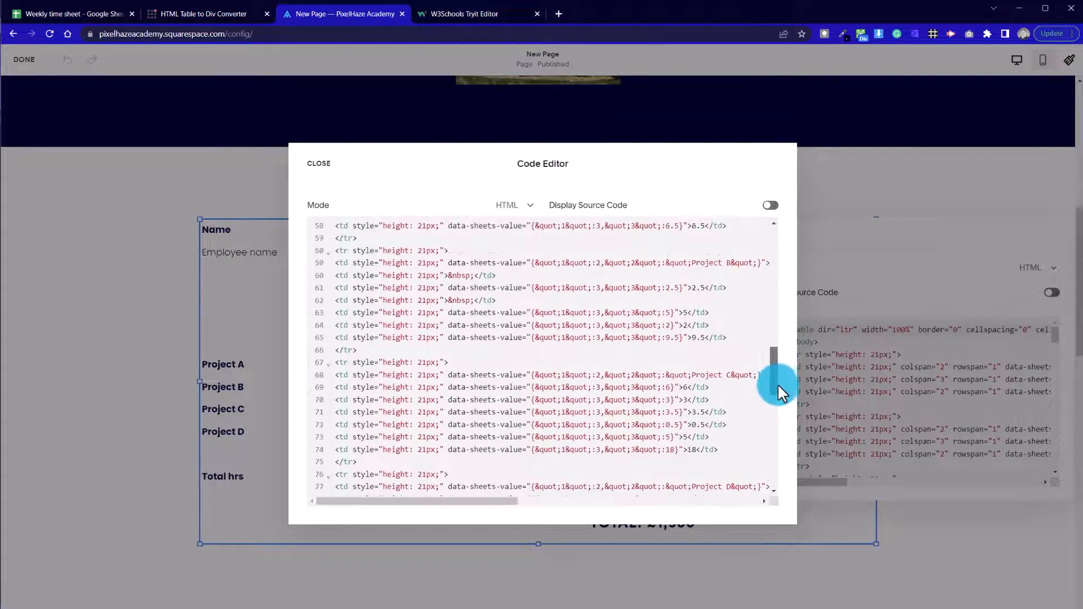
pyautogui.scroll(-3)
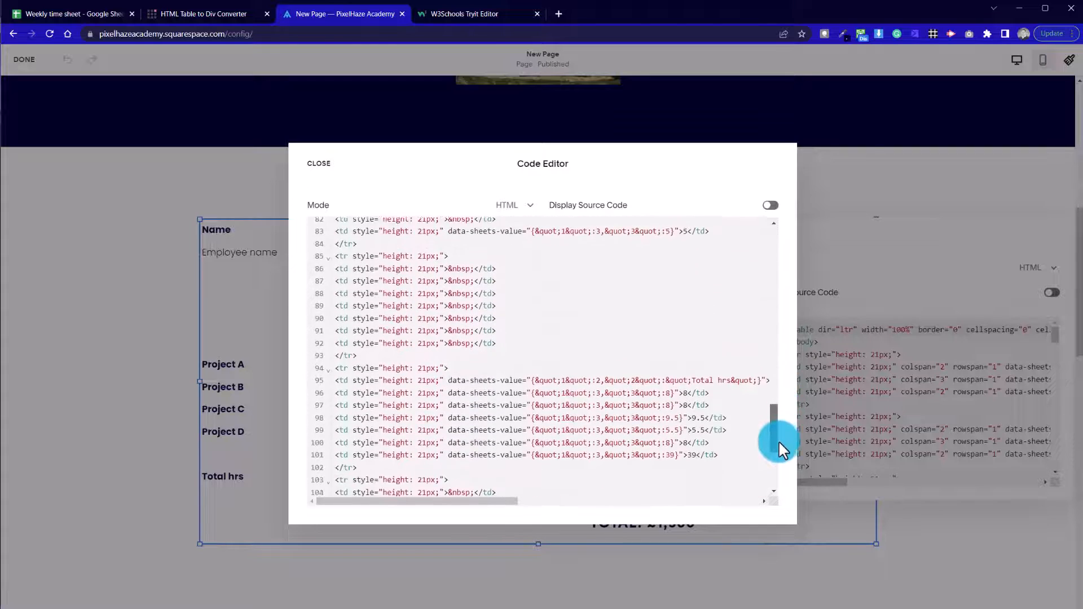
pyautogui.scroll(-3)
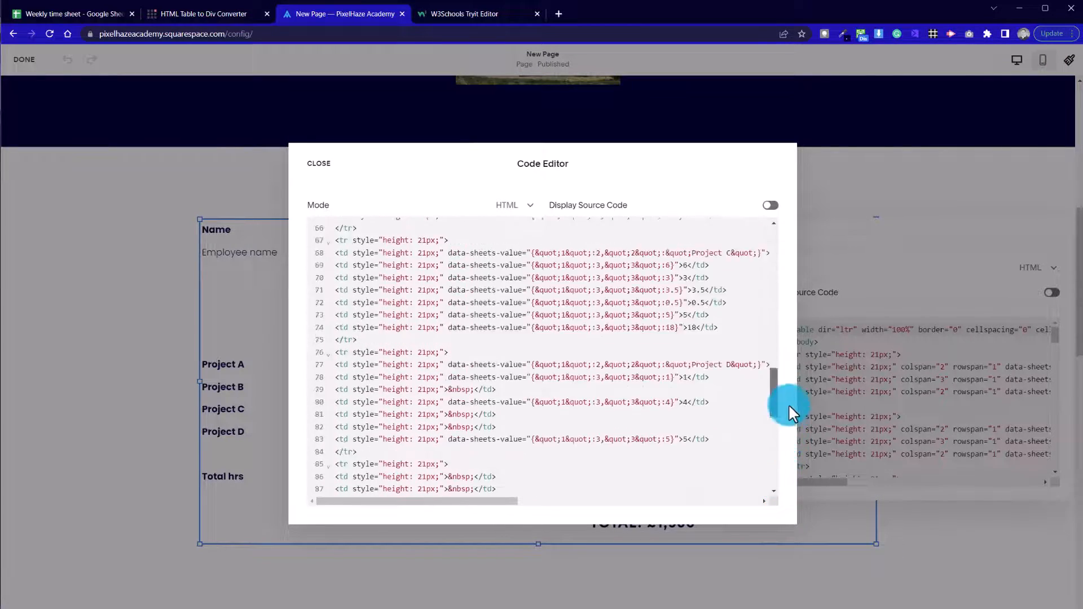
pyautogui.scroll(3)
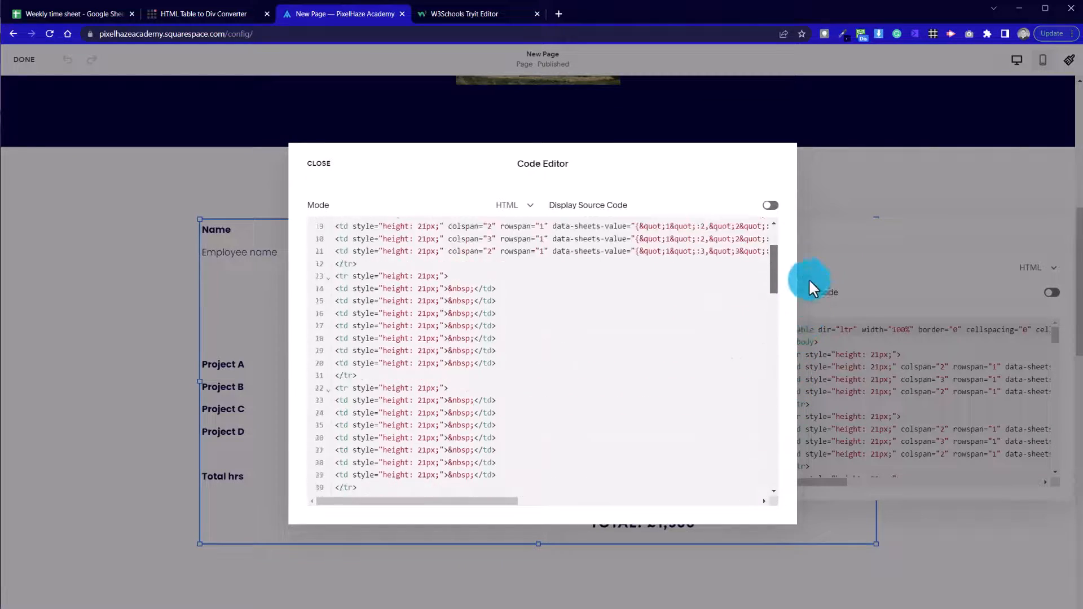
pyautogui.scroll(3)
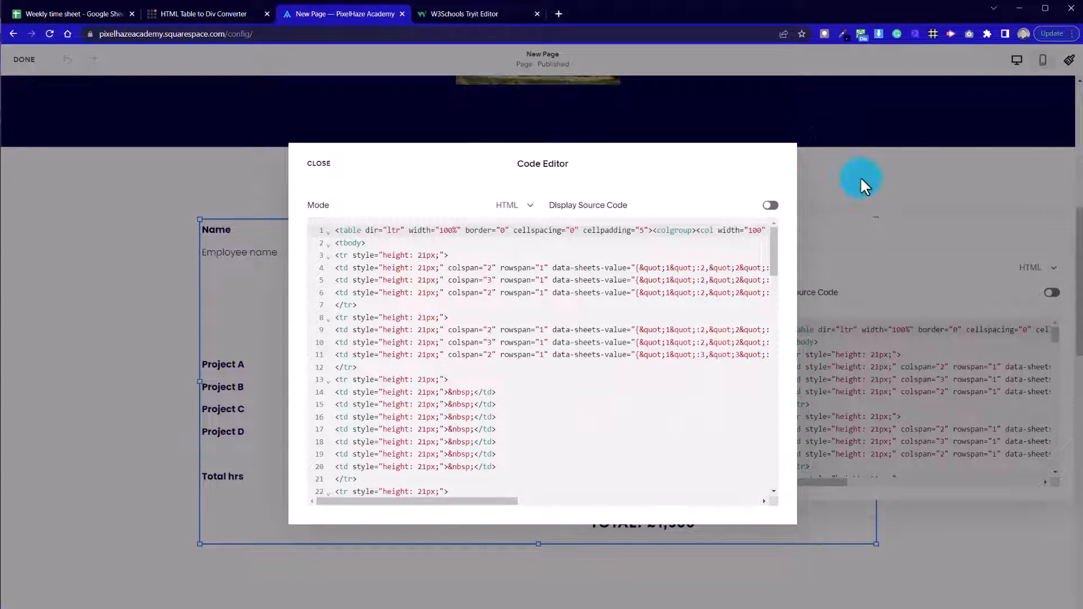
pyautogui.click(318, 162)
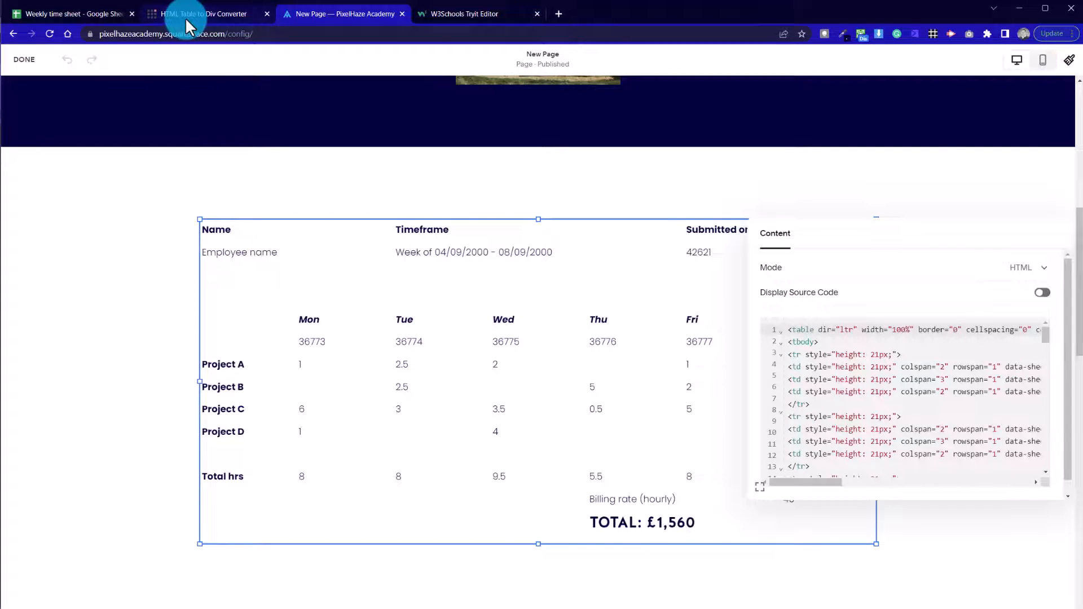
# - In the DivTable converter, delete the empty row above the weekday names
pyautogui.click(205, 14)
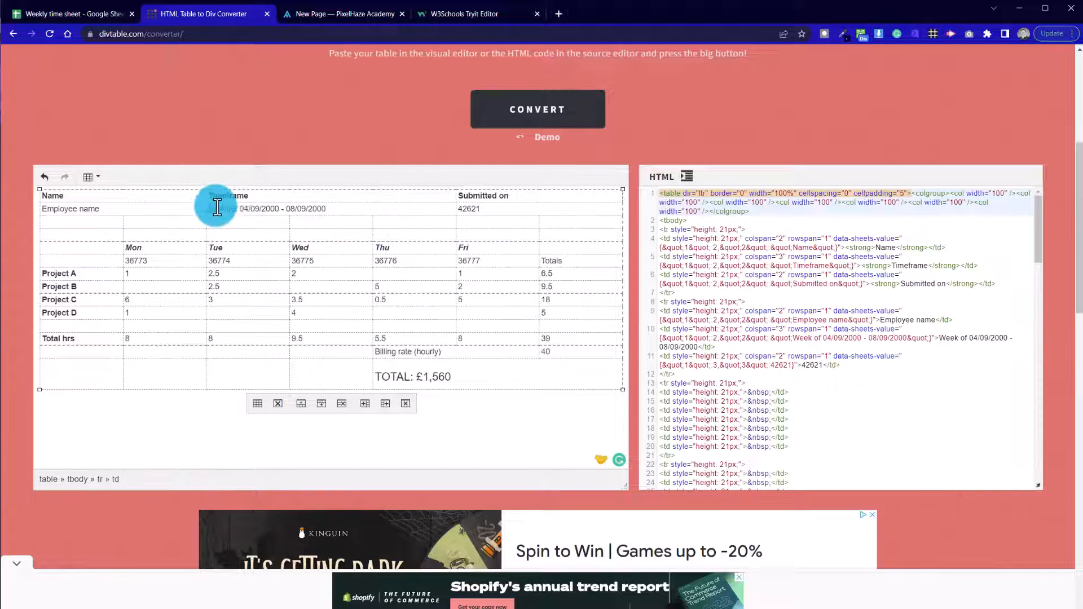
pyautogui.rightClick(55, 234)
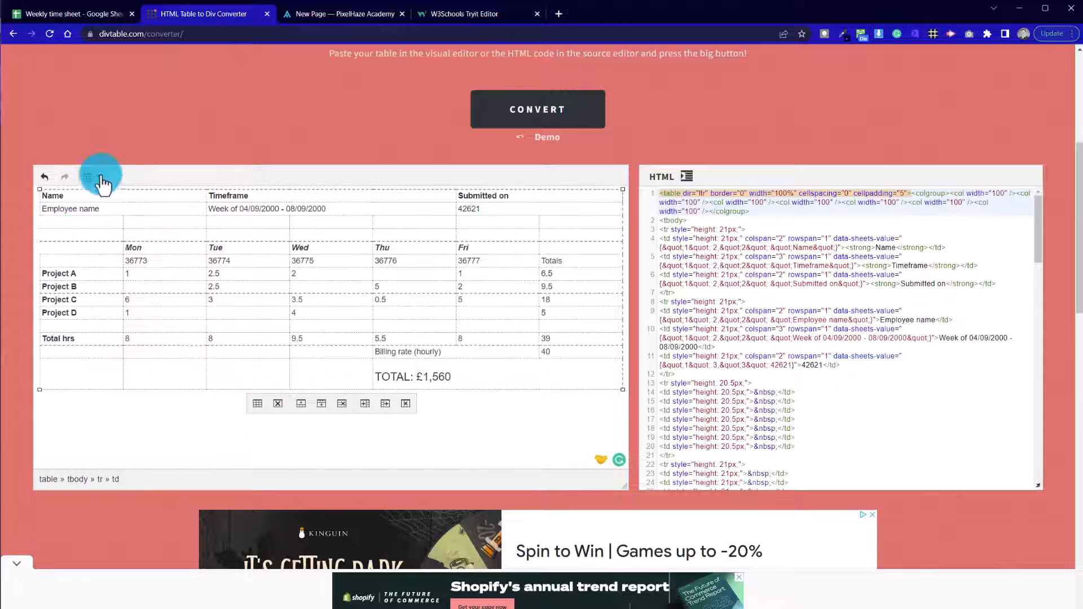
pyautogui.click(88, 177)
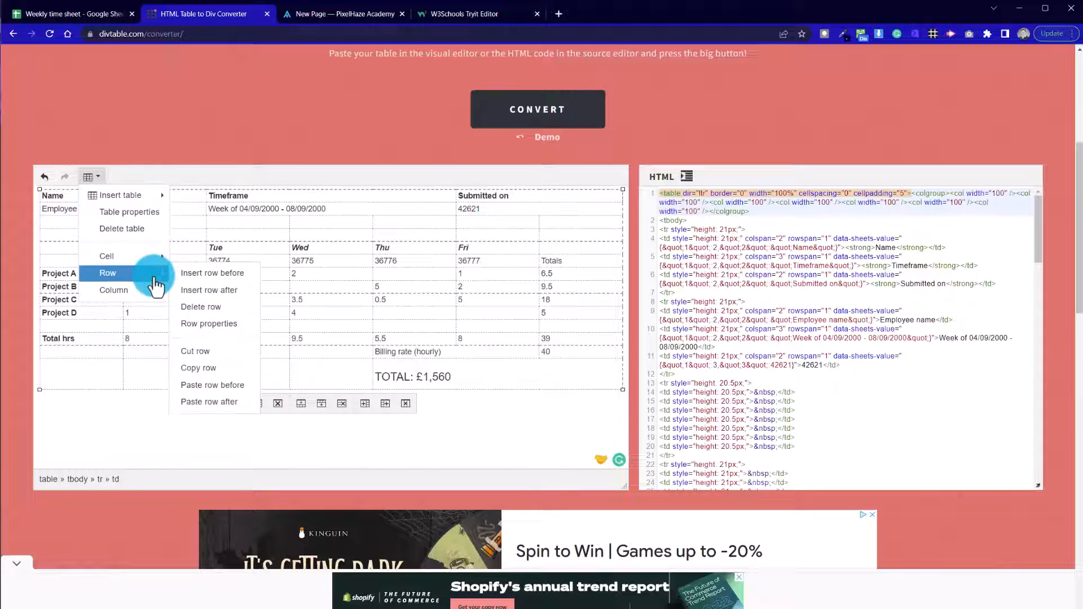
pyautogui.click(209, 290)
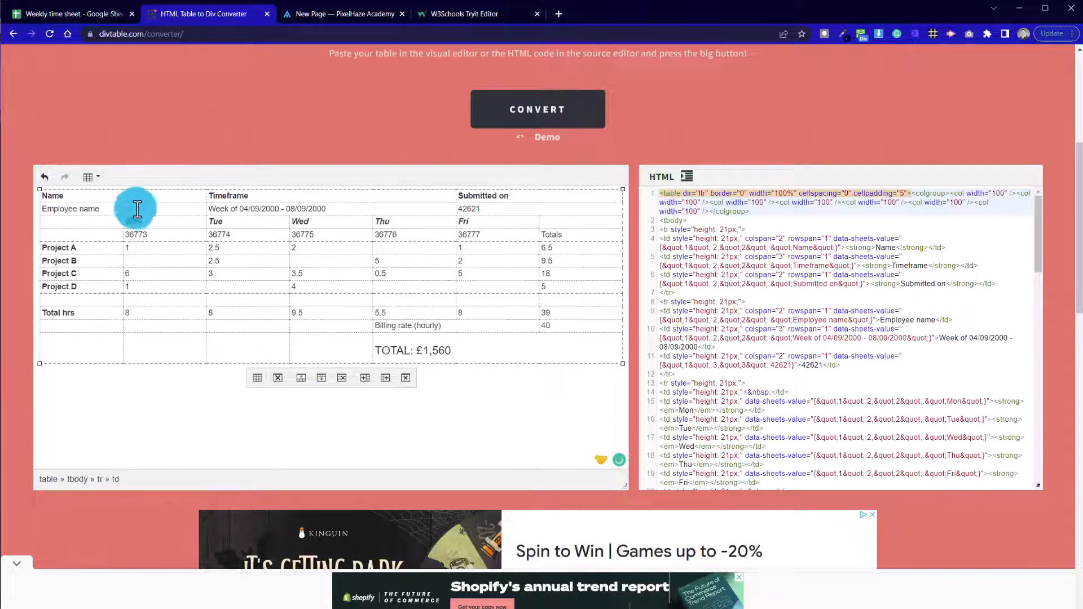
# - Delete the Employee name and Name/Timeframe rows so the table starts at Mon–Fri
pyautogui.click(88, 177)
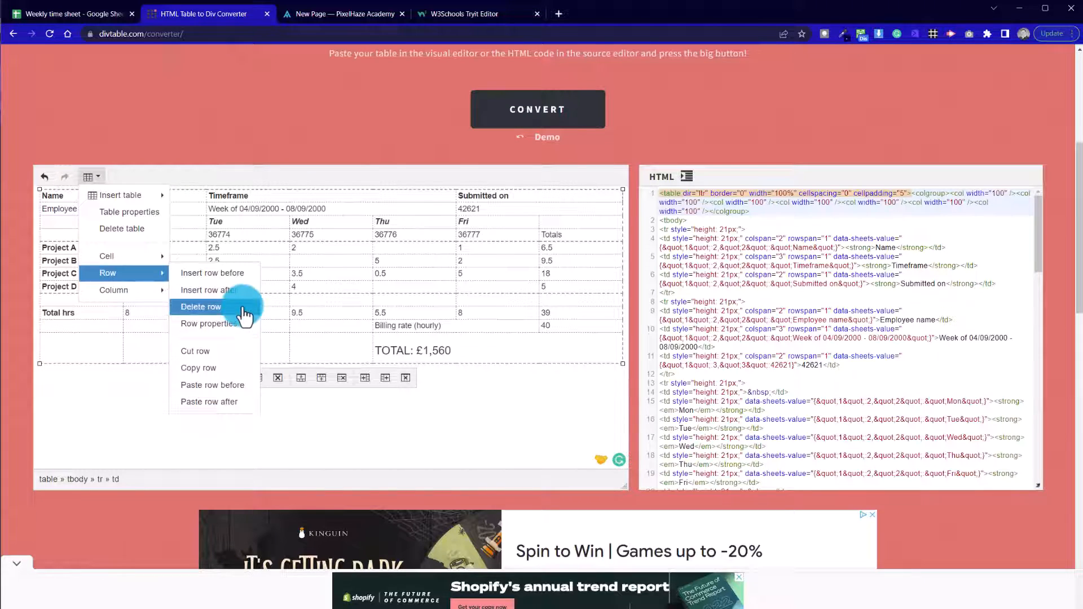
pyautogui.click(201, 307)
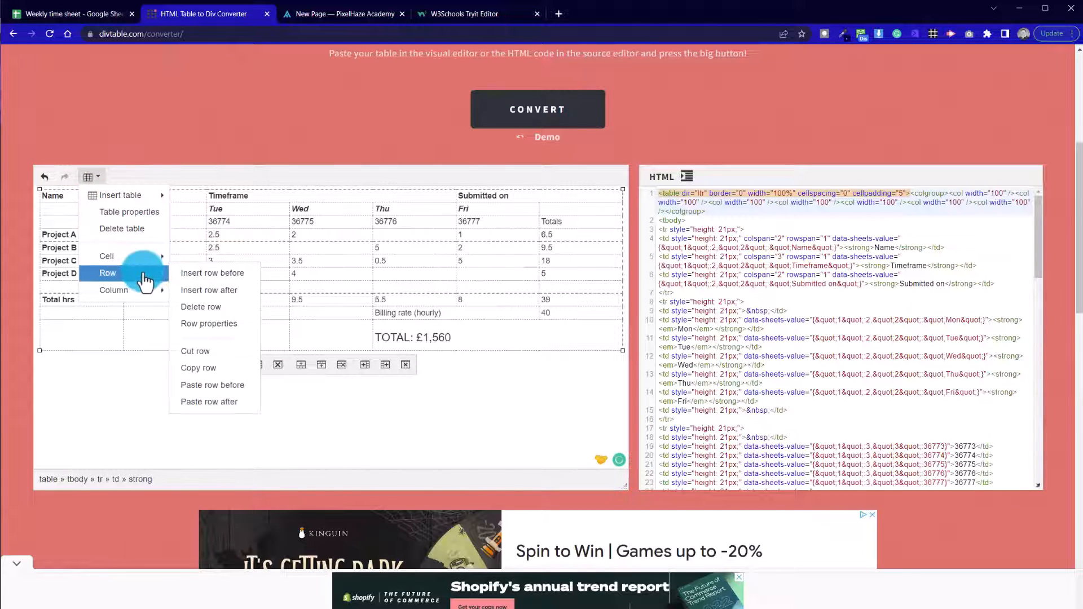
pyautogui.click(201, 306)
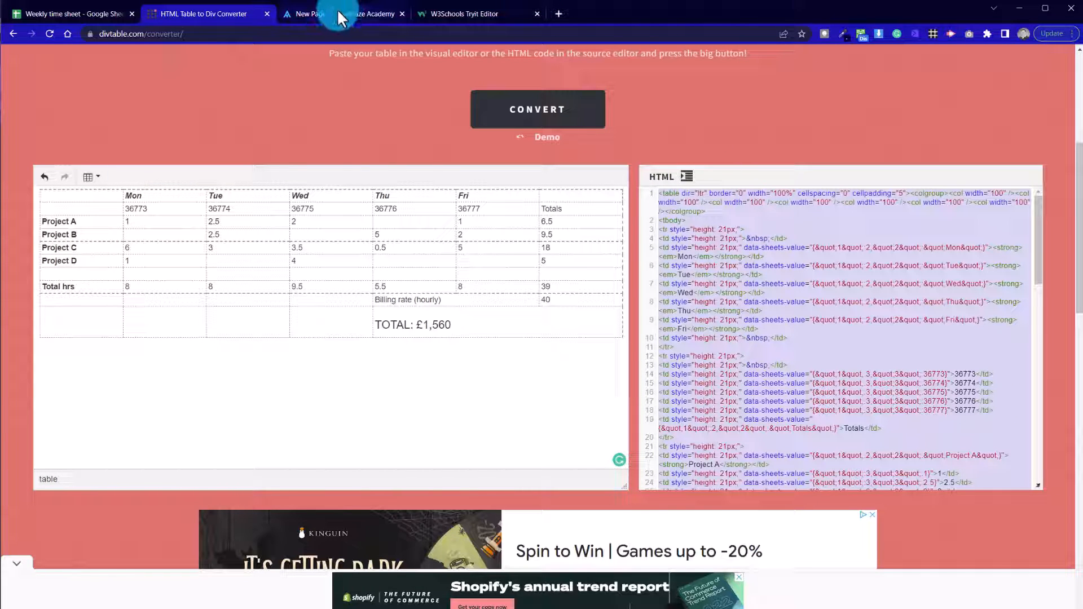
# - Return to the Squarespace editor and scroll to the timesheet table block
pyautogui.click(343, 13)
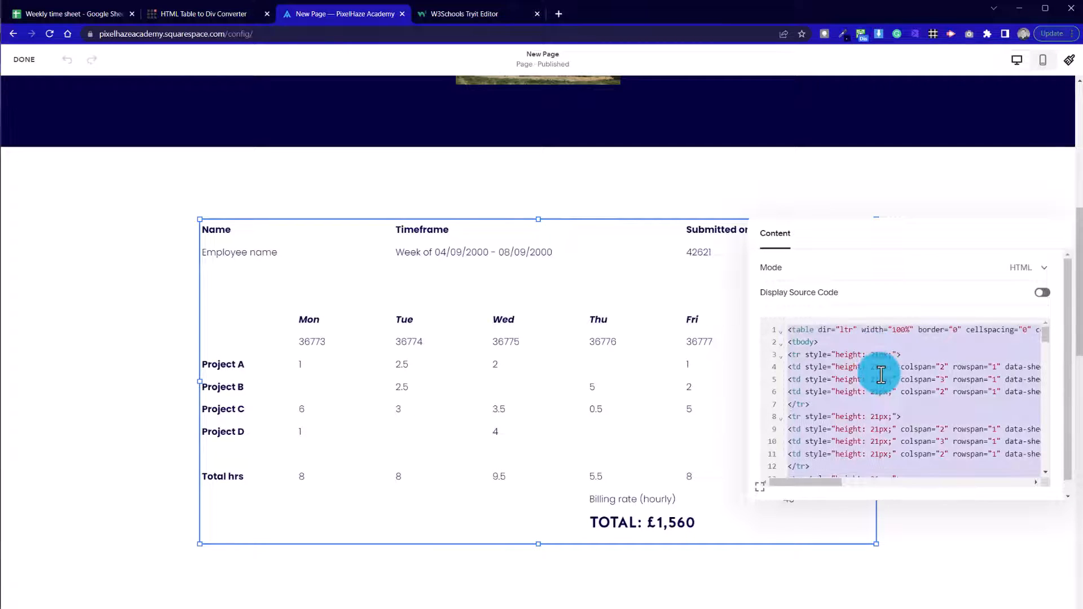
pyautogui.scroll(-3)
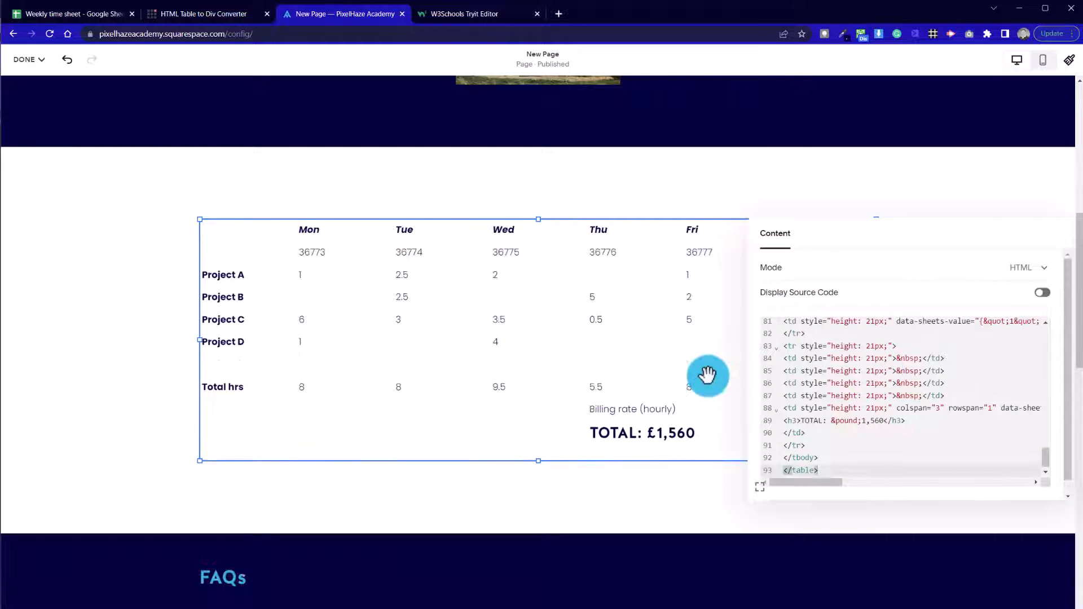
pyautogui.moveTo(488, 418)
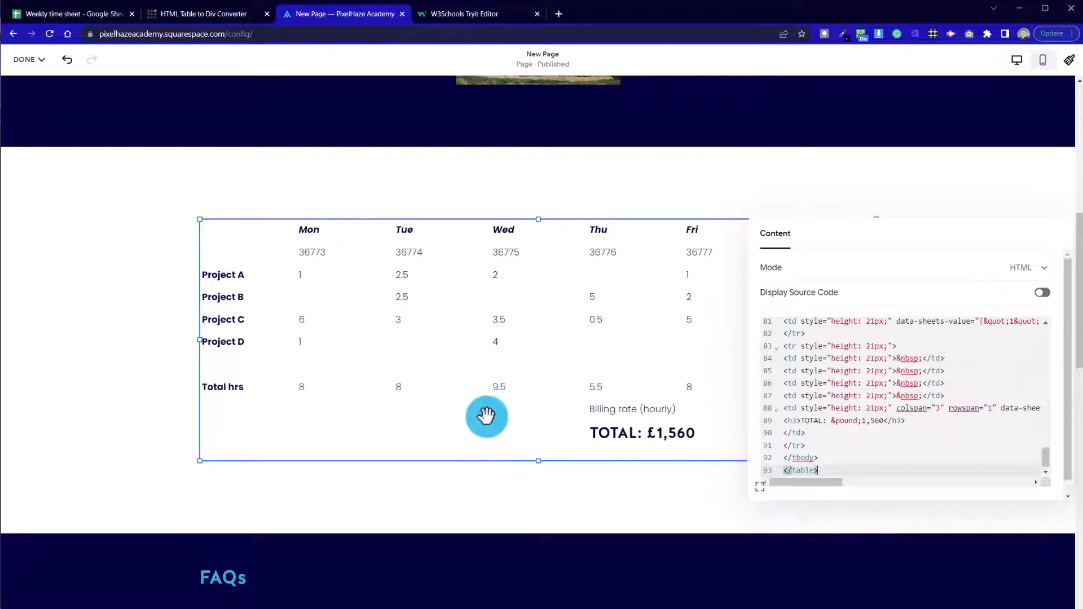
pyautogui.moveTo(325, 343)
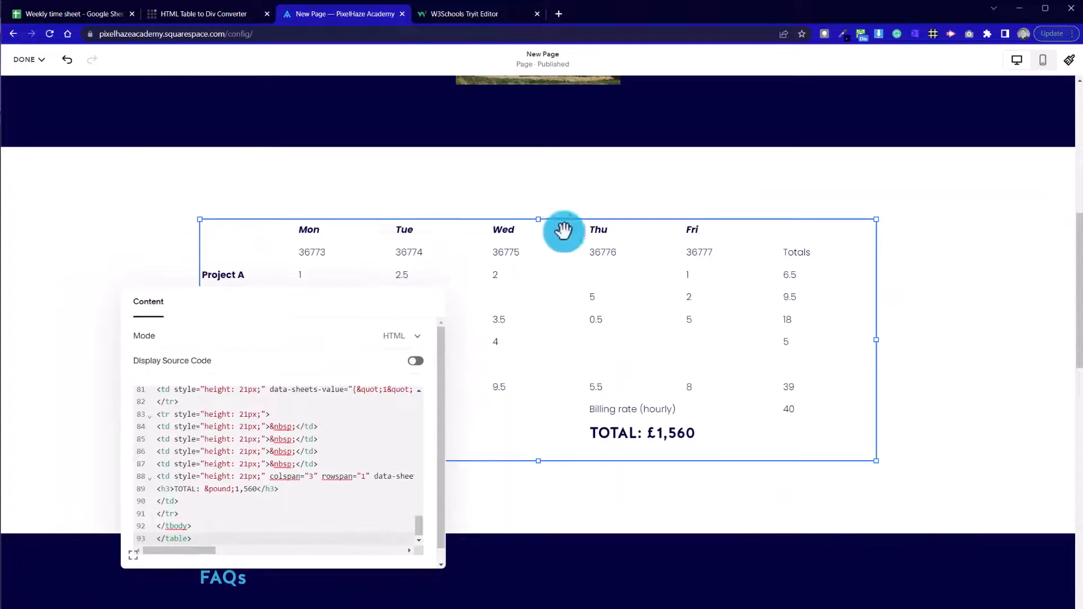
pyautogui.moveTo(502, 400)
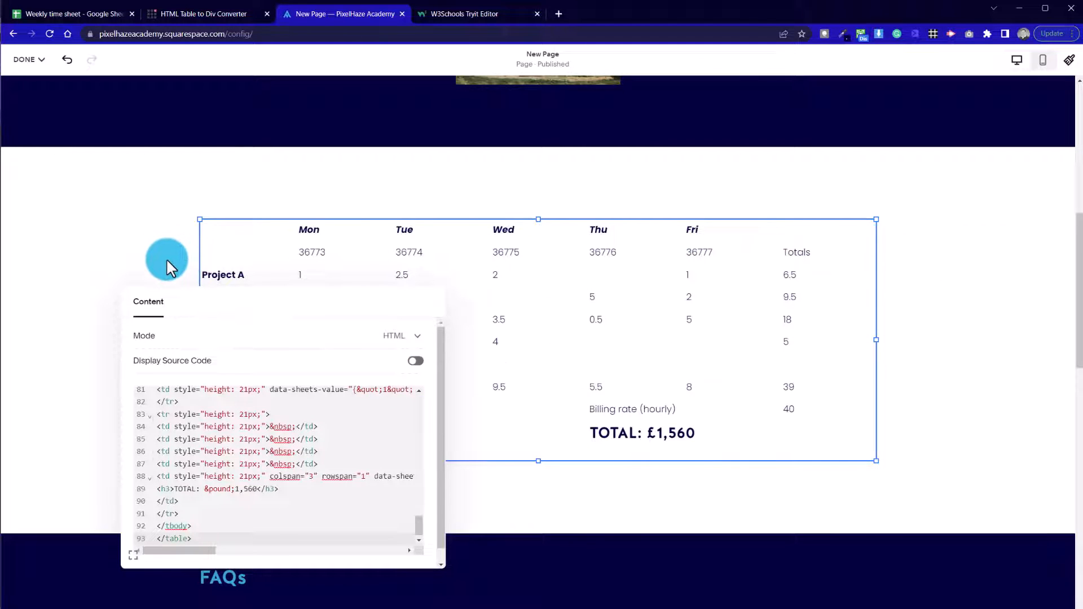
pyautogui.moveTo(169, 228)
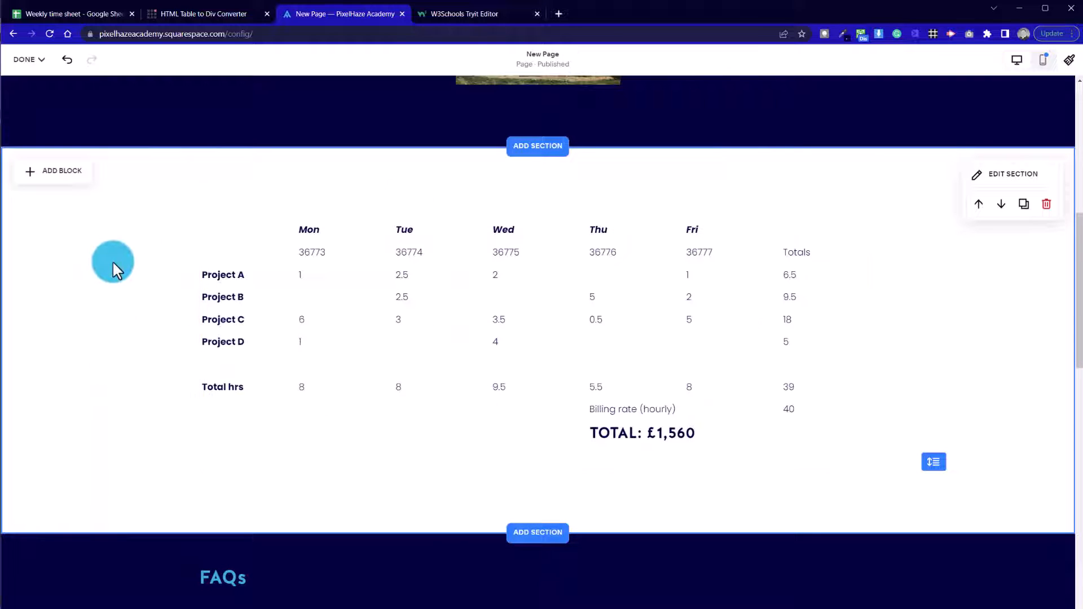
pyautogui.moveTo(220, 152)
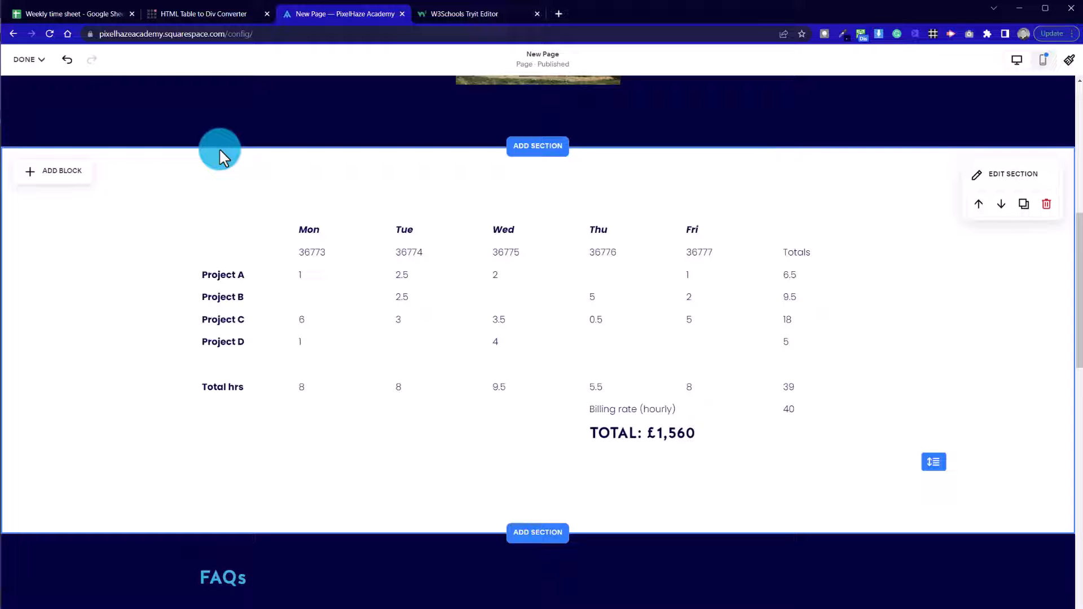
# - Select the Name, Timeframe and Submitted on rows in the Weekly time sheet
pyautogui.click(68, 13)
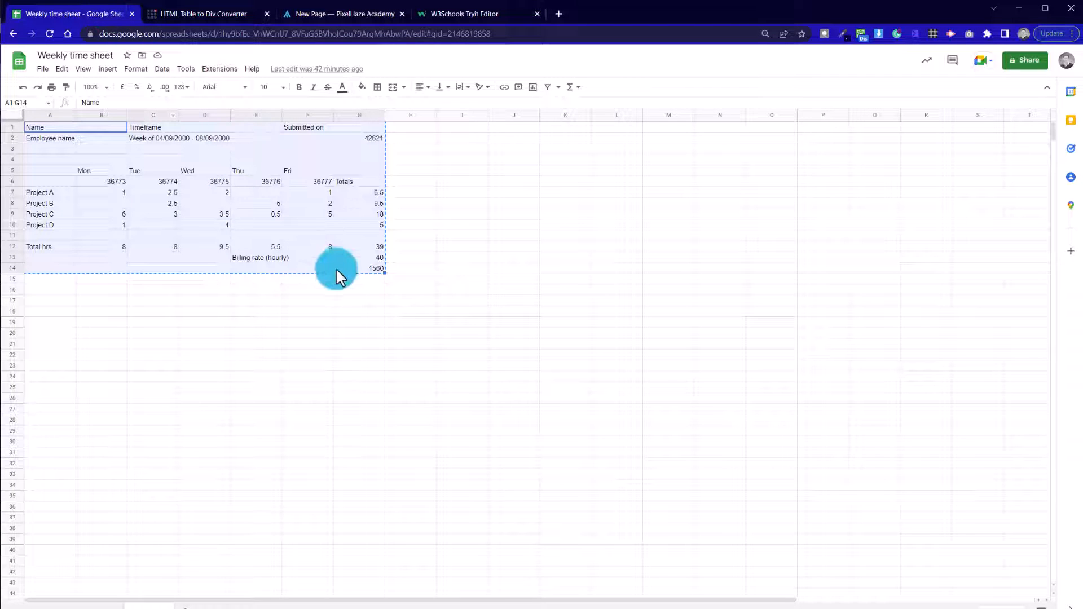
pyautogui.click(152, 495)
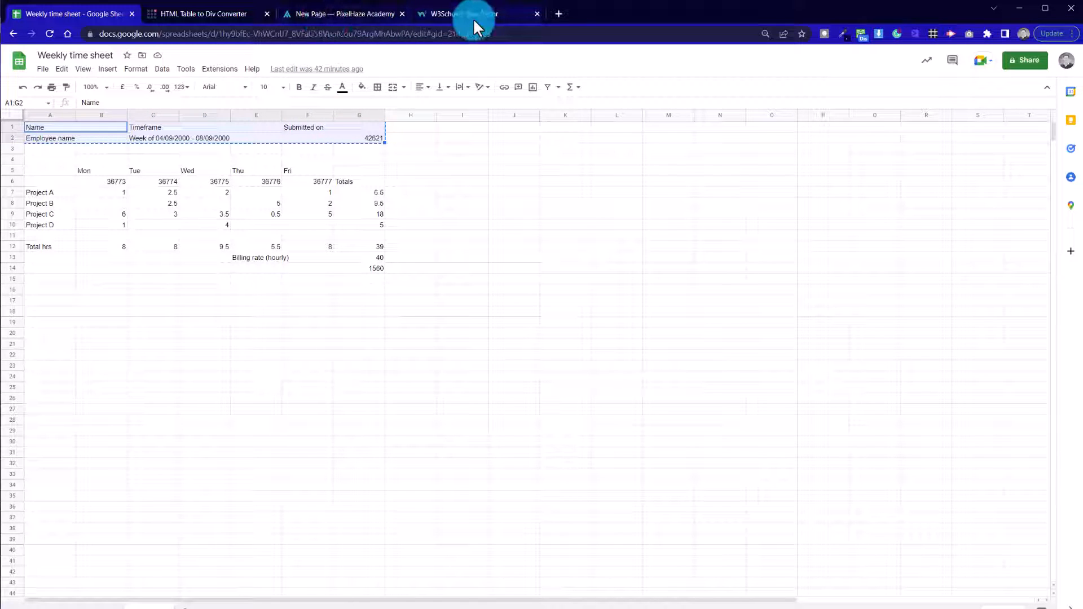
# - Add a new text block above the timesheet table in Squarespace
pyautogui.click(343, 13)
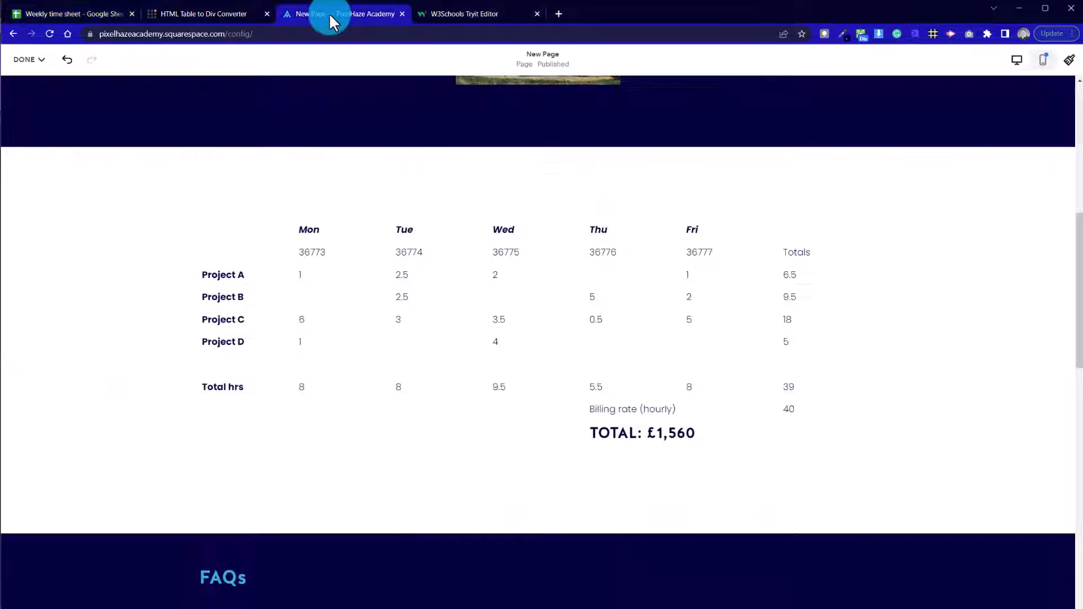
pyautogui.click(30, 168)
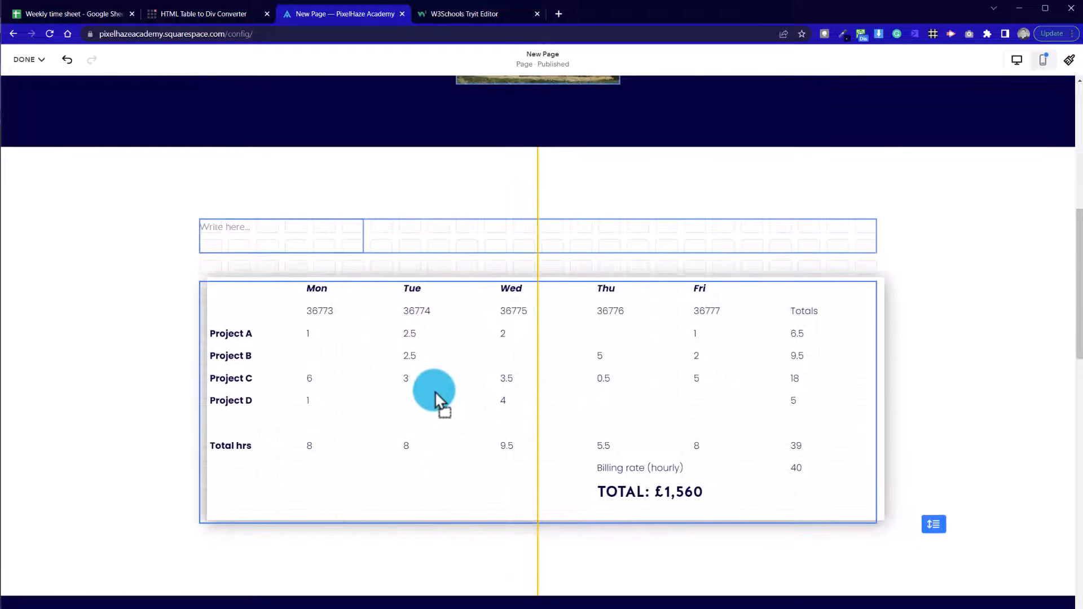
pyautogui.click(281, 227)
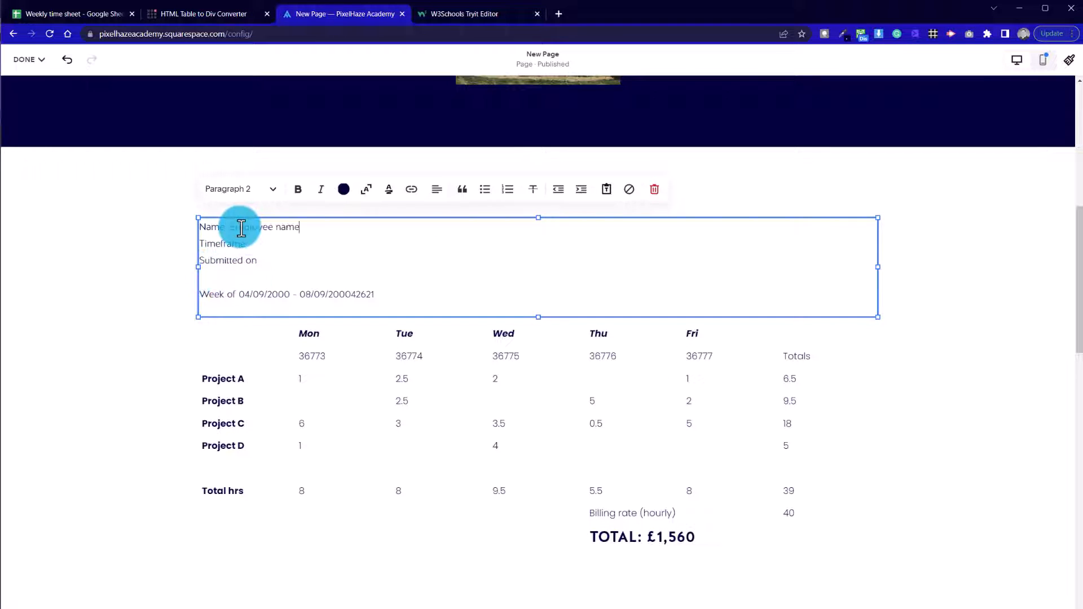
# - Edit the pasted text so Timeframe reads ': Week of 04/09/2000 - 08/09/2000'
pyautogui.doubleClick(268, 293)
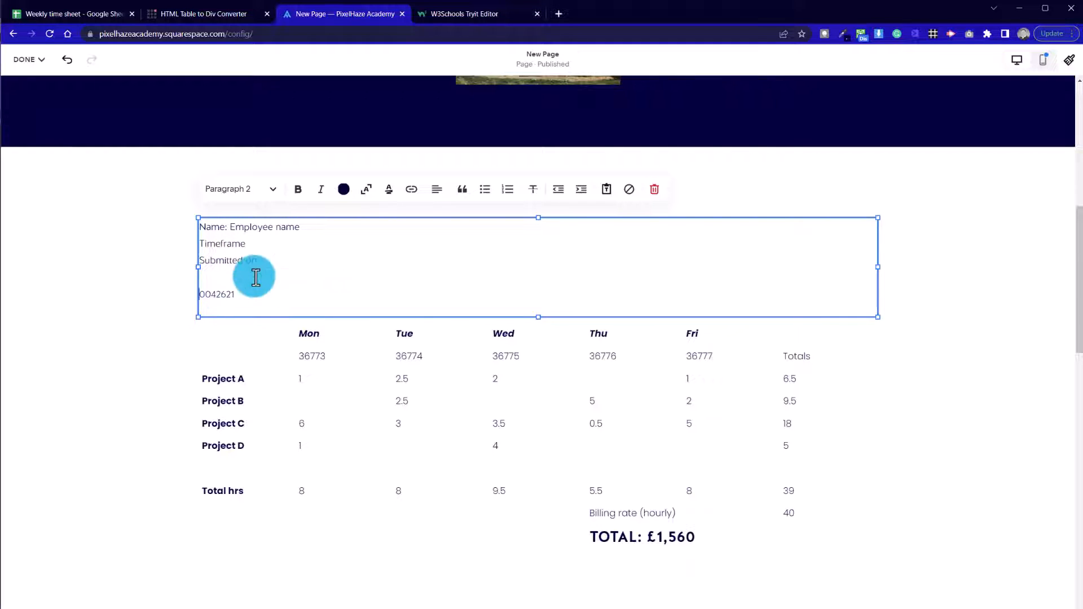
pyautogui.write(': Week of 04/09/2000 - 08/09/20')
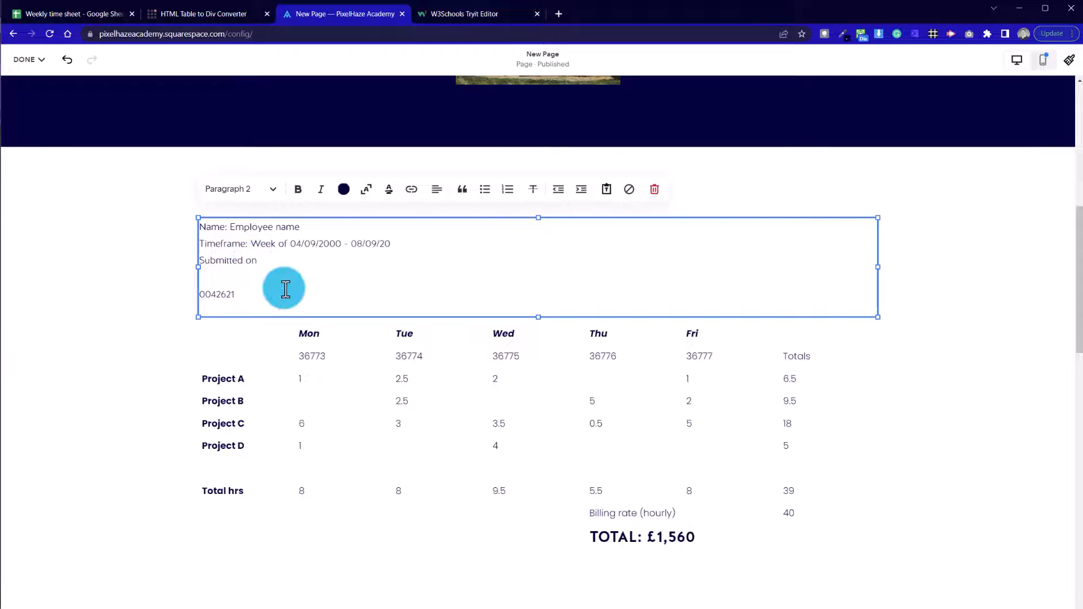
pyautogui.write('00')
pyautogui.write(':')
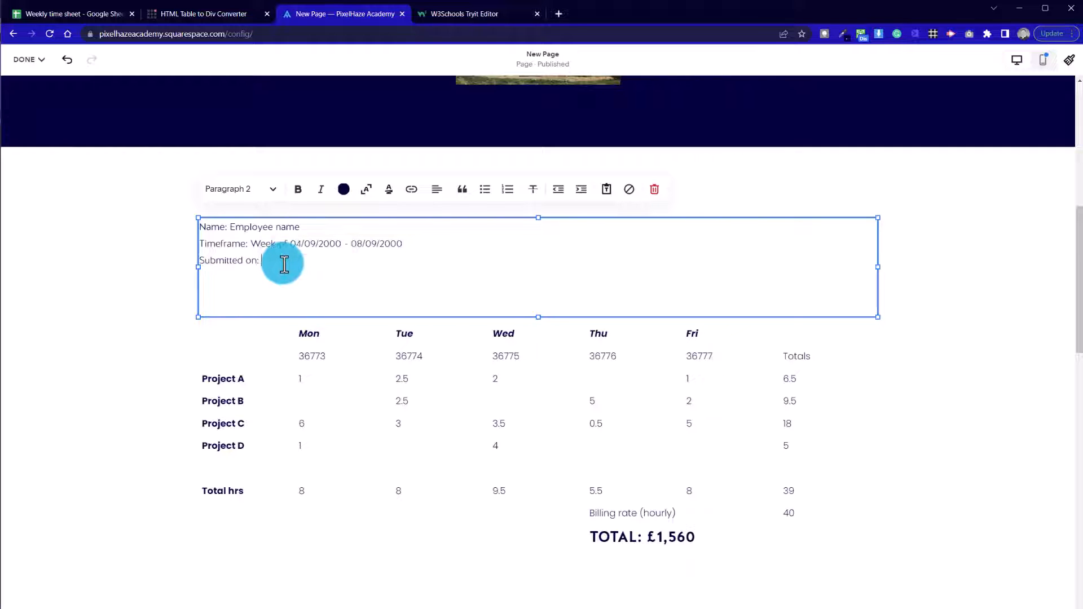
pyautogui.click(202, 13)
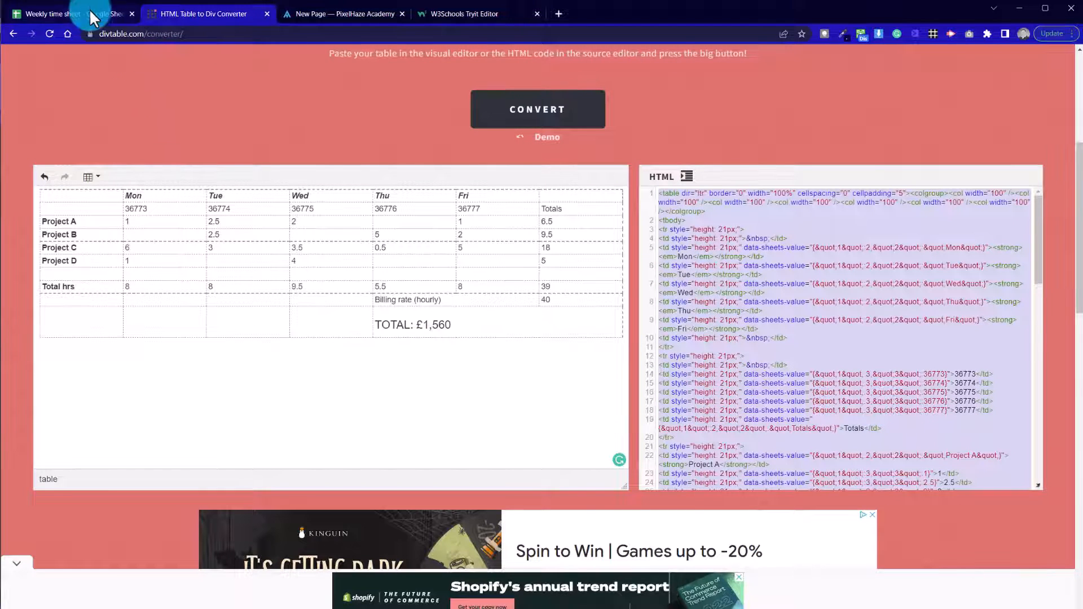
# - Select the Submitted on date 08/09/2016 in the Time Sheet tab
pyautogui.click(69, 14)
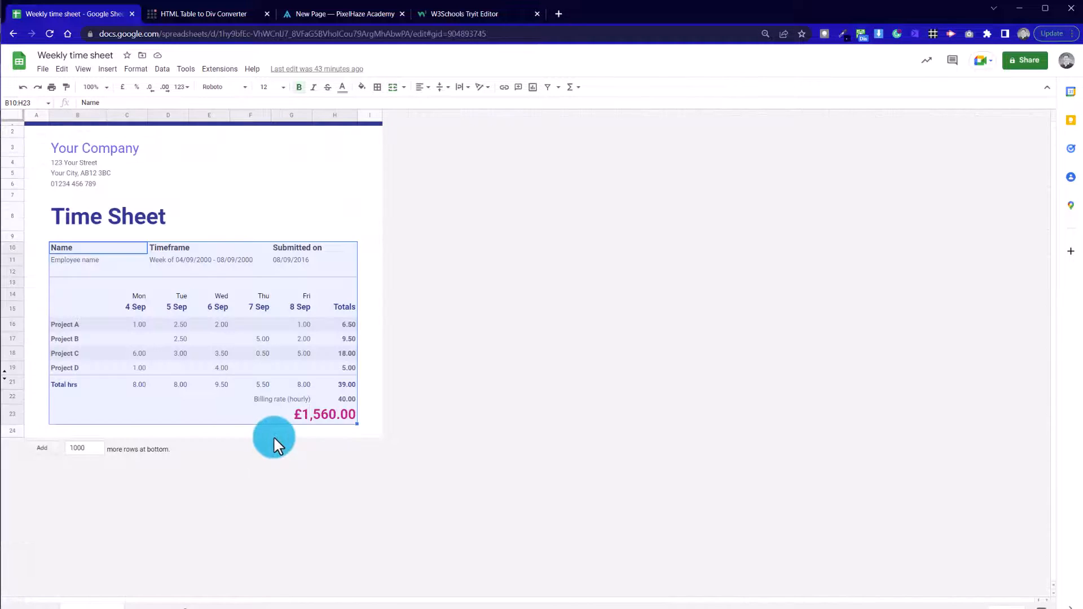
pyautogui.click(290, 260)
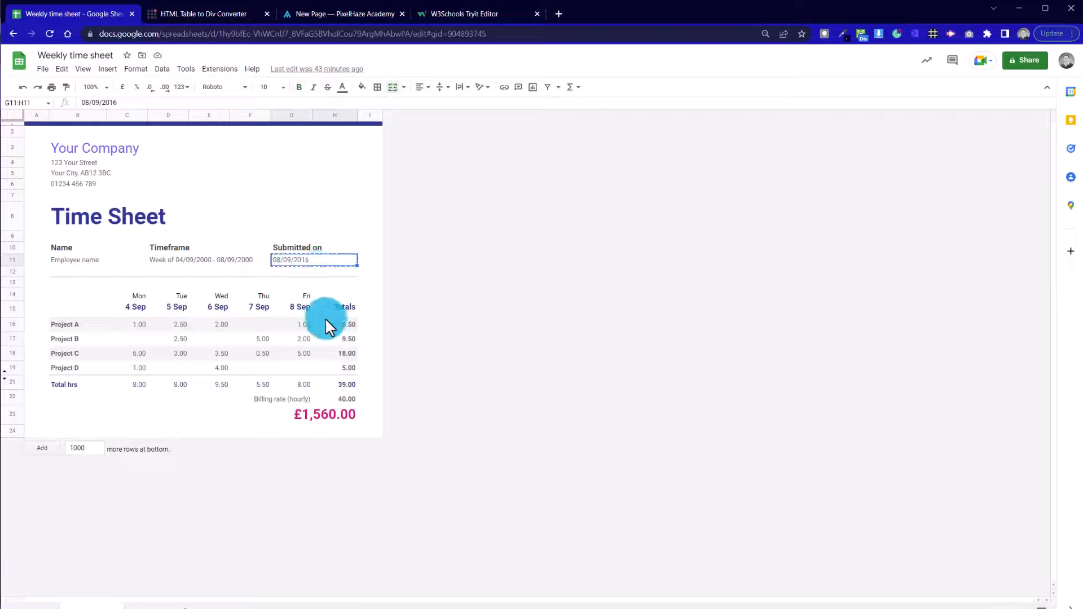
pyautogui.moveTo(304, 459)
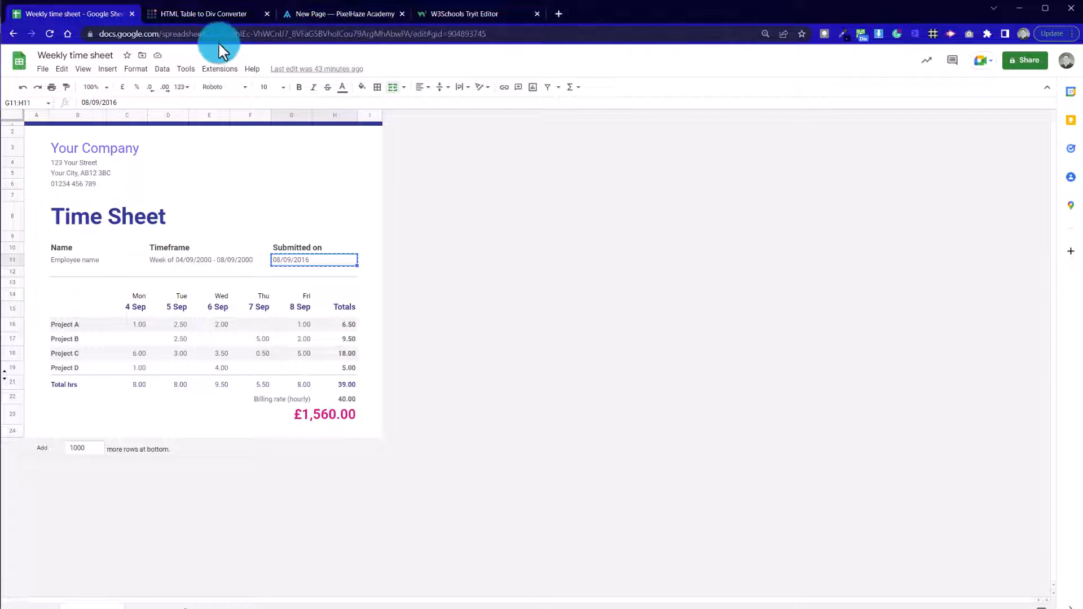
# - Insert the date after Submitted on and remove the empty last line of the text block
pyautogui.click(342, 13)
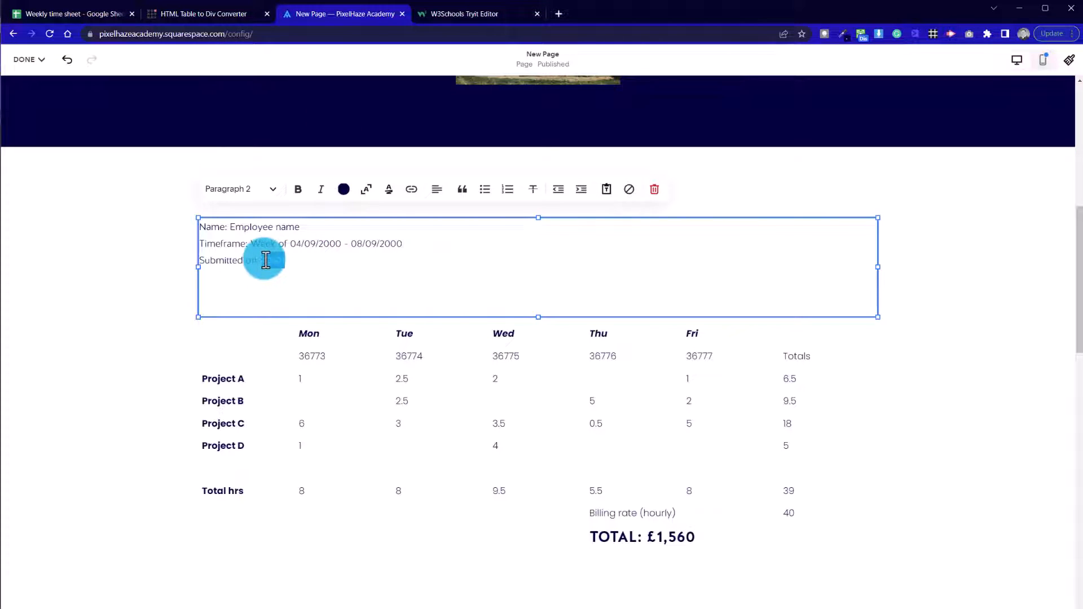
pyautogui.click(209, 232)
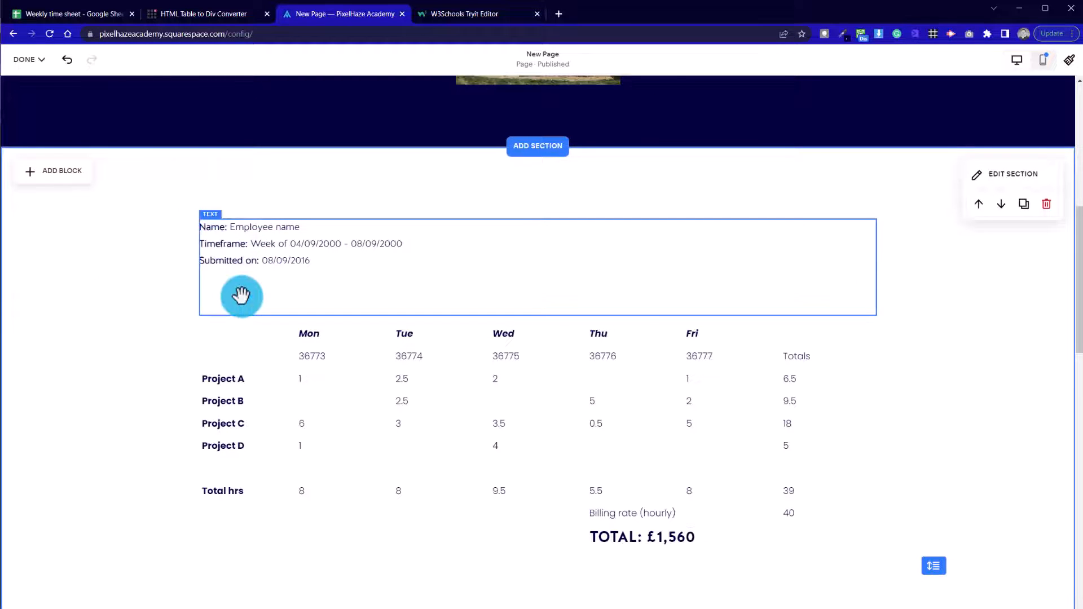
pyautogui.click(242, 290)
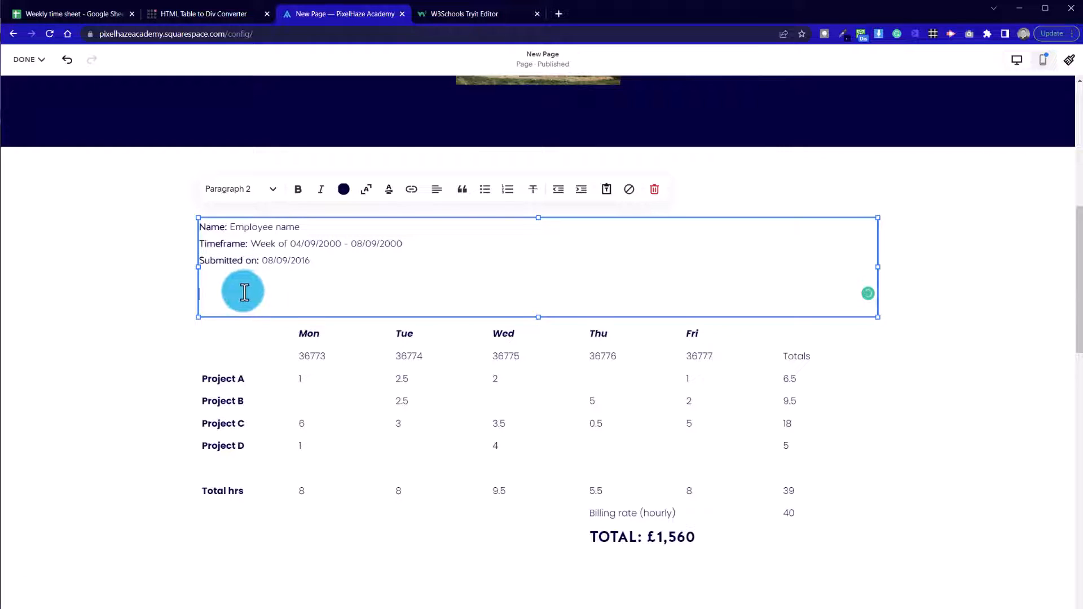
pyautogui.click(83, 287)
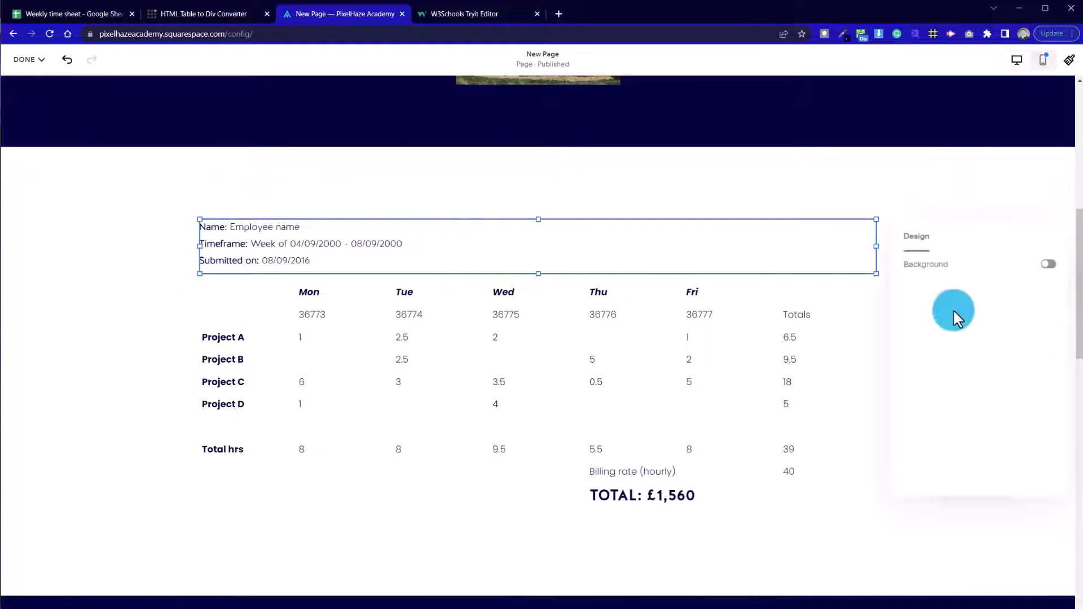
# - Give the header text block a background, custom small padding and a narrower width
pyautogui.click(1047, 263)
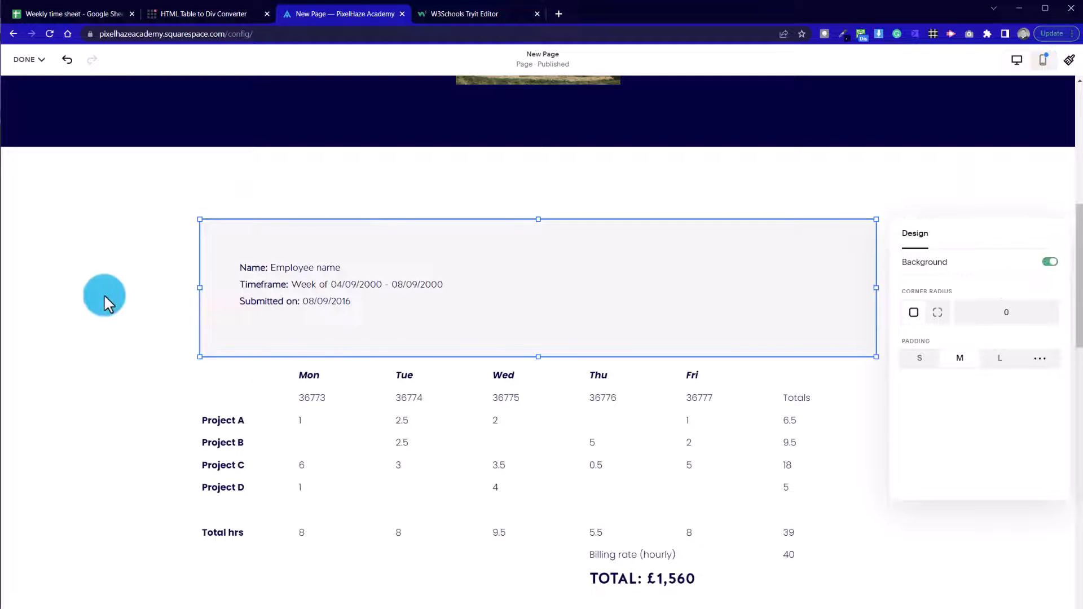
pyautogui.click(485, 303)
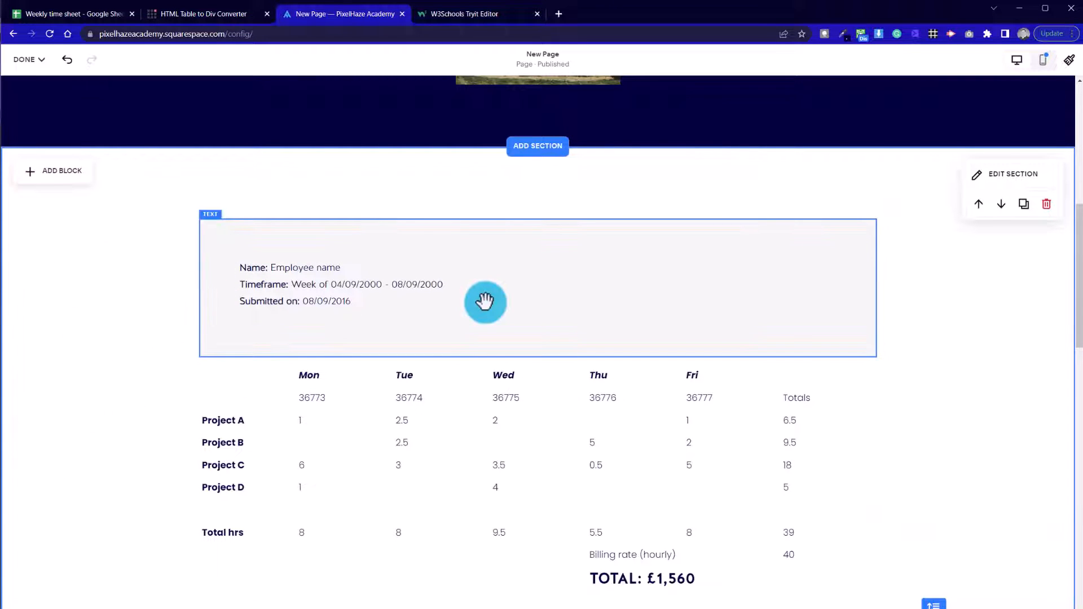
pyautogui.click(485, 303)
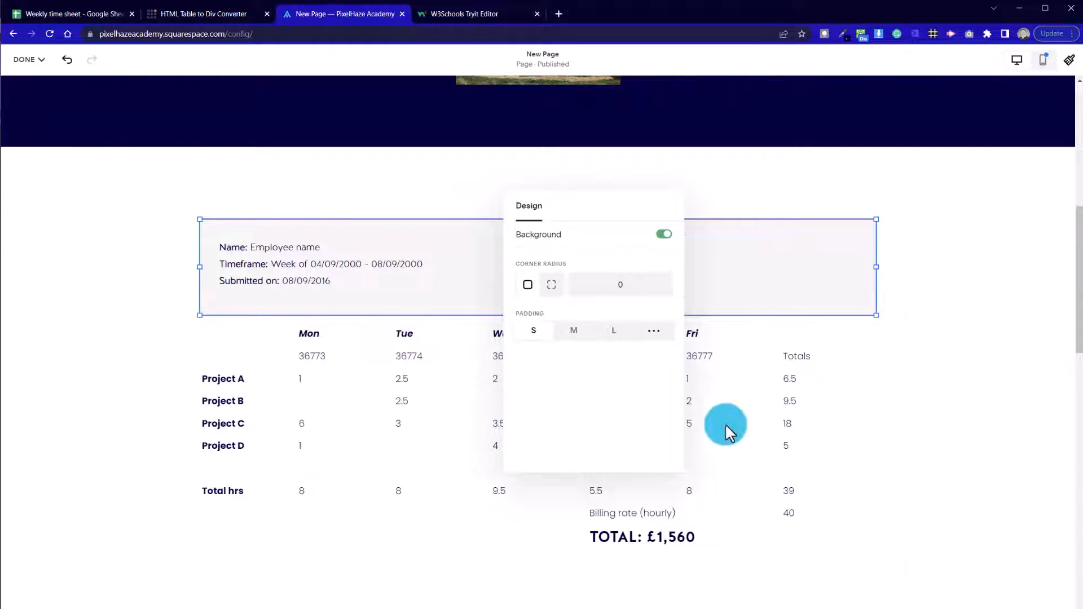
pyautogui.click(653, 331)
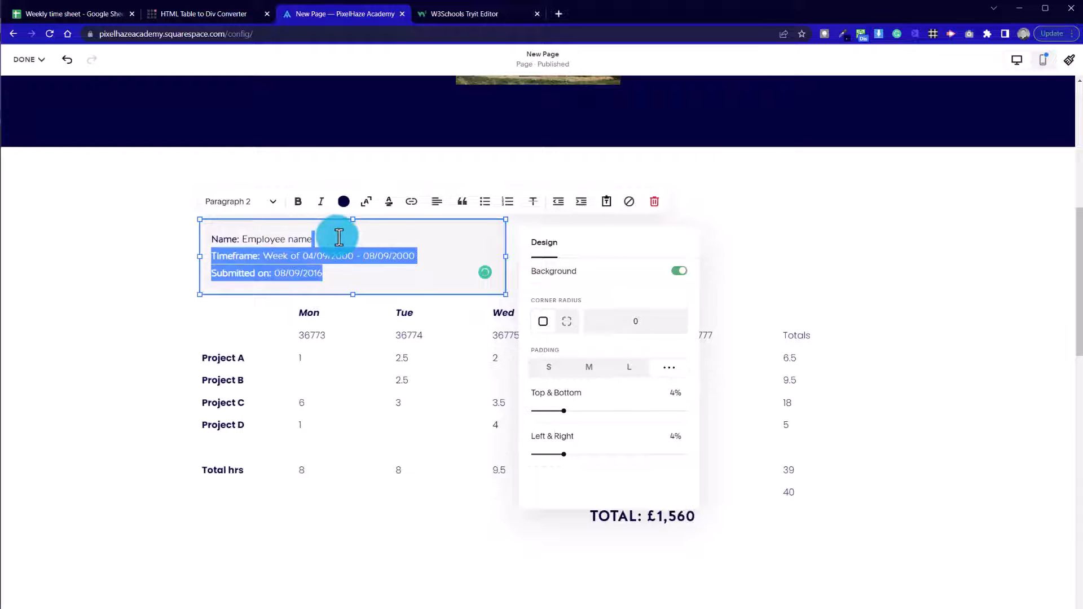
pyautogui.moveTo(117, 267)
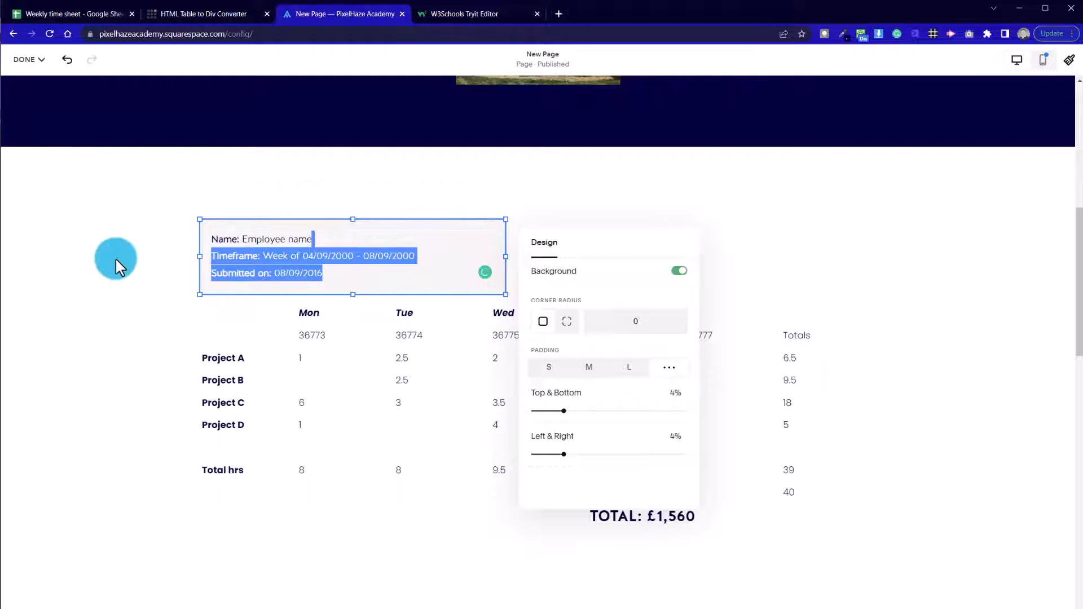
pyautogui.click(425, 338)
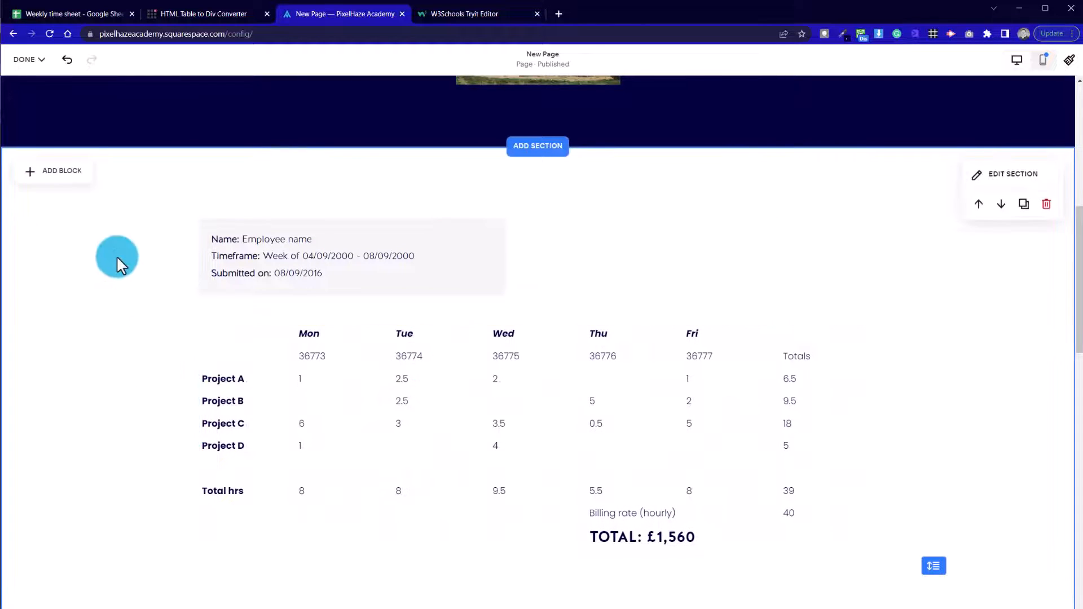
pyautogui.moveTo(119, 321)
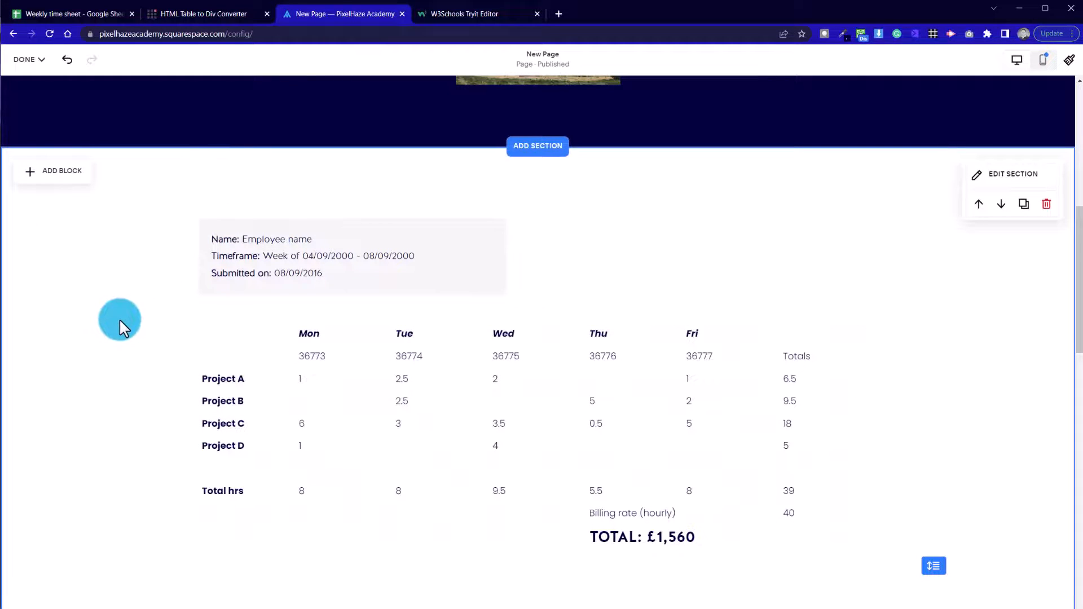
pyautogui.scroll(-3)
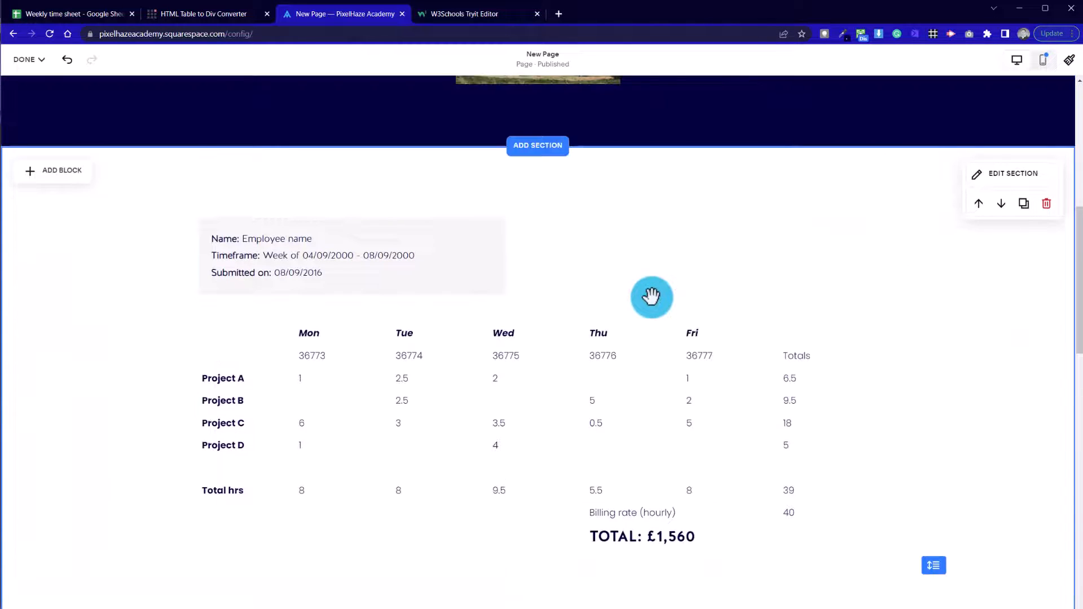
pyautogui.click(25, 59)
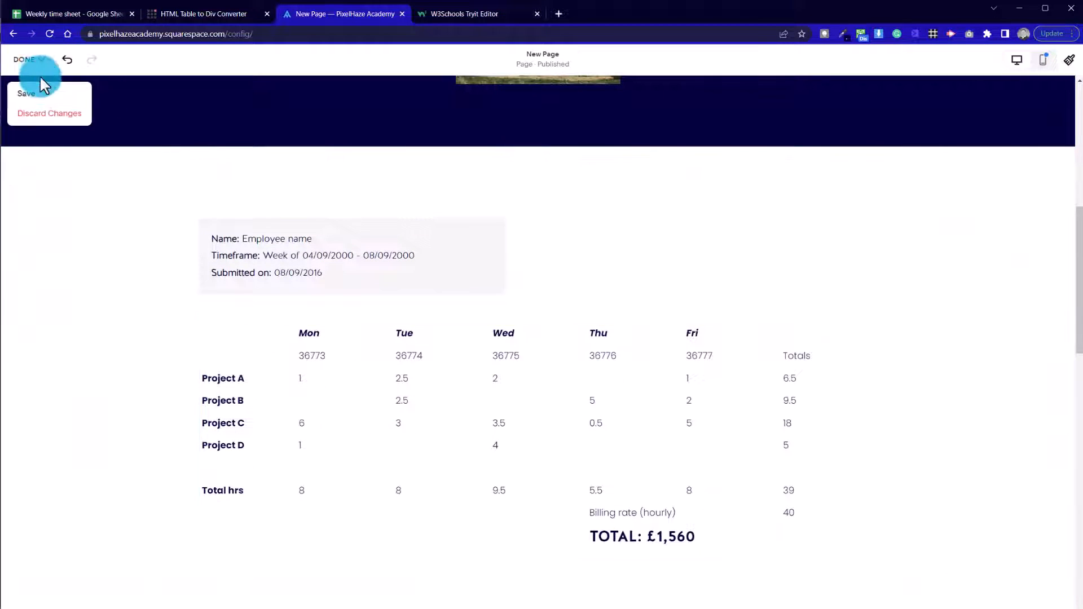
pyautogui.click(48, 112)
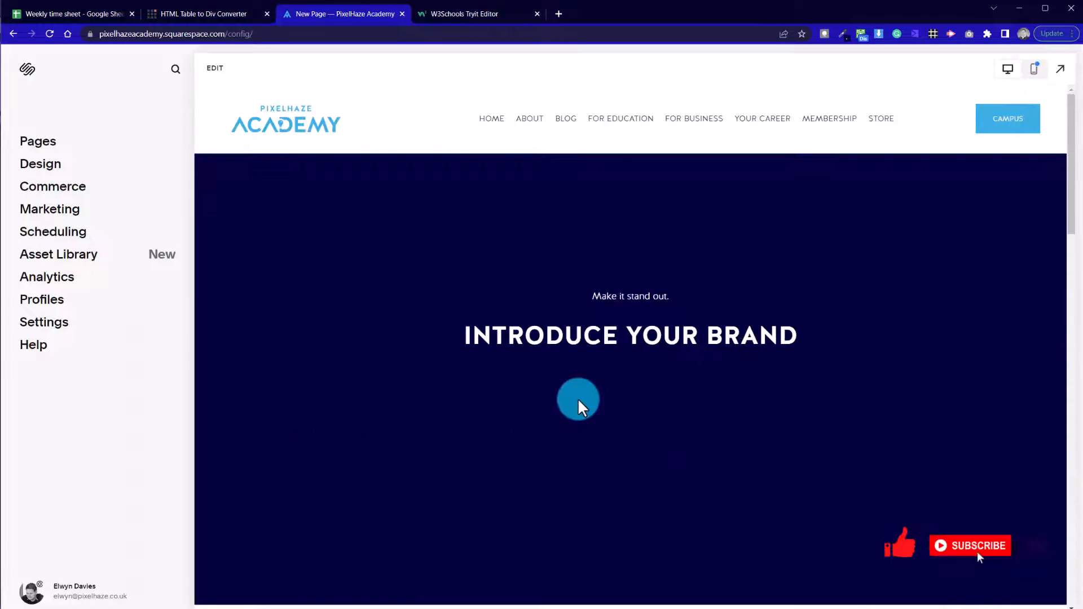
pyautogui.scroll(-3)
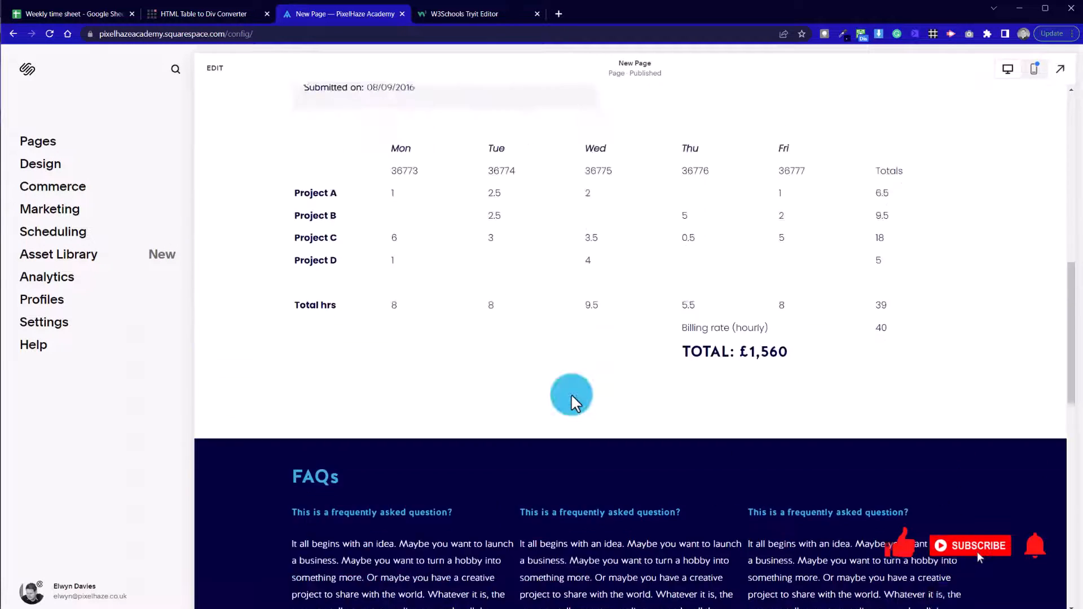
pyautogui.scroll(3)
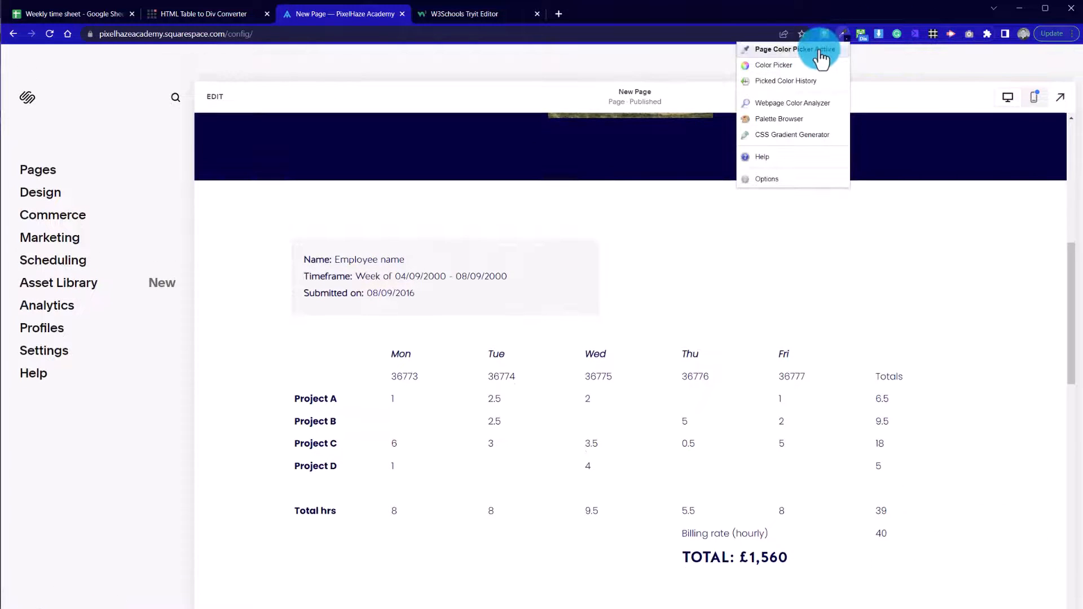
pyautogui.click(773, 66)
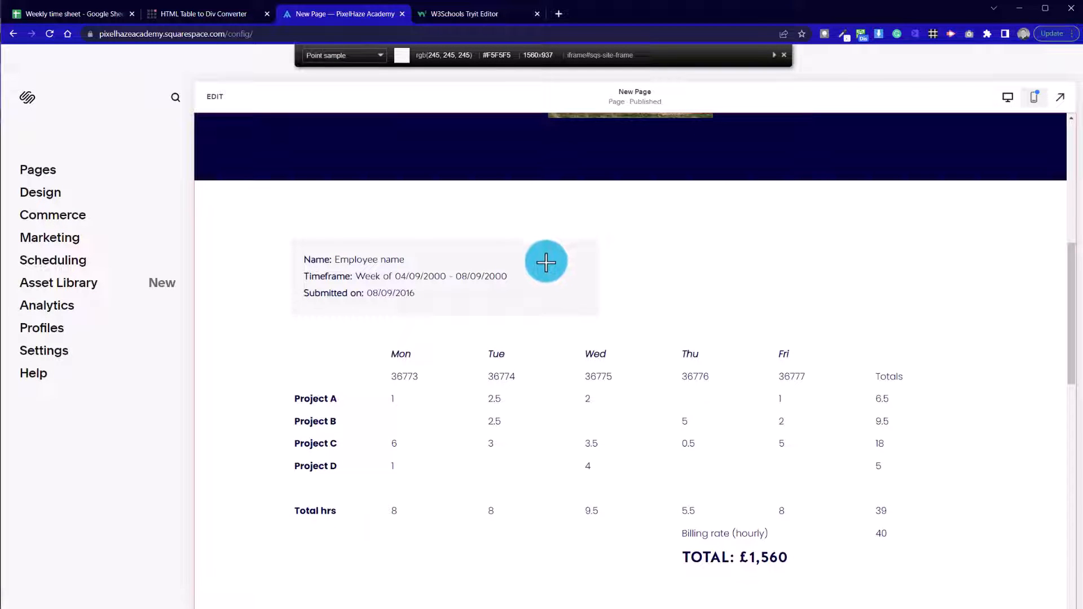
pyautogui.moveTo(553, 276)
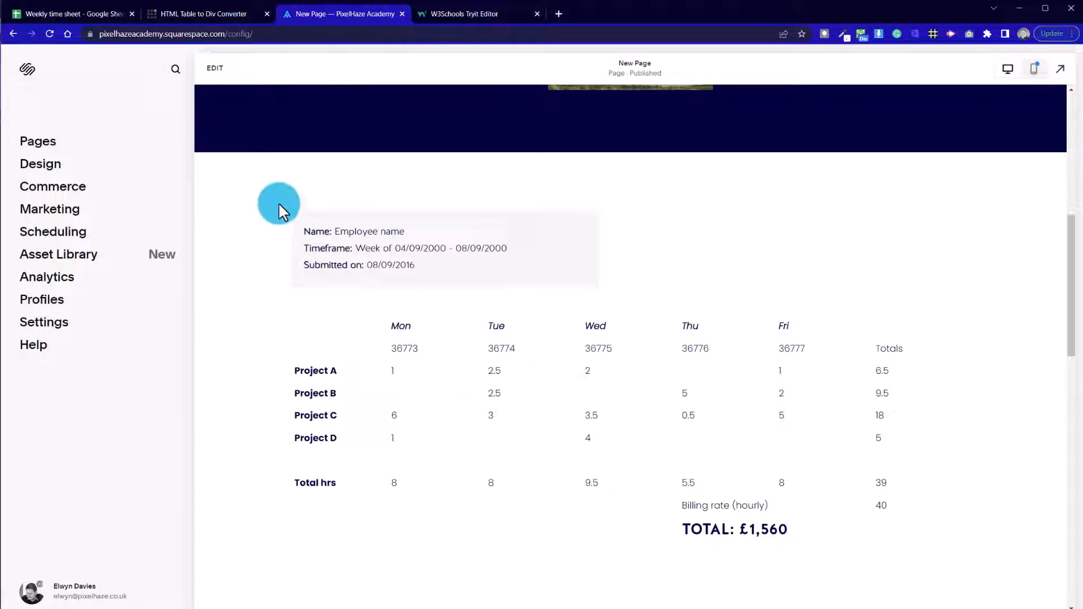
# - Set the even-row nth-child background-color to #f2f2f2 in the TryIt Editor
pyautogui.click(476, 14)
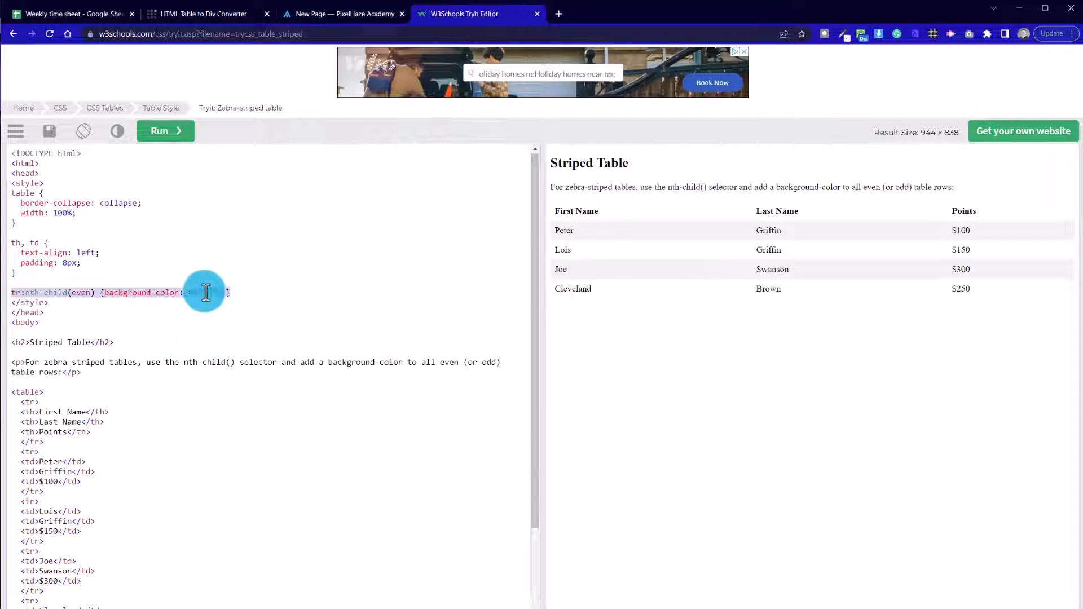
pyautogui.write('#f2f2f2;')
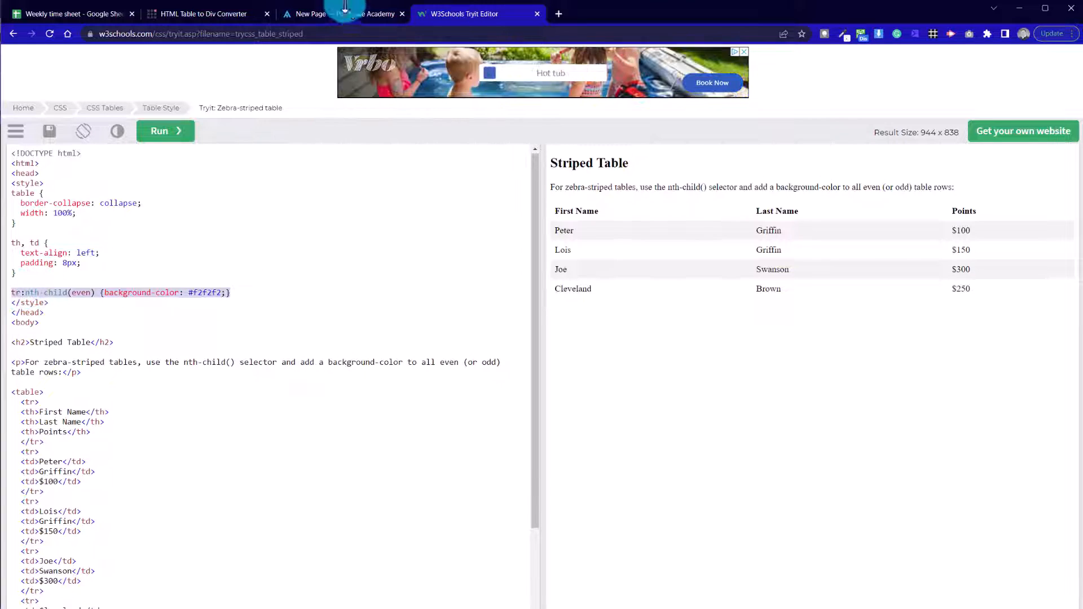
# - From the Squarespace page, go to Design and bring up the site's Custom CSS editor
pyautogui.click(341, 14)
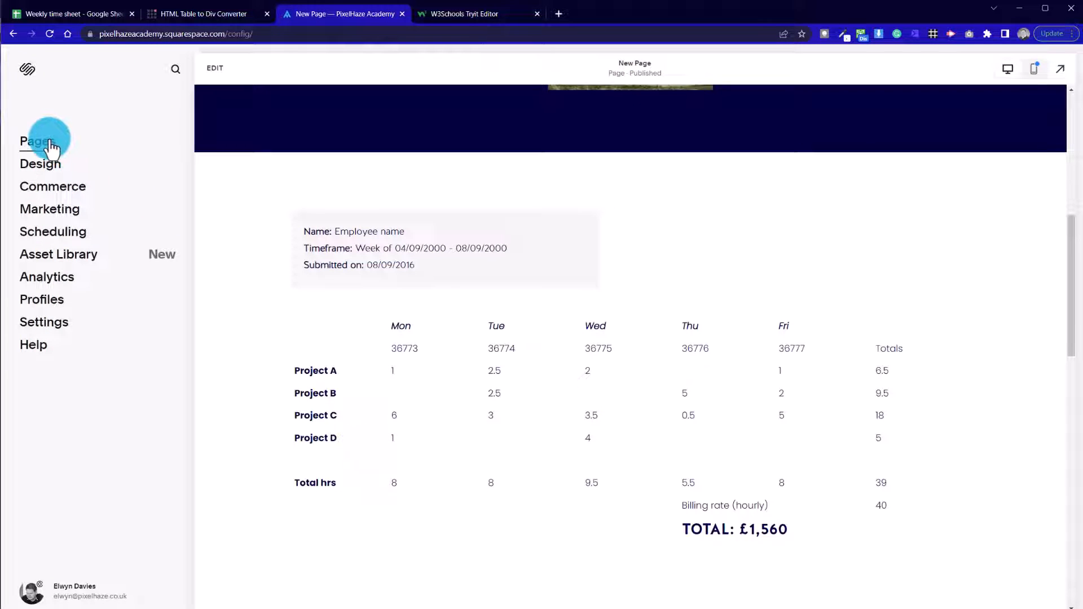
pyautogui.moveTo(196, 300)
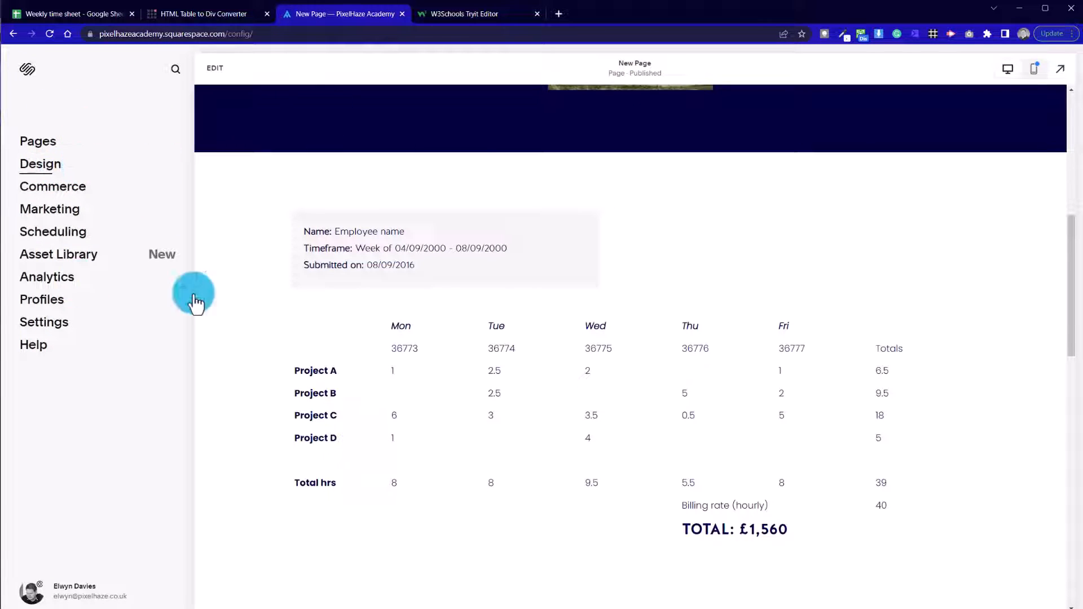
pyautogui.moveTo(142, 215)
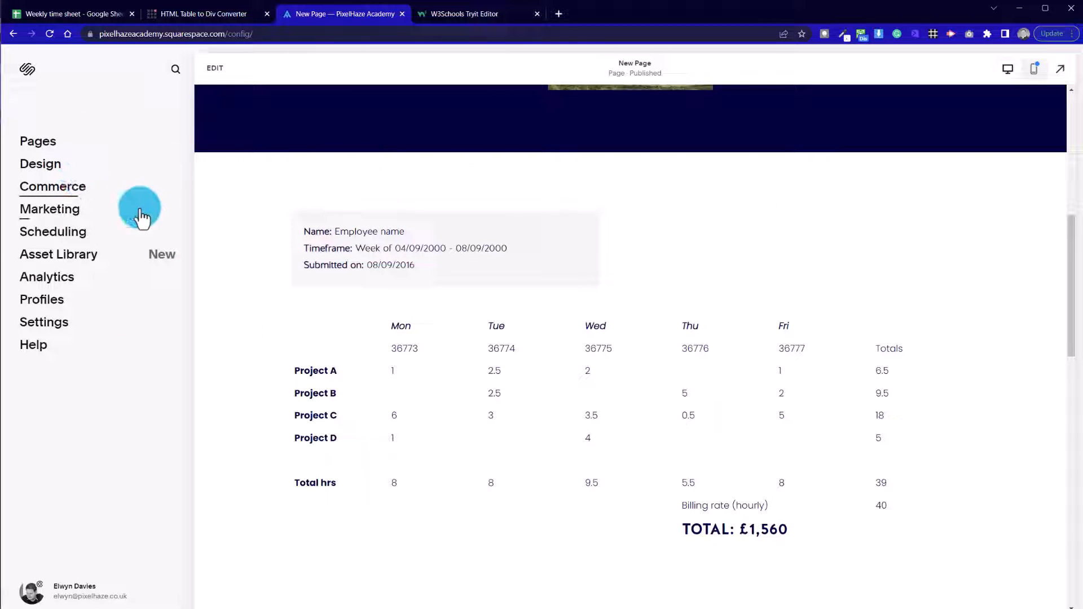
pyautogui.click(41, 164)
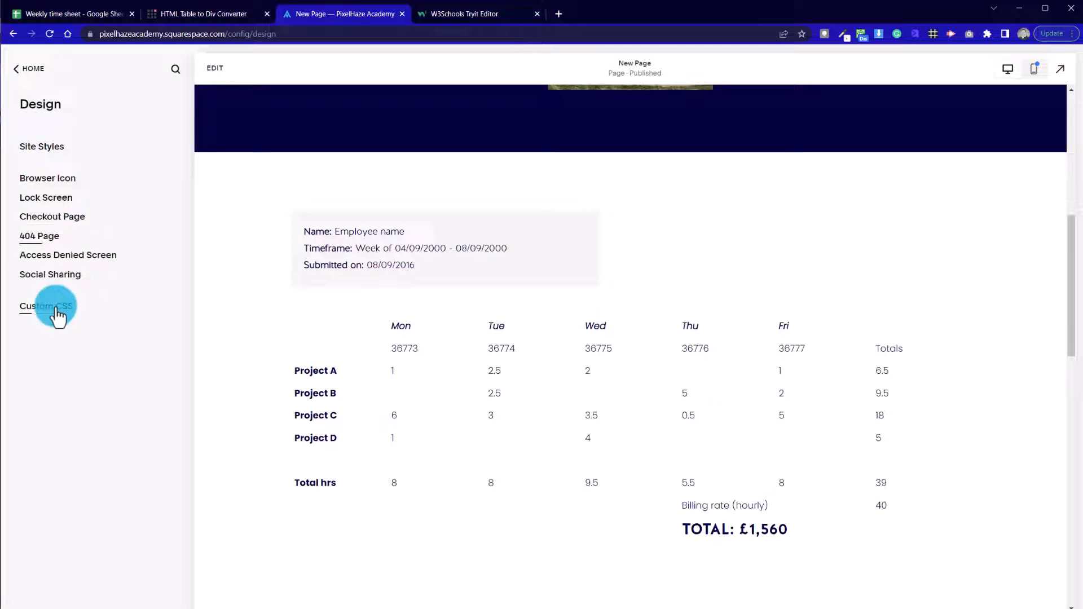
pyautogui.click(45, 305)
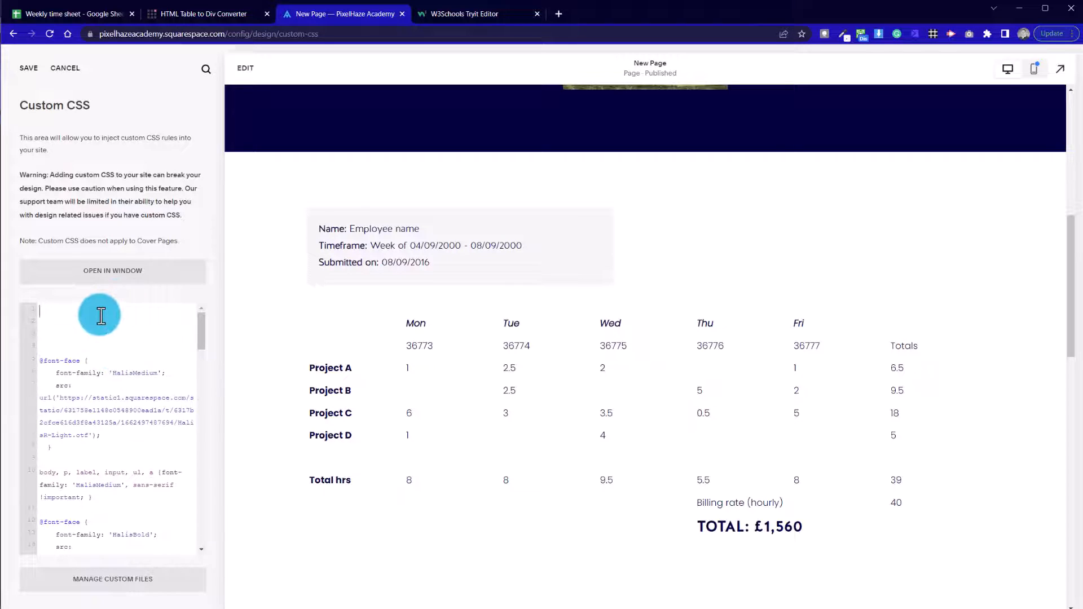
pyautogui.moveTo(202, 343)
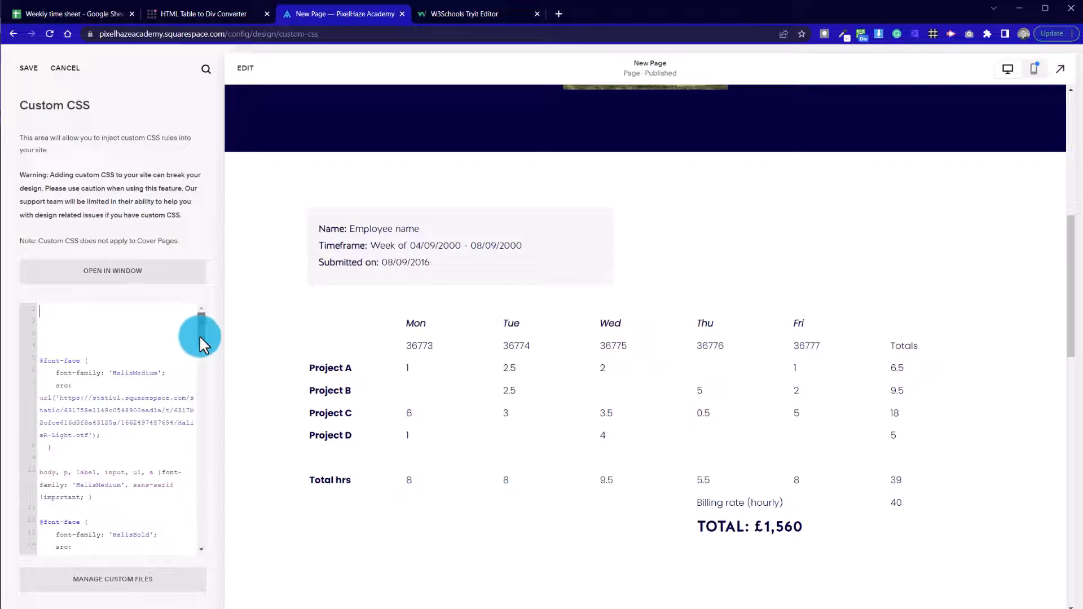
# - Scroll through the Custom CSS to the end of the font-face rules for the table styles
pyautogui.scroll(-3)
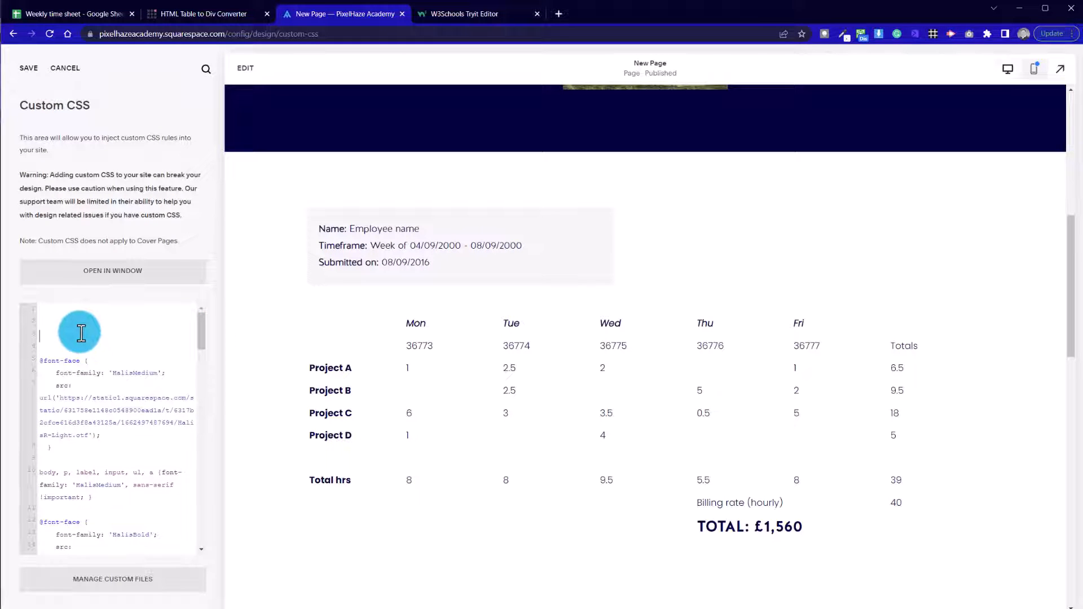
pyautogui.scroll(-3)
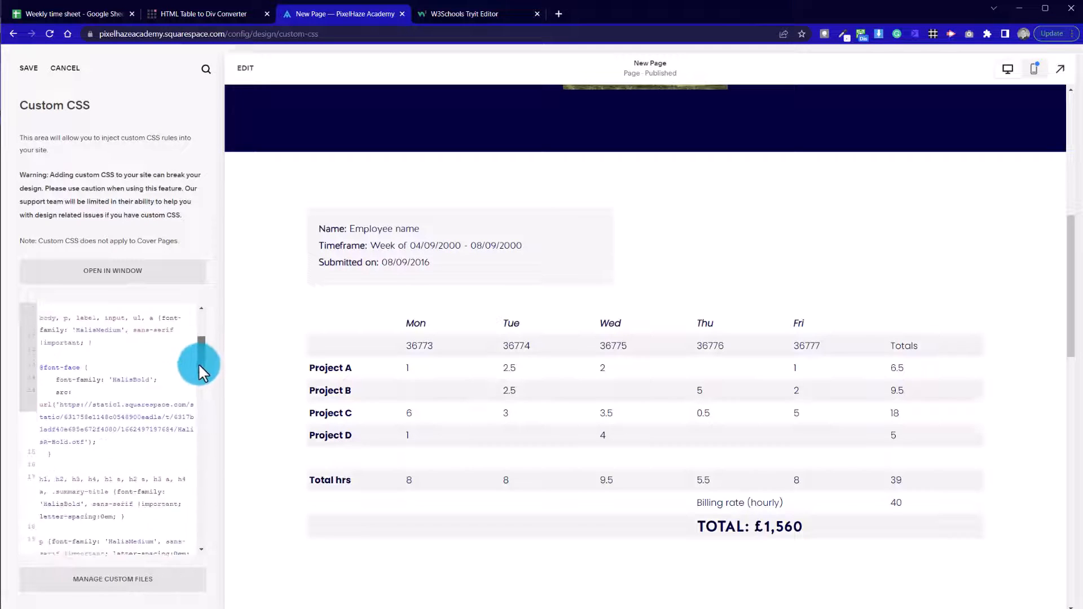
pyautogui.scroll(-3)
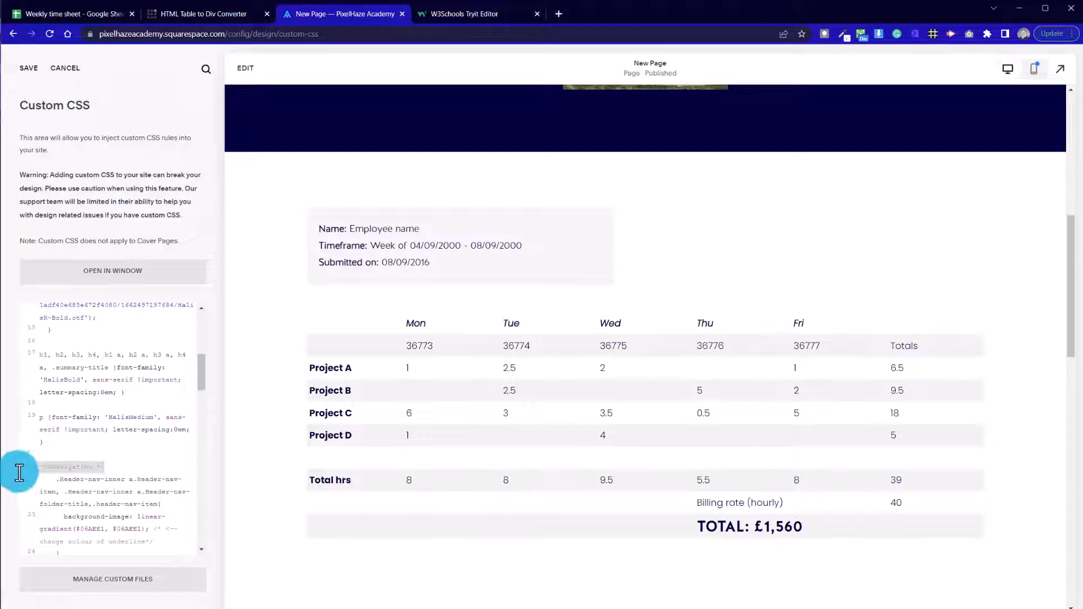
pyautogui.scroll(3)
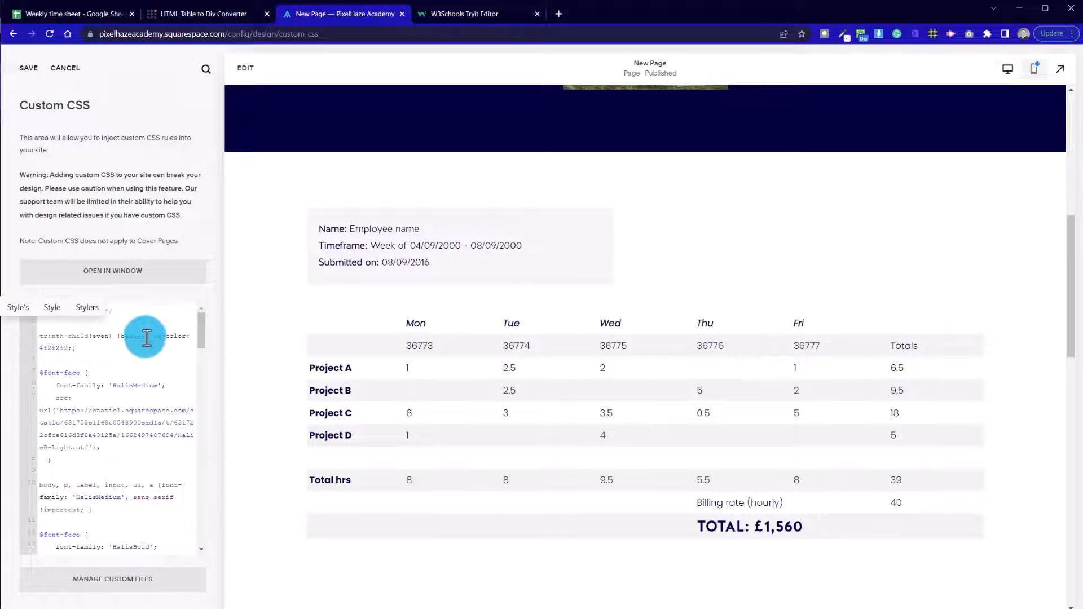
pyautogui.moveTo(600, 524)
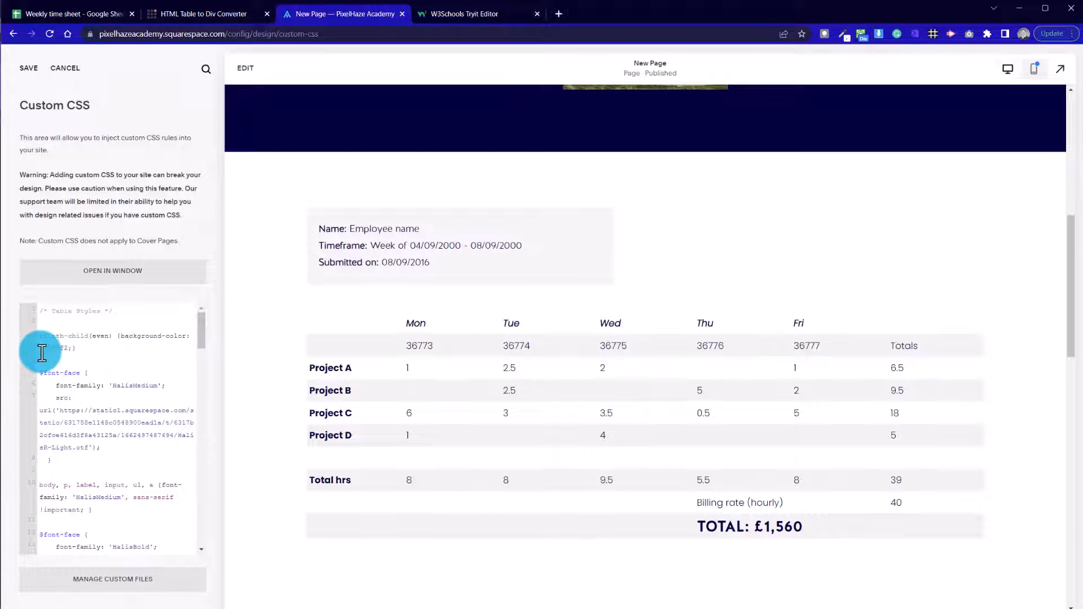
pyautogui.moveTo(339, 515)
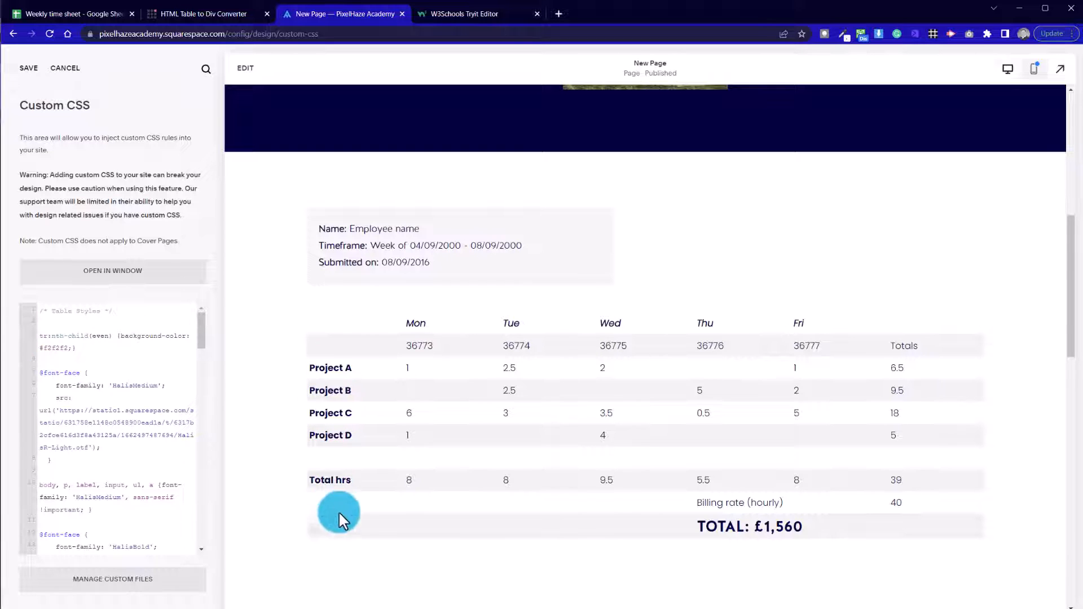
pyautogui.moveTo(384, 286)
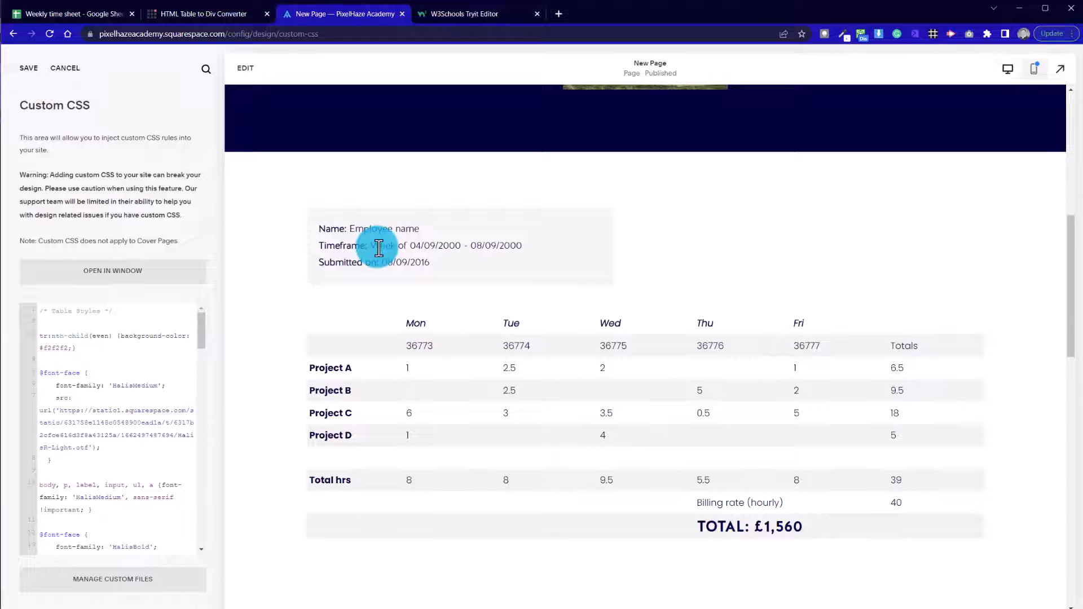
pyautogui.moveTo(122, 448)
pyautogui.write('odd')
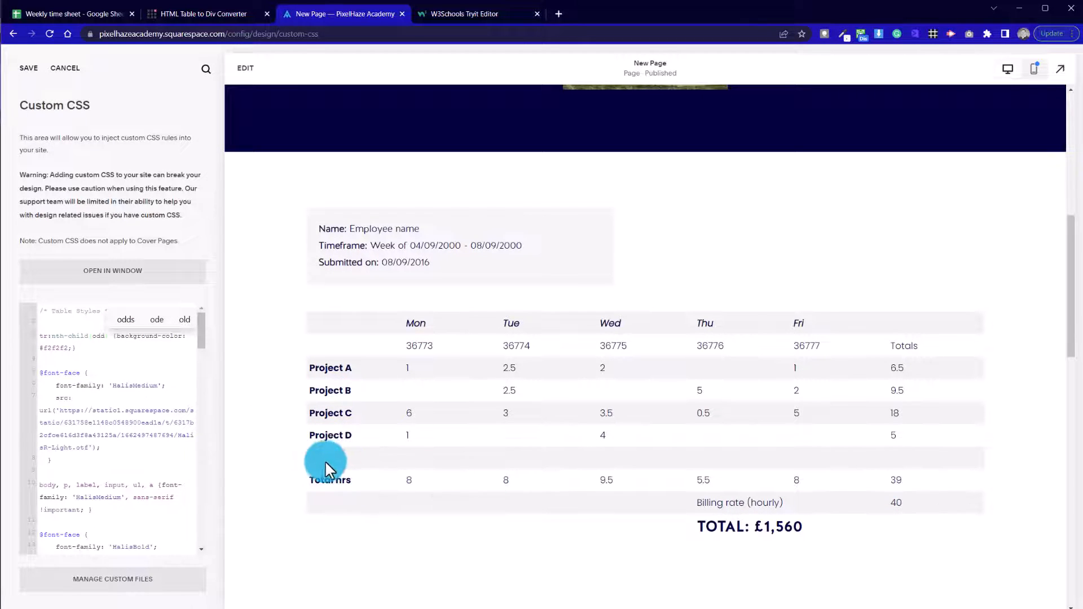
pyautogui.moveTo(300, 404)
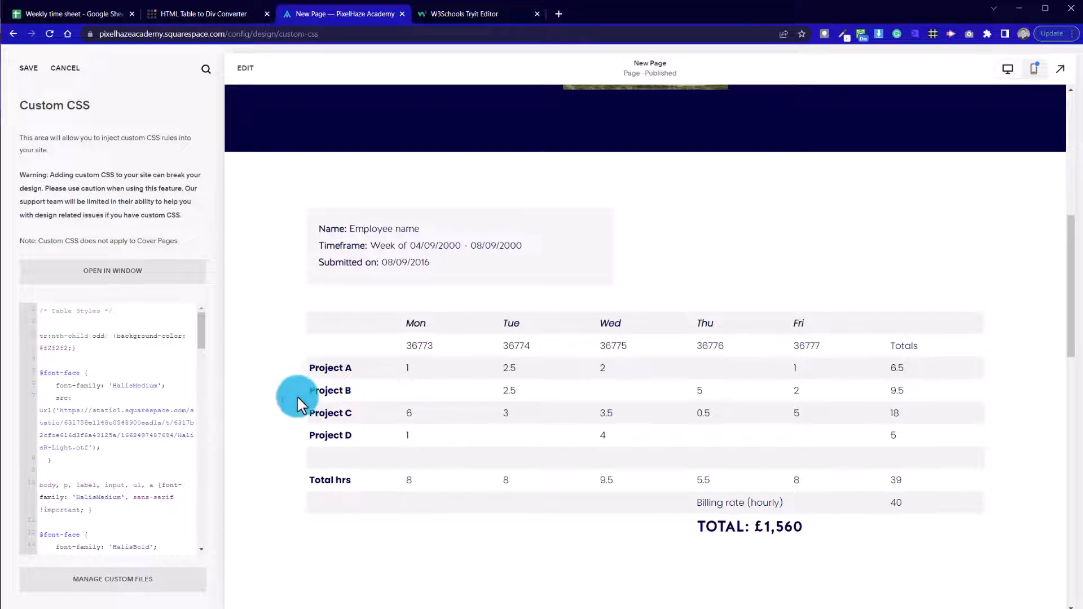
pyautogui.moveTo(887, 469)
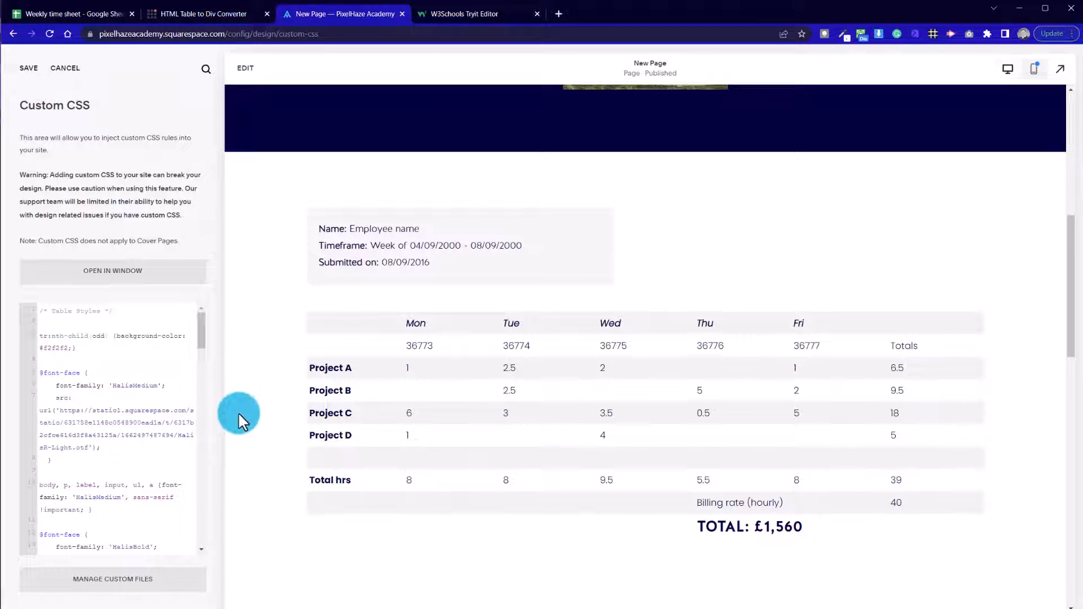
pyautogui.moveTo(347, 472)
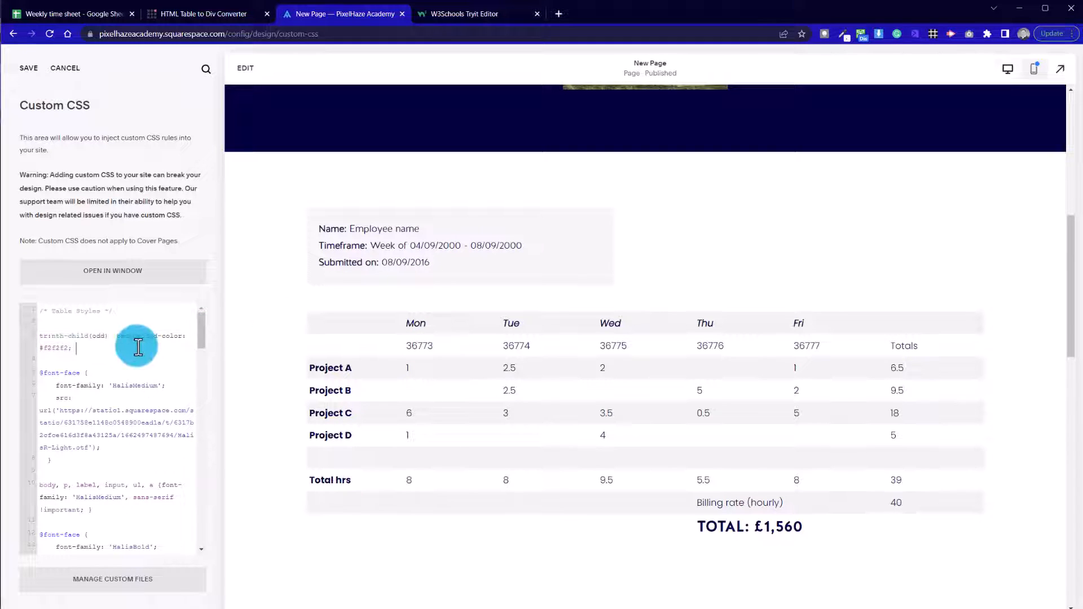
pyautogui.moveTo(790, 186)
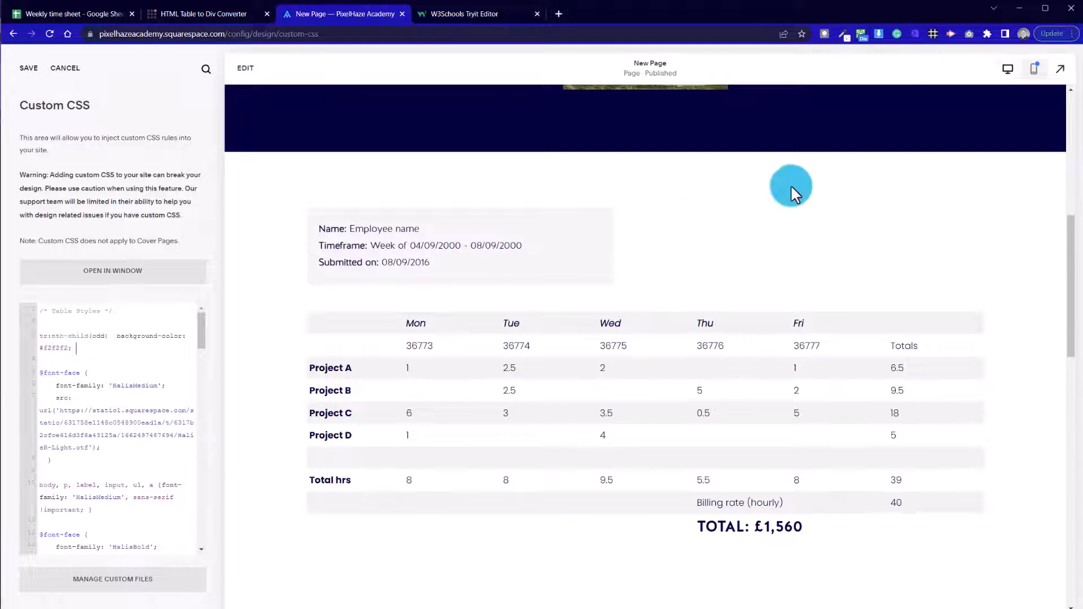
pyautogui.click(841, 33)
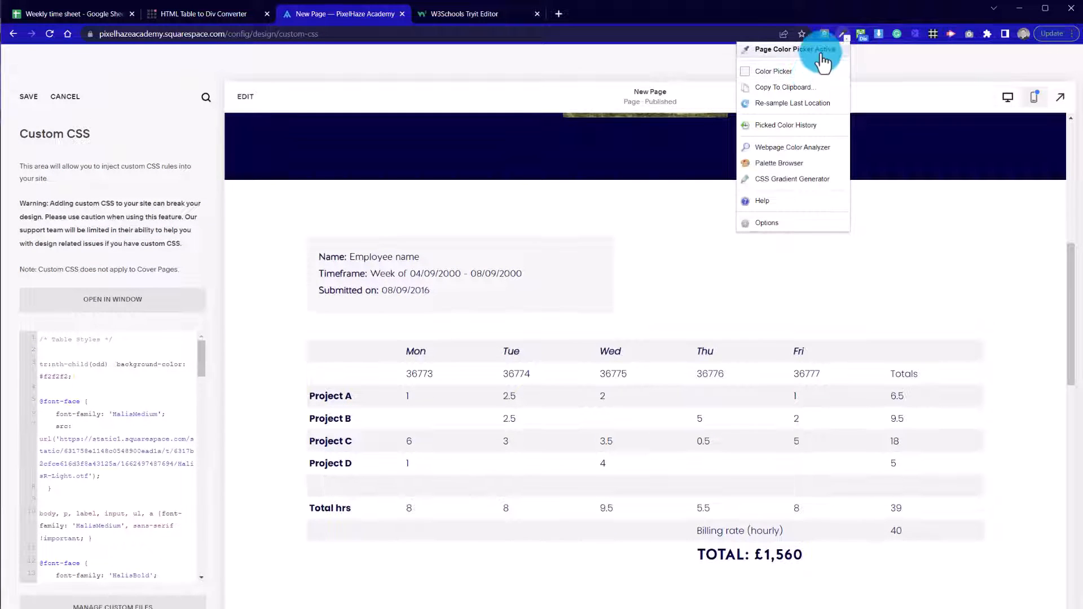
pyautogui.click(785, 87)
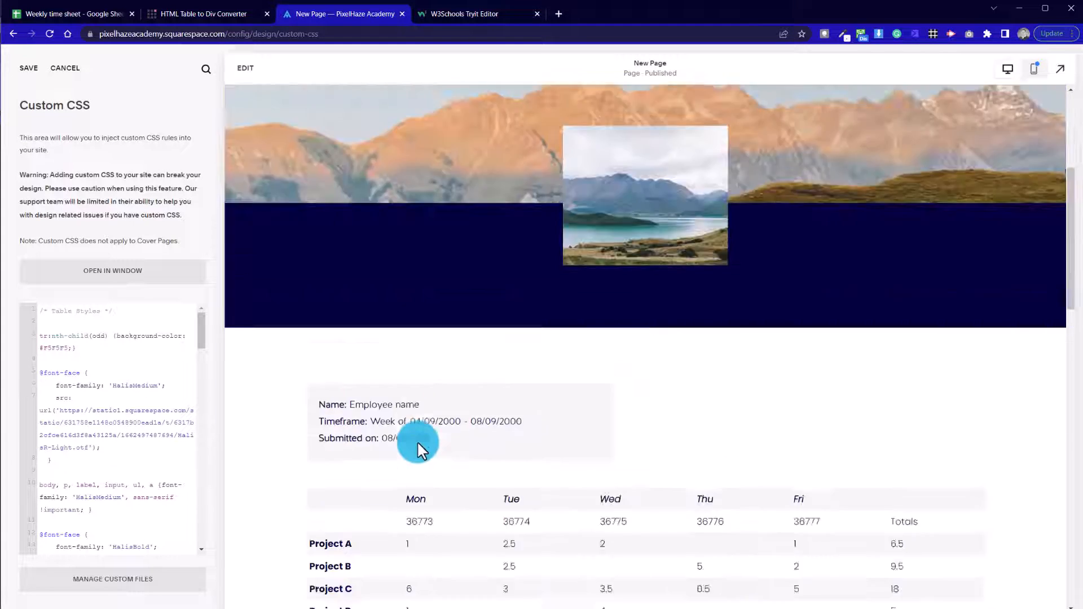
pyautogui.scroll(-3)
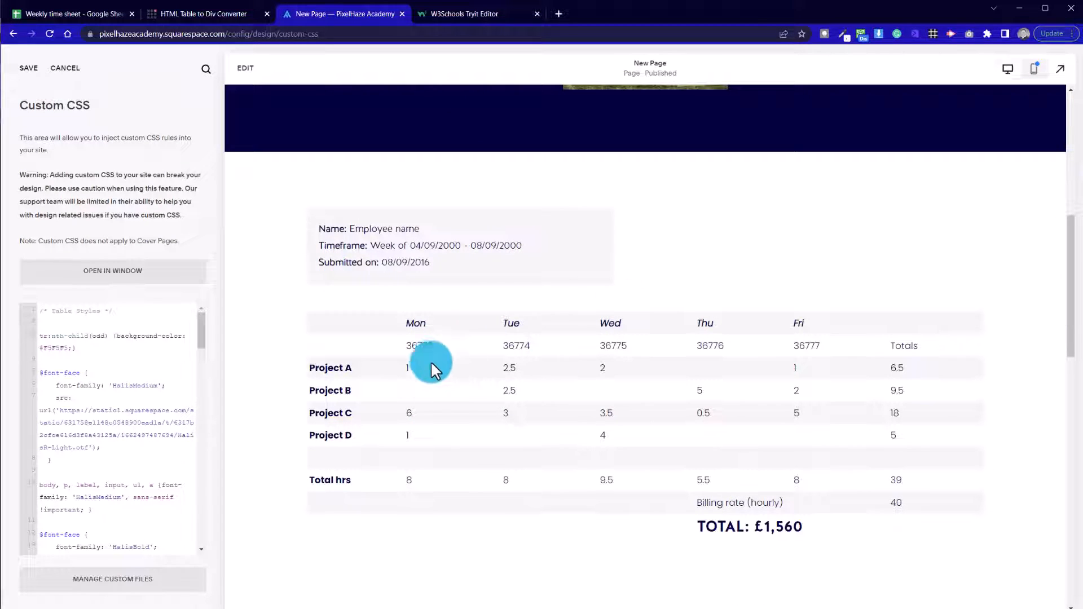
pyautogui.moveTo(370, 439)
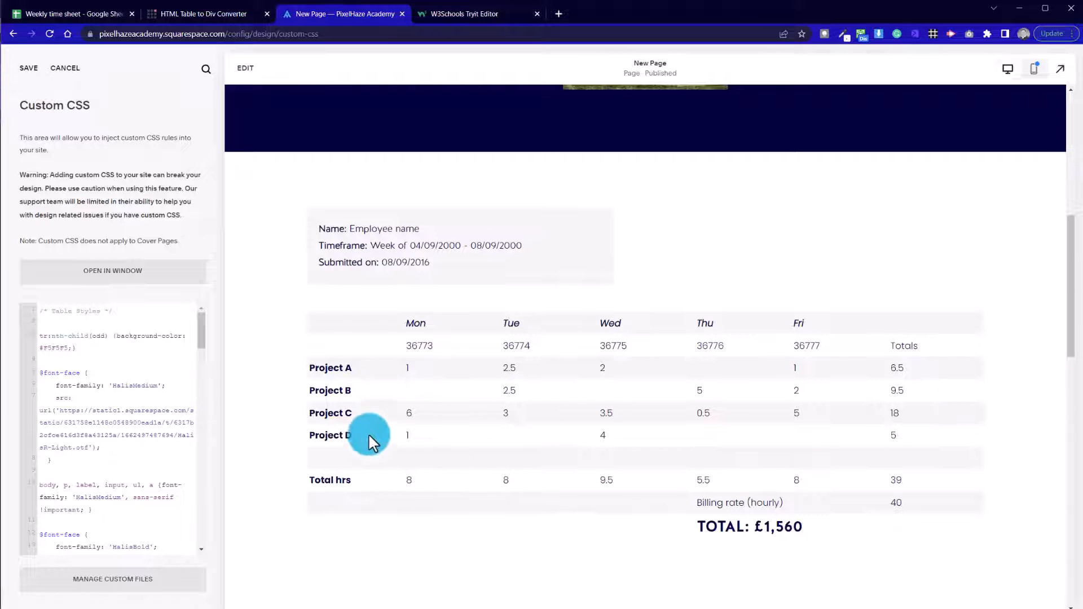
pyautogui.moveTo(408, 397)
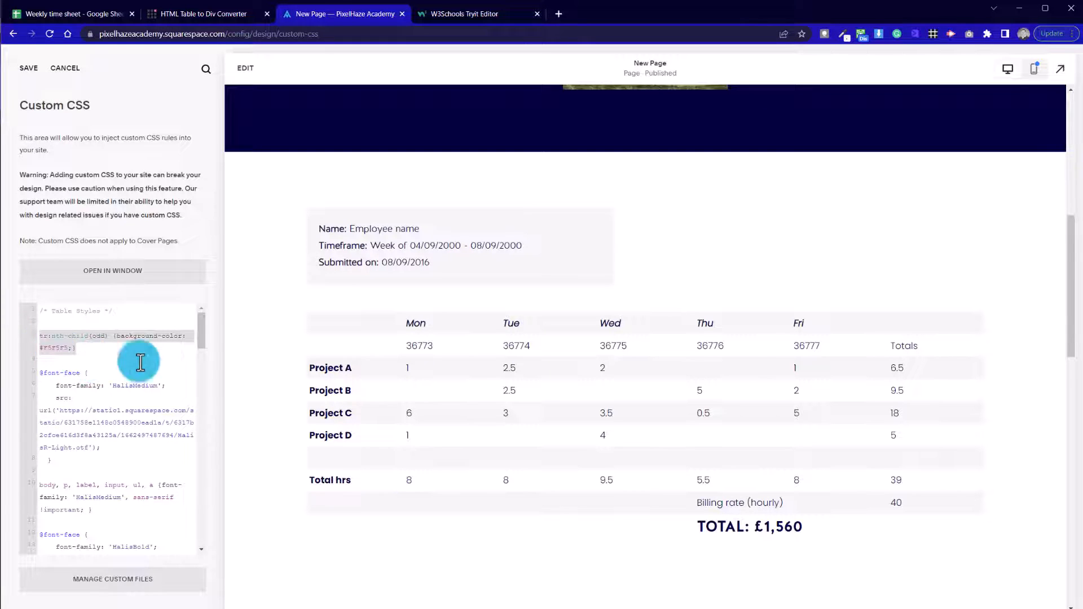
pyautogui.moveTo(472, 367)
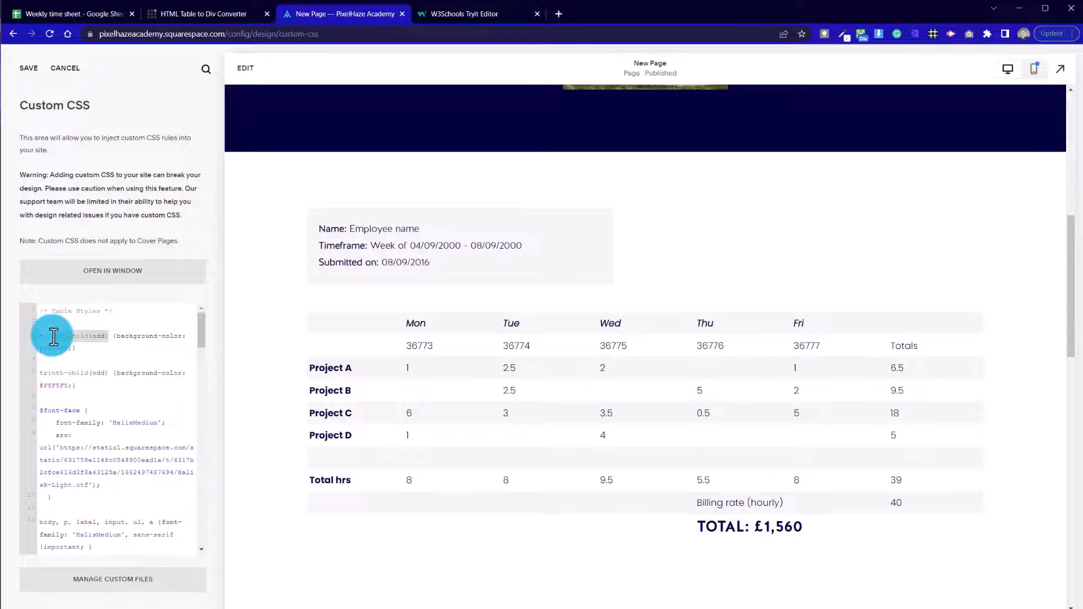
# - Retarget the copied rule to tr:first-child with !important navy #02003F background and white #fff text
pyautogui.click(82, 336)
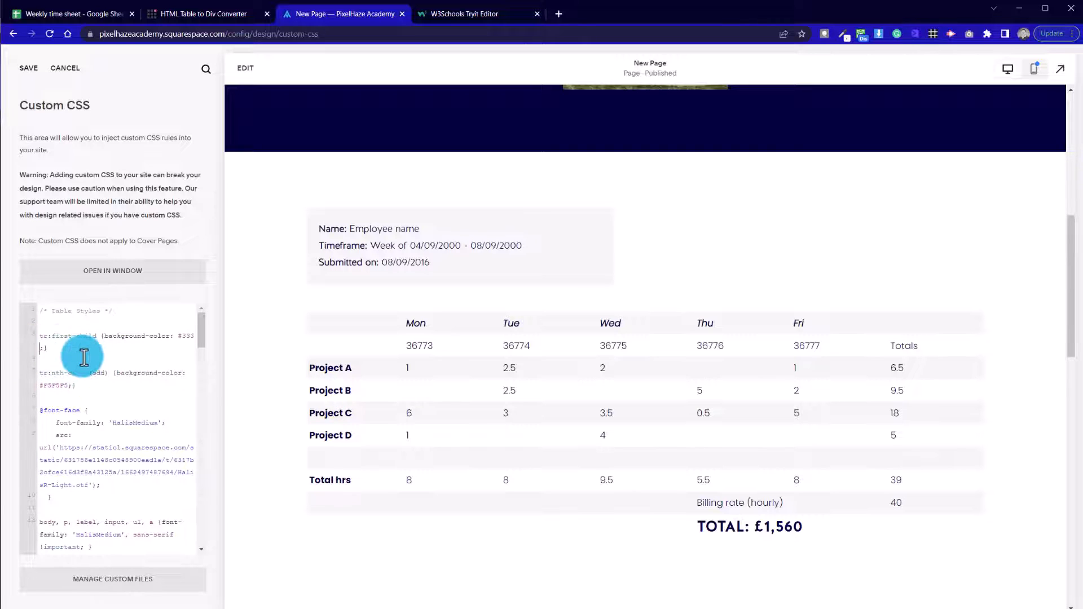
pyautogui.write('!important')
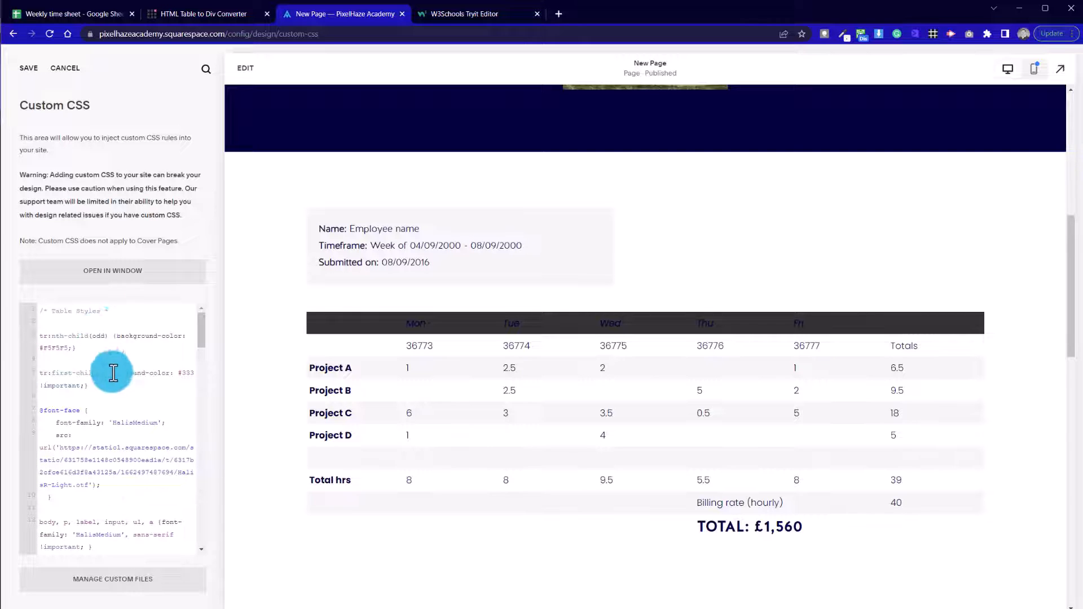
pyautogui.moveTo(91, 330)
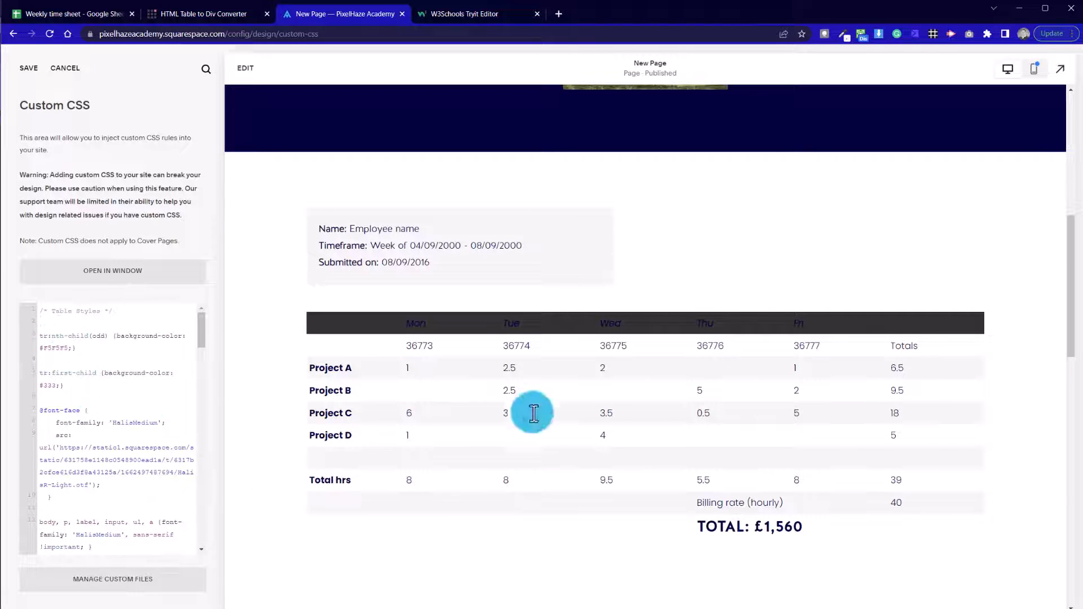
pyautogui.moveTo(221, 248)
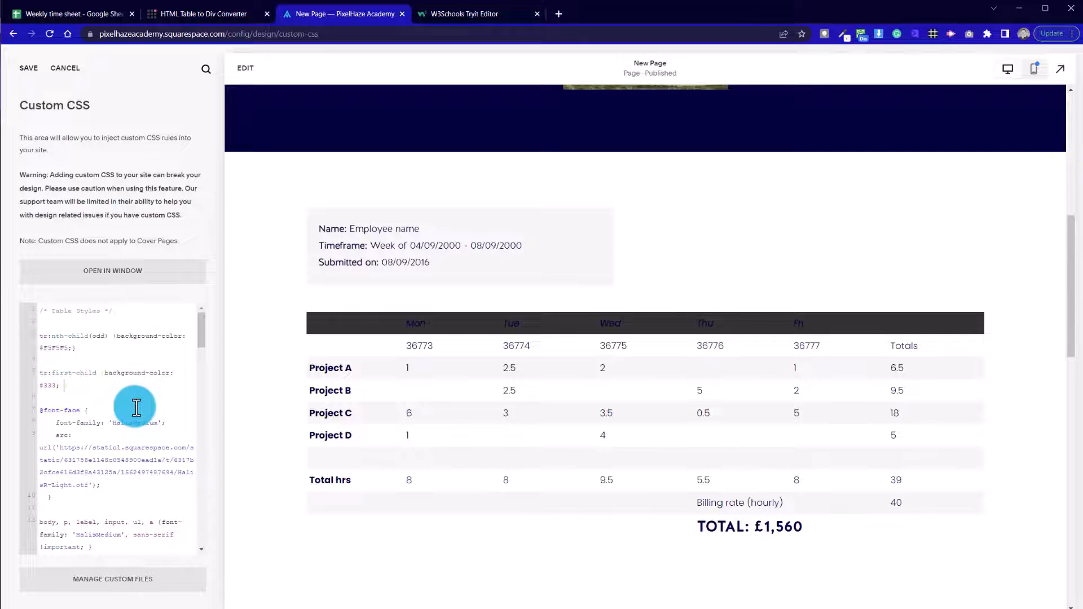
pyautogui.write('color:')
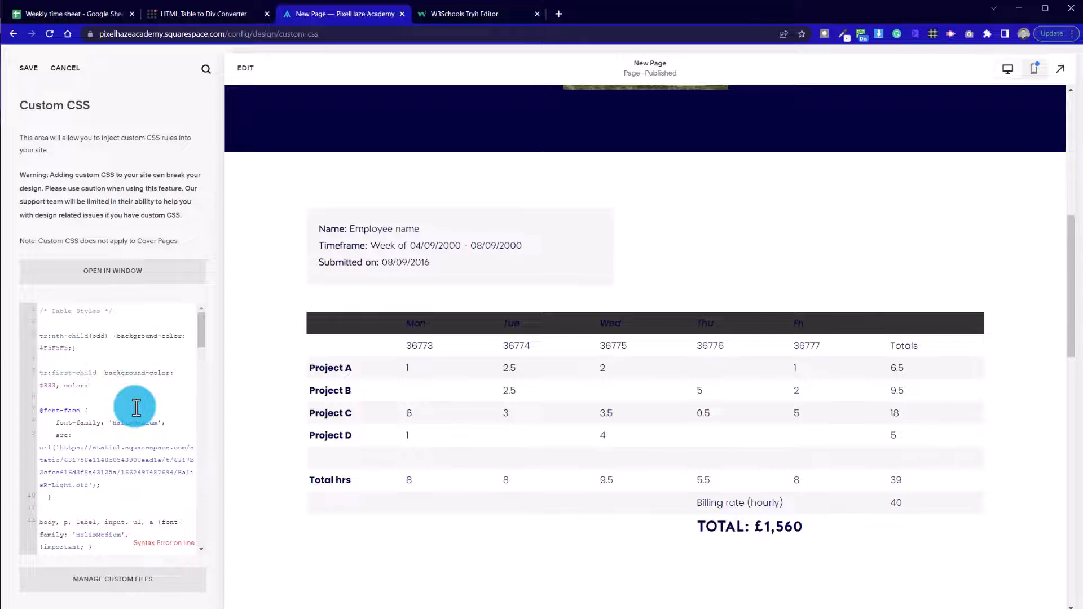
pyautogui.click(88, 385)
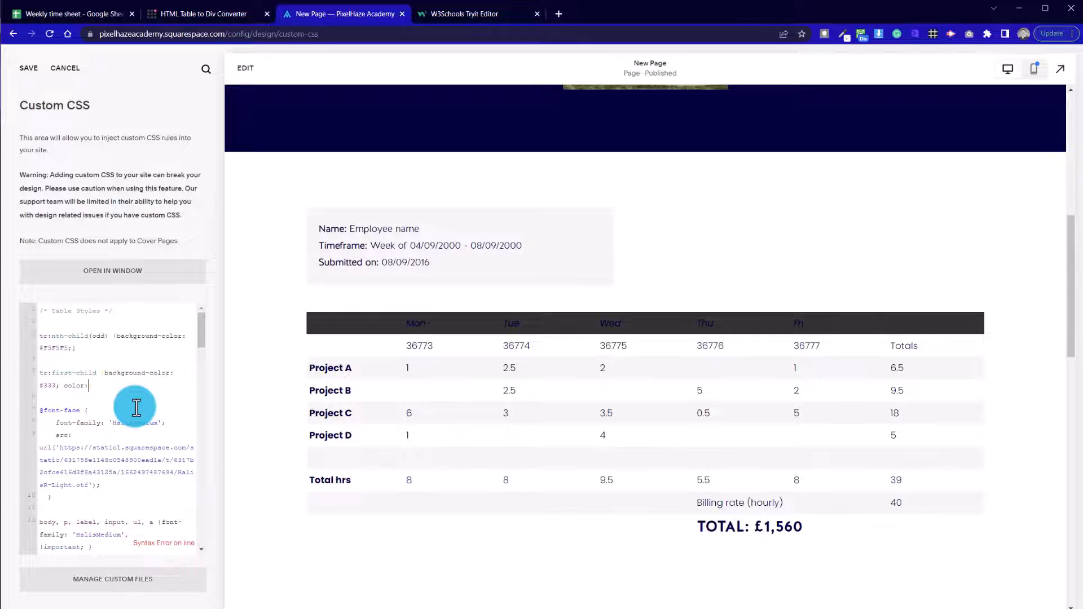
pyautogui.write('#fff;')
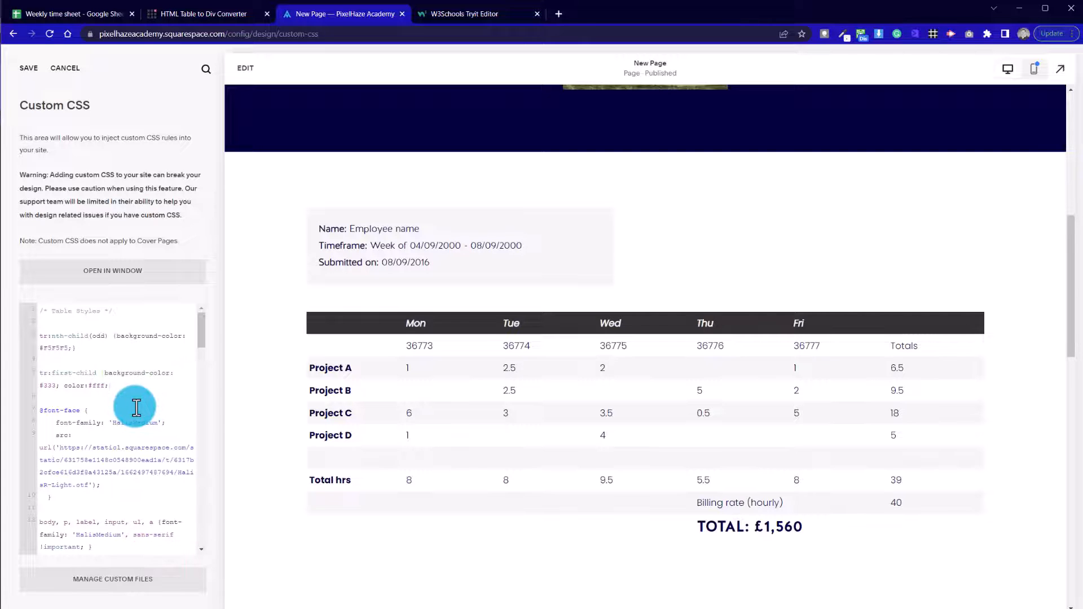
pyautogui.moveTo(573, 476)
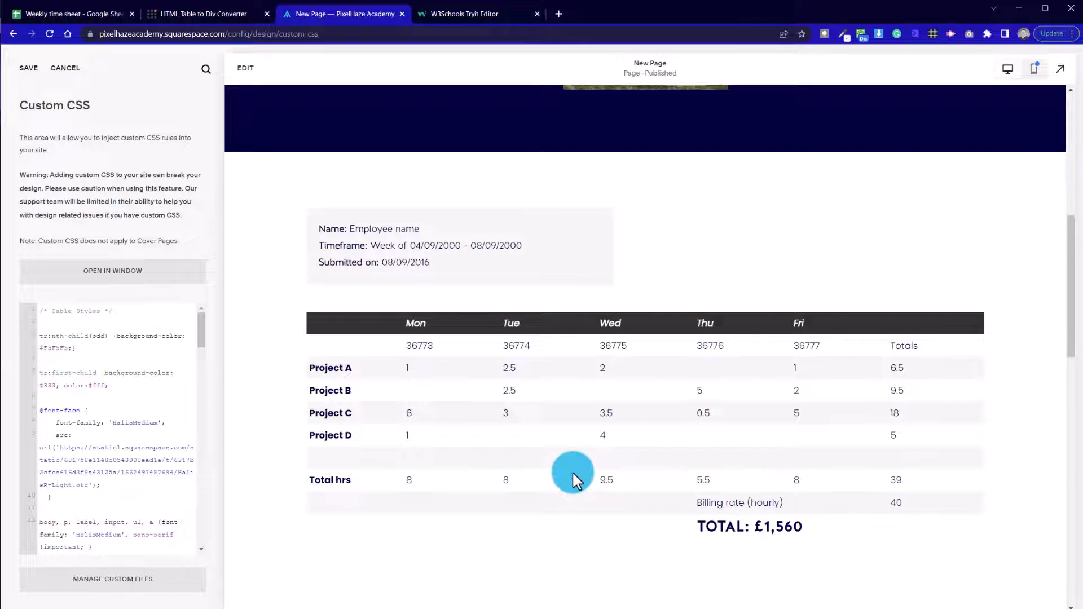
pyautogui.moveTo(404, 331)
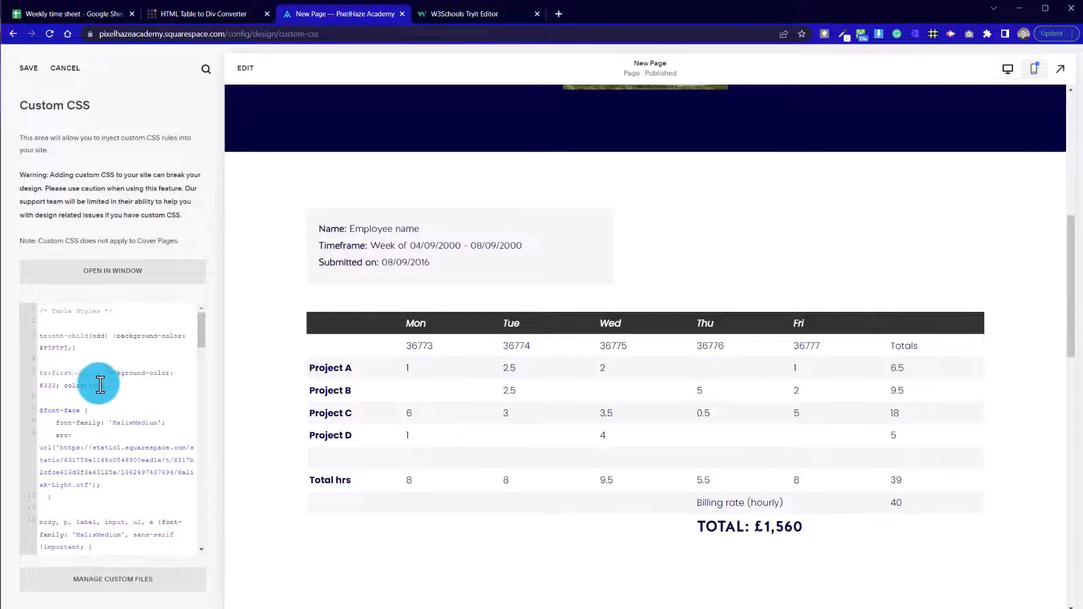
pyautogui.moveTo(414, 323)
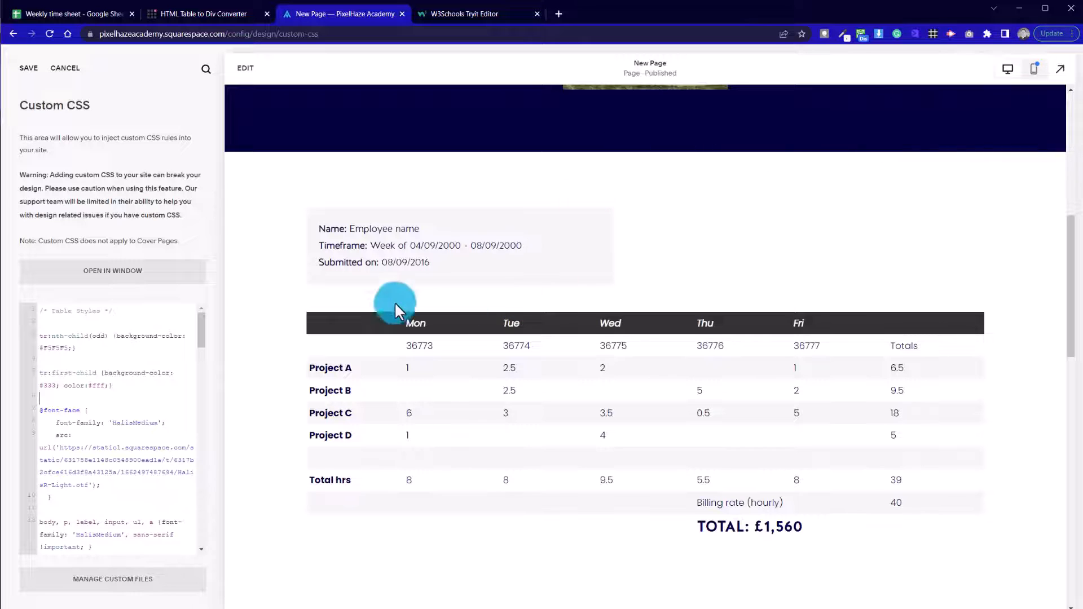
pyautogui.moveTo(843, 36)
pyautogui.write('02003f')
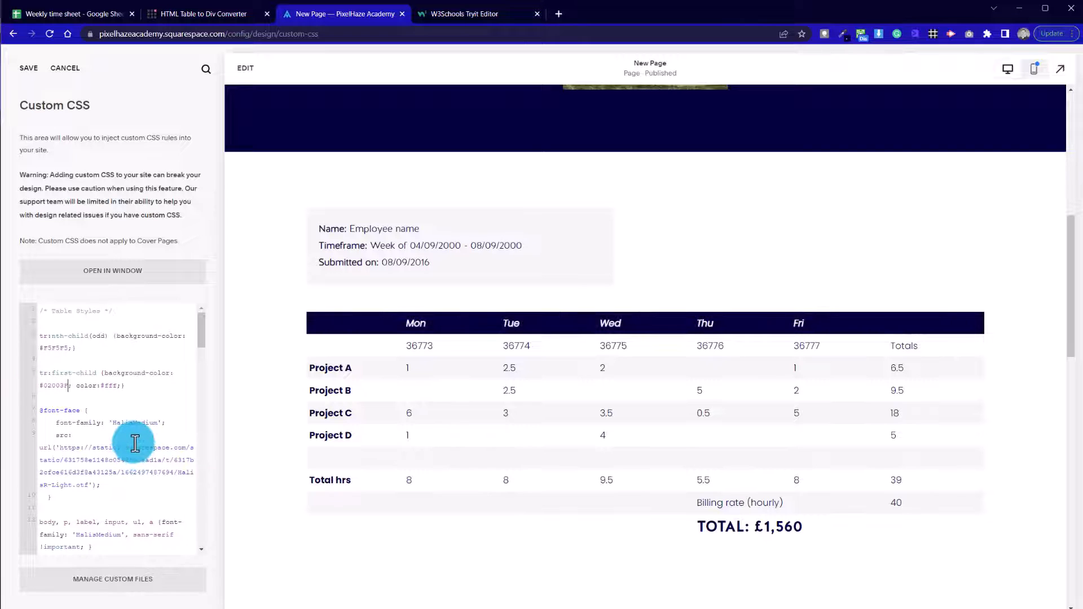
pyautogui.moveTo(889, 539)
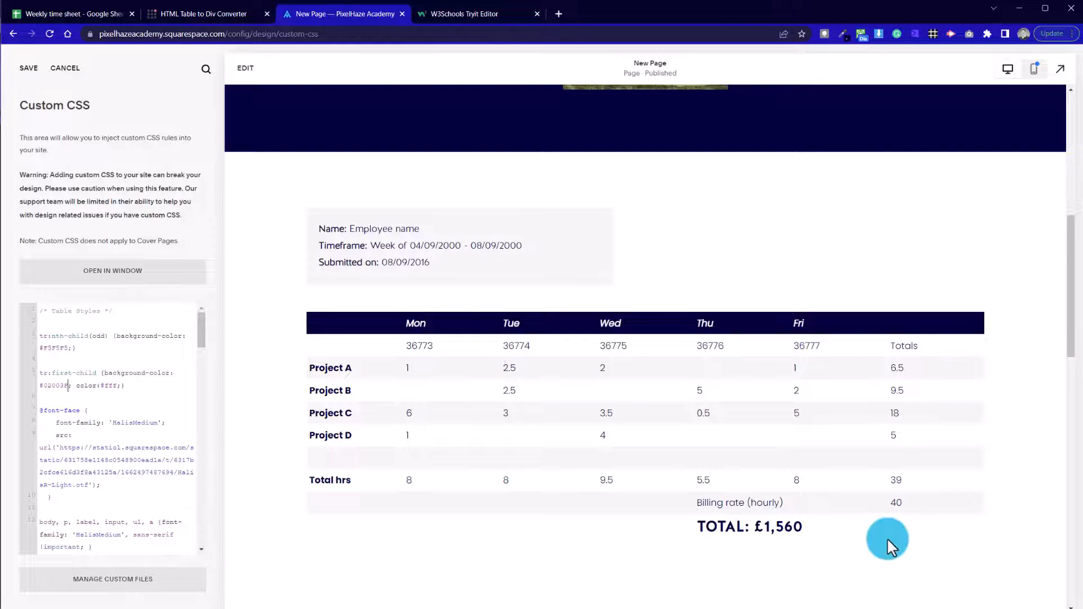
pyautogui.scroll(-3)
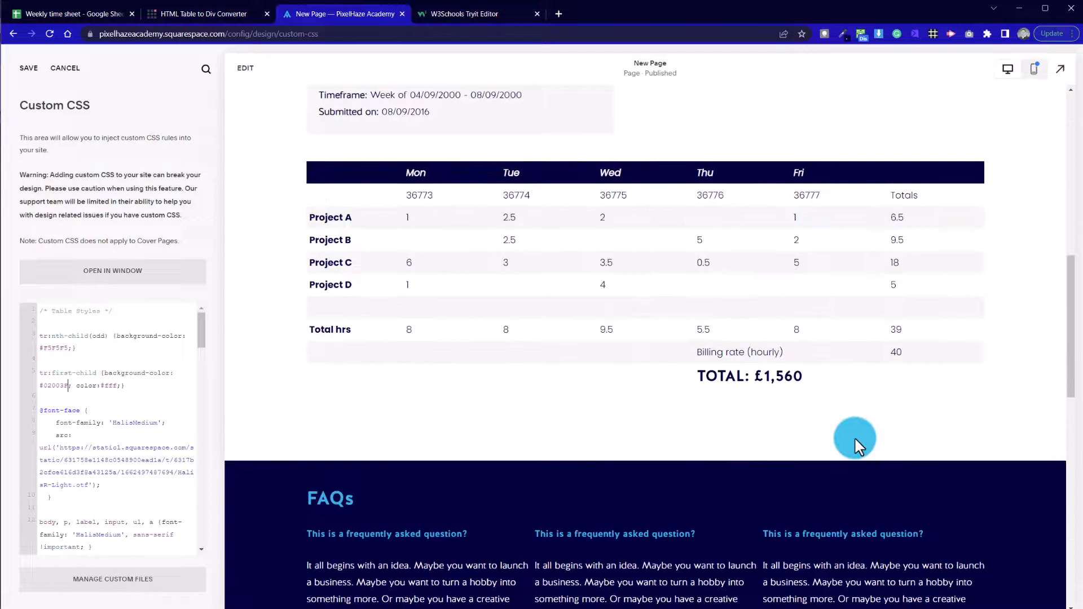
pyautogui.scroll(3)
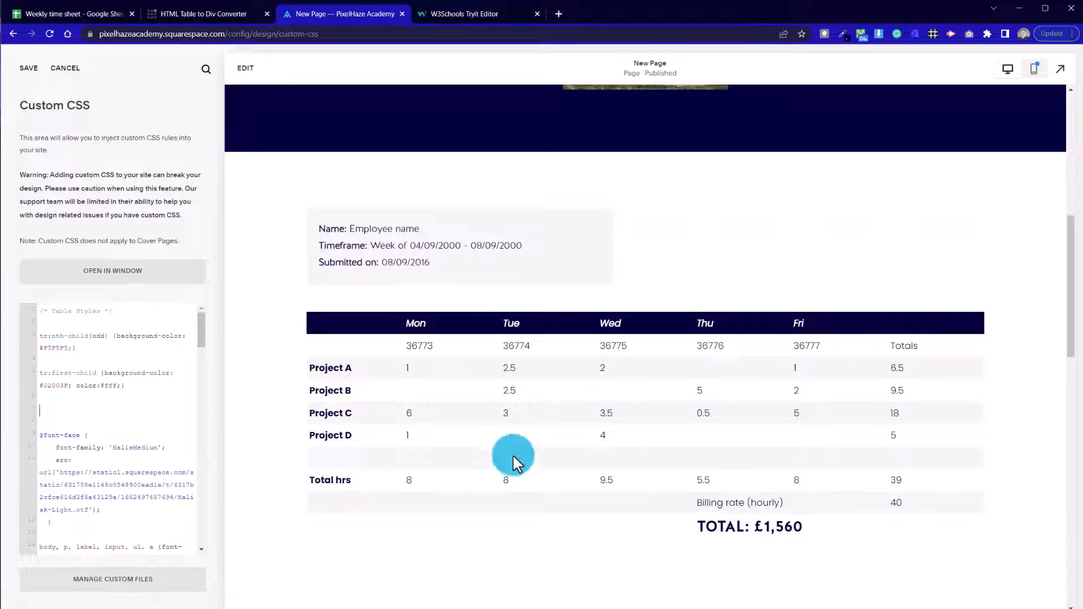
pyautogui.moveTo(469, 491)
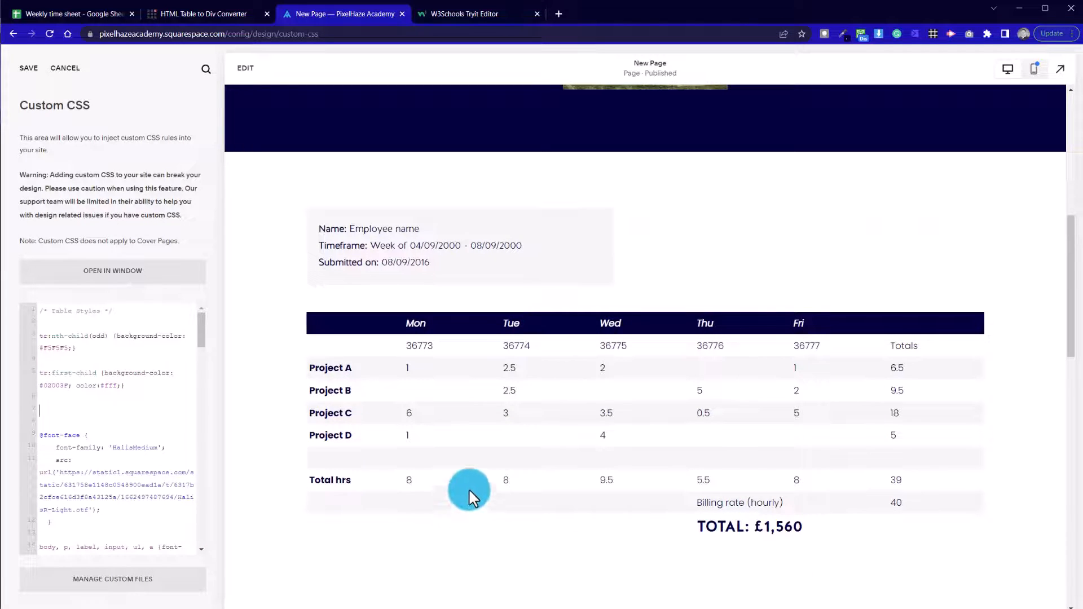
pyautogui.moveTo(566, 384)
pyautogui.write('tr')
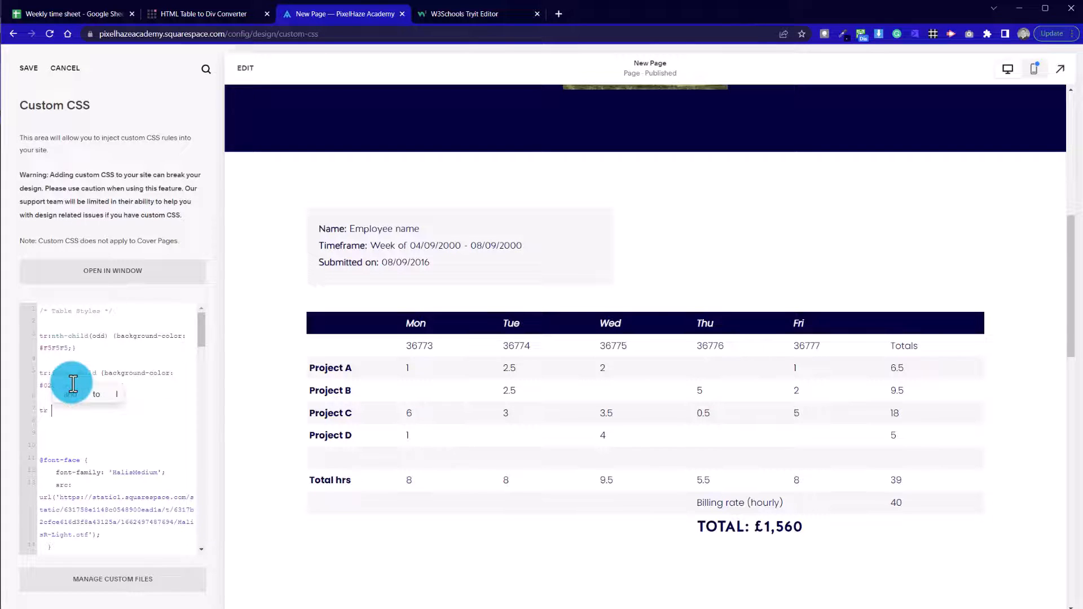
# - Add a tr h3 rule giving the total heading 30px top spacing via padding-top
pyautogui.write('h3')
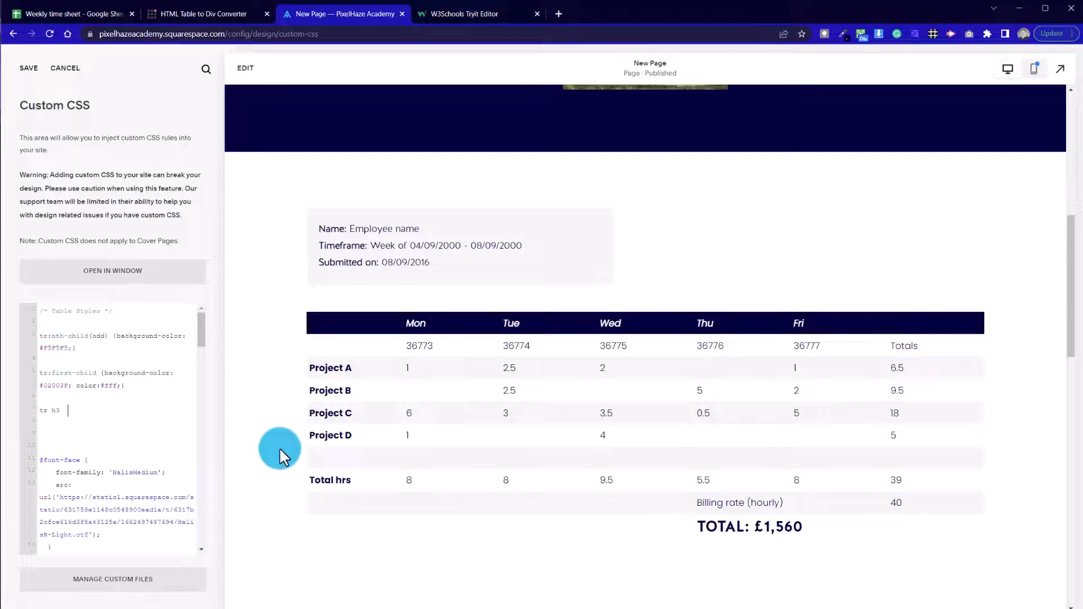
pyautogui.write('margin-t')
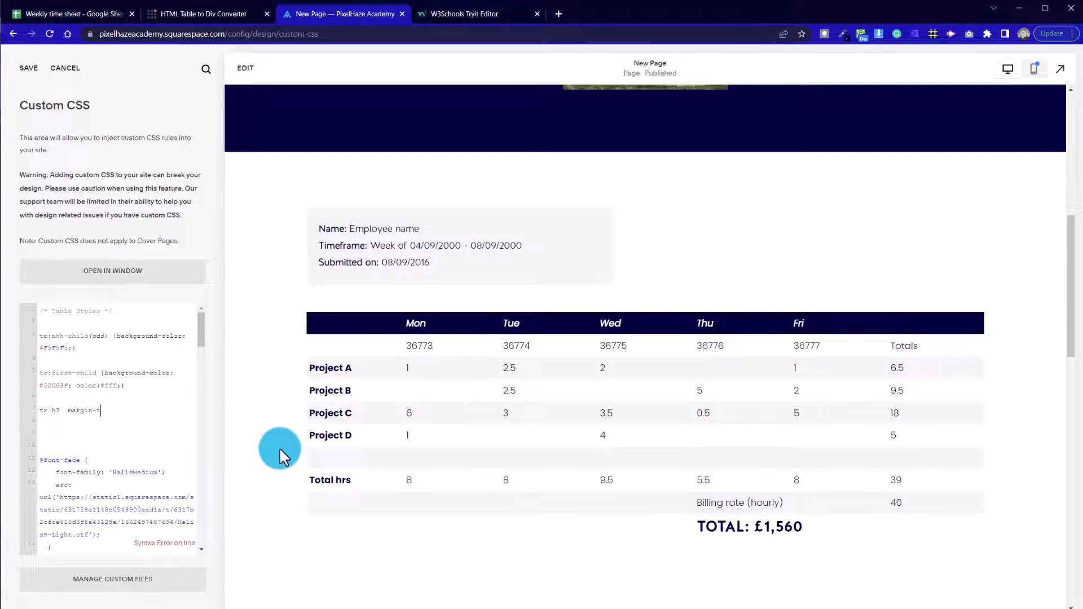
pyautogui.write('op:')
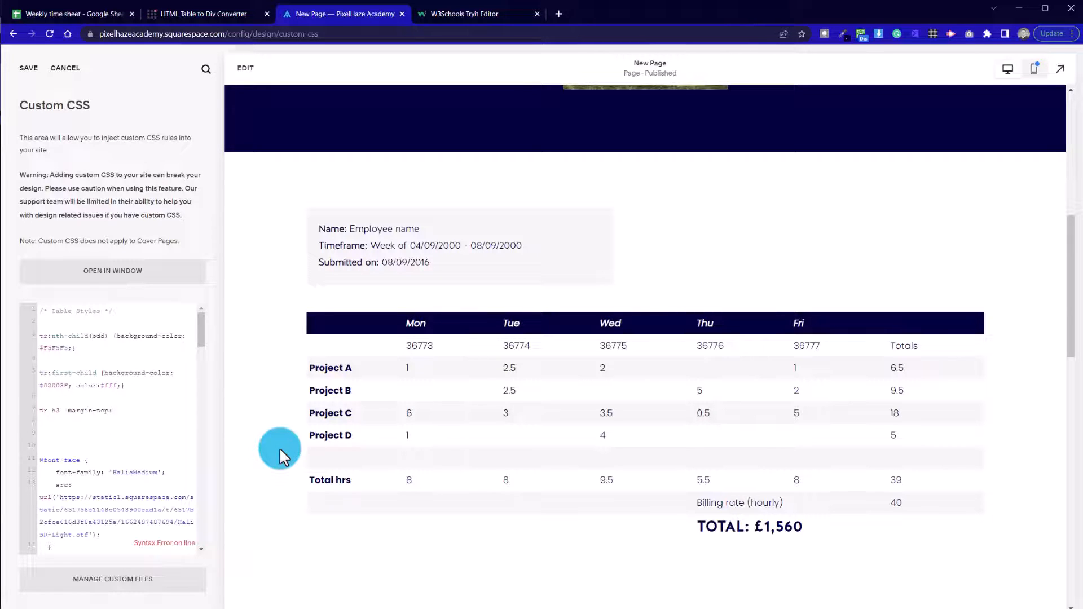
pyautogui.write('30px;')
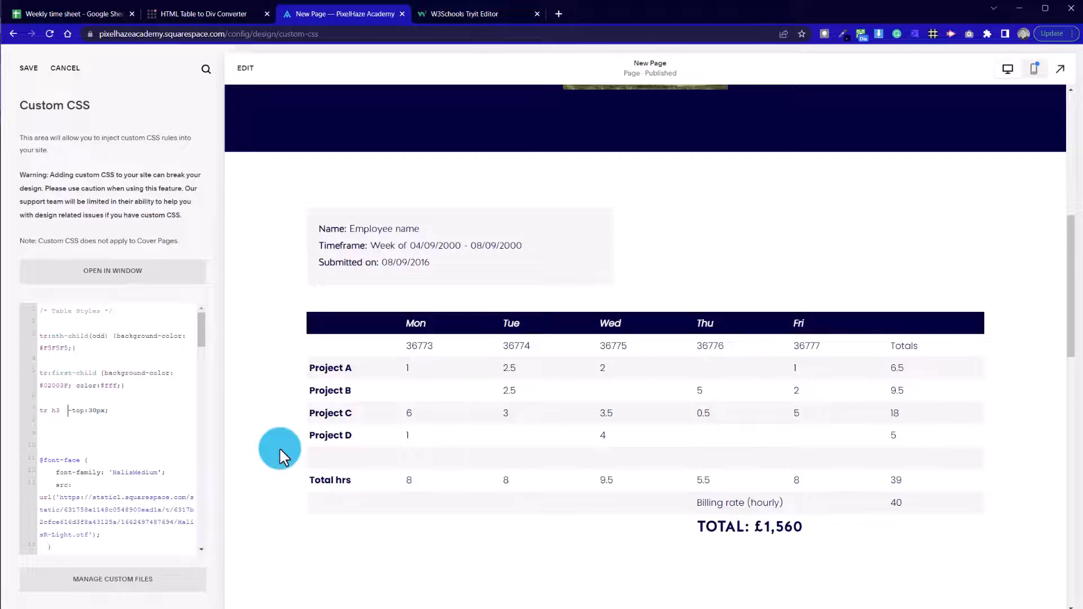
pyautogui.write('padding')
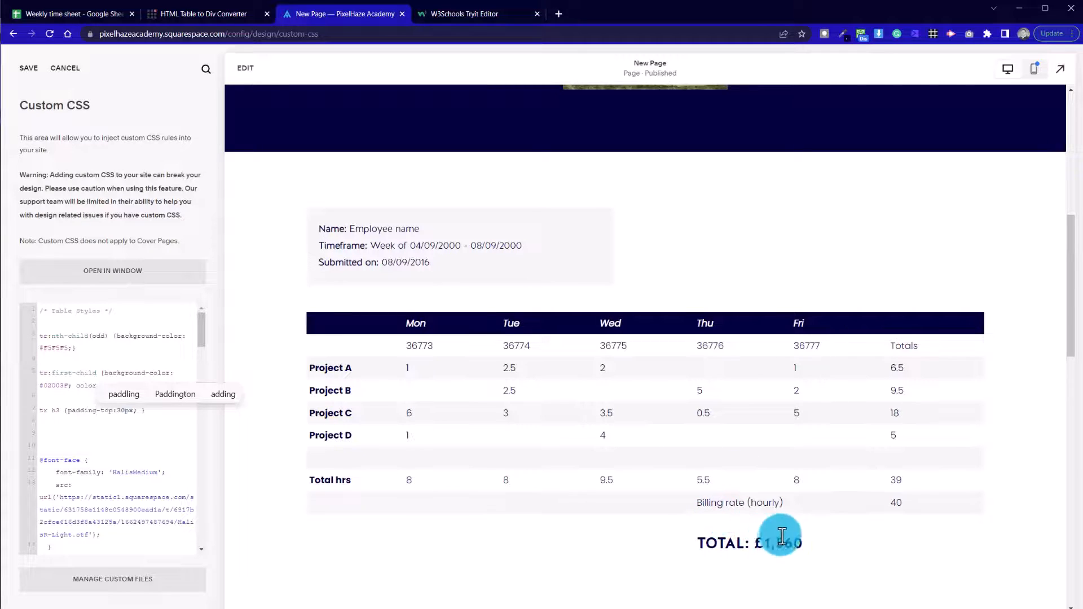
pyautogui.moveTo(534, 390)
pyautogui.write('text-align:right;')
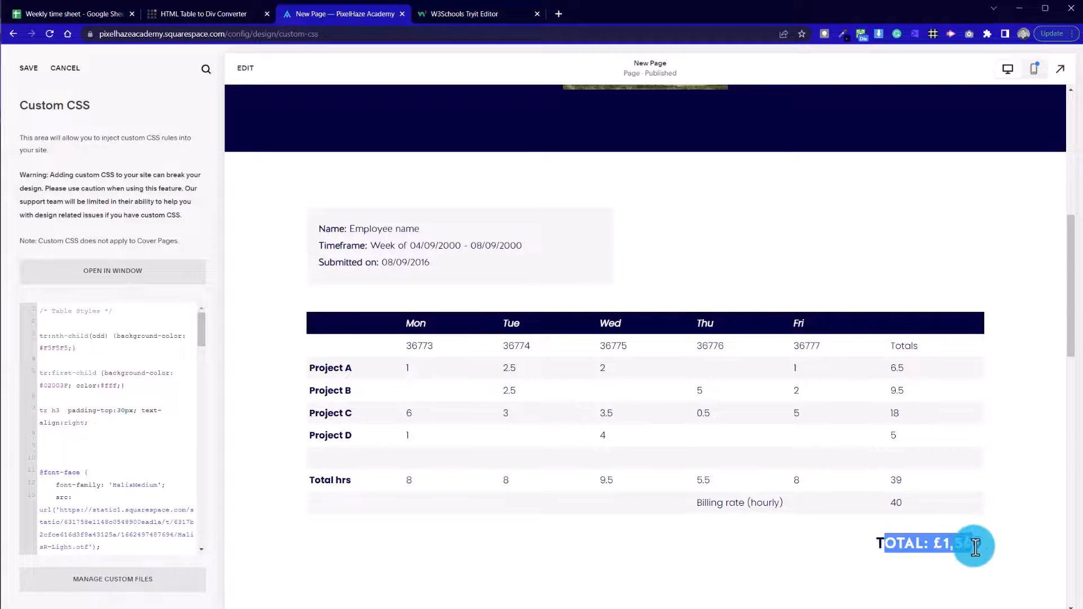
pyautogui.moveTo(963, 427)
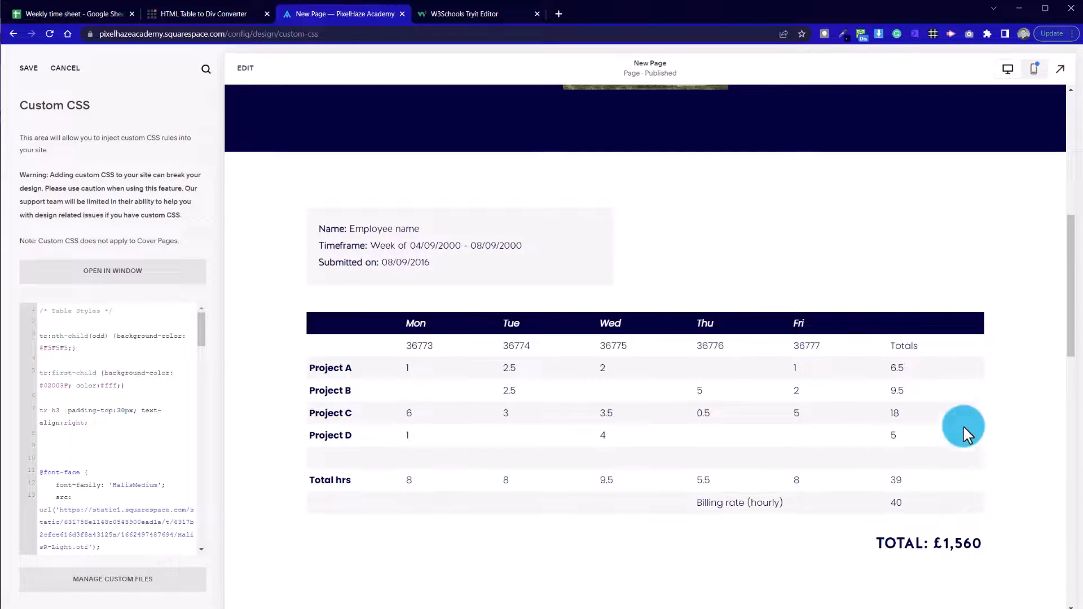
pyautogui.moveTo(838, 399)
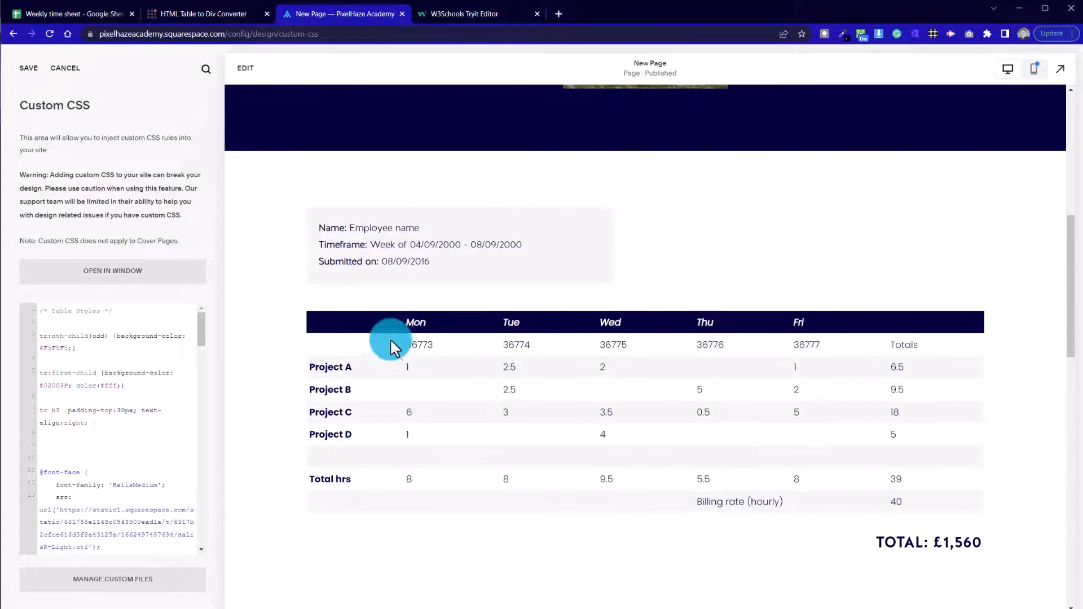
pyautogui.moveTo(627, 441)
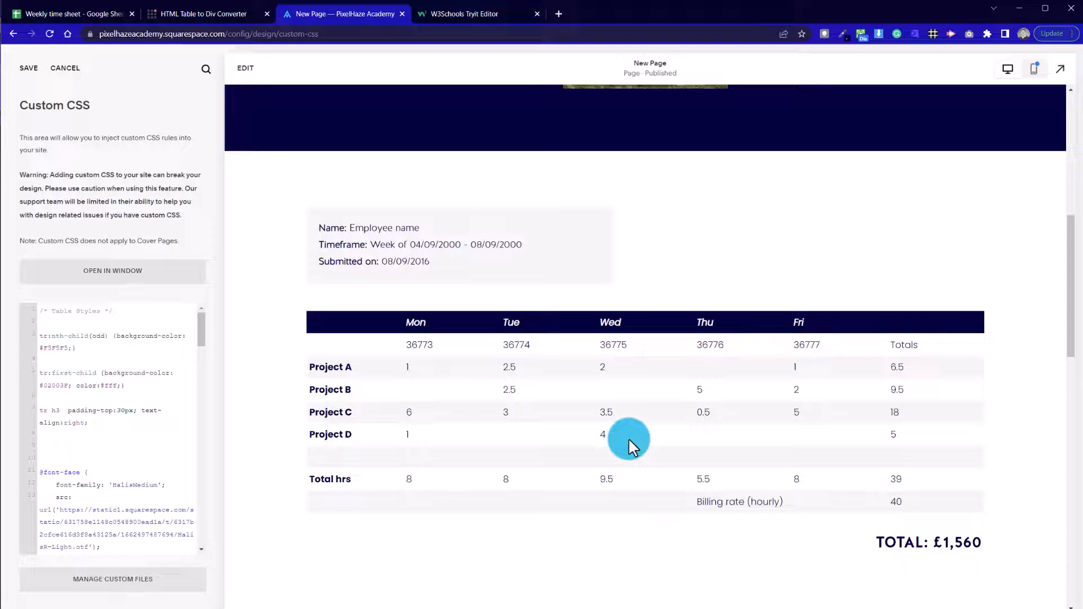
pyautogui.moveTo(364, 504)
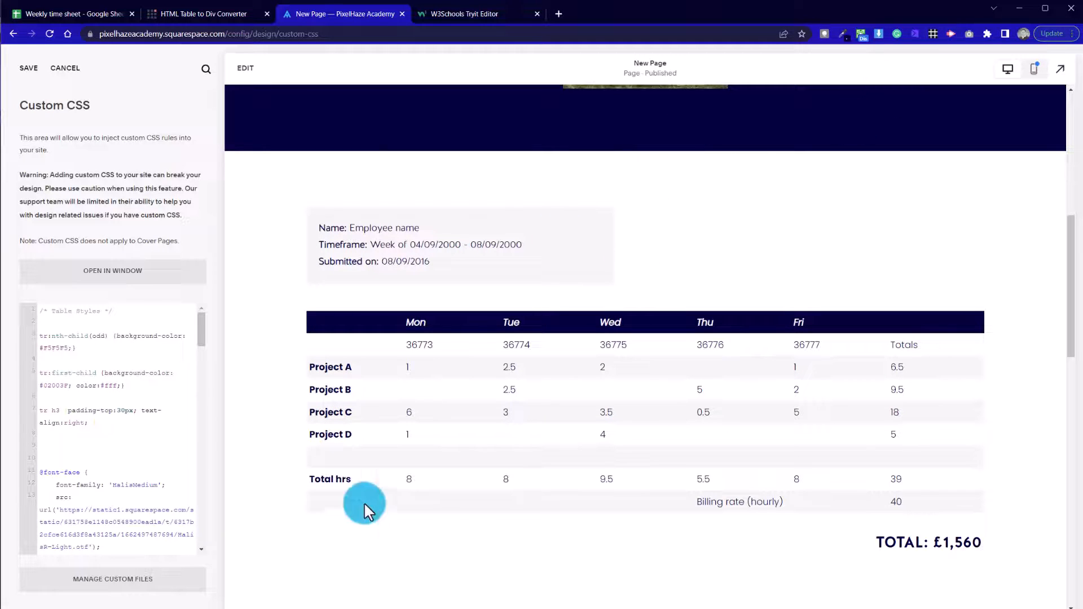
pyautogui.moveTo(936, 43)
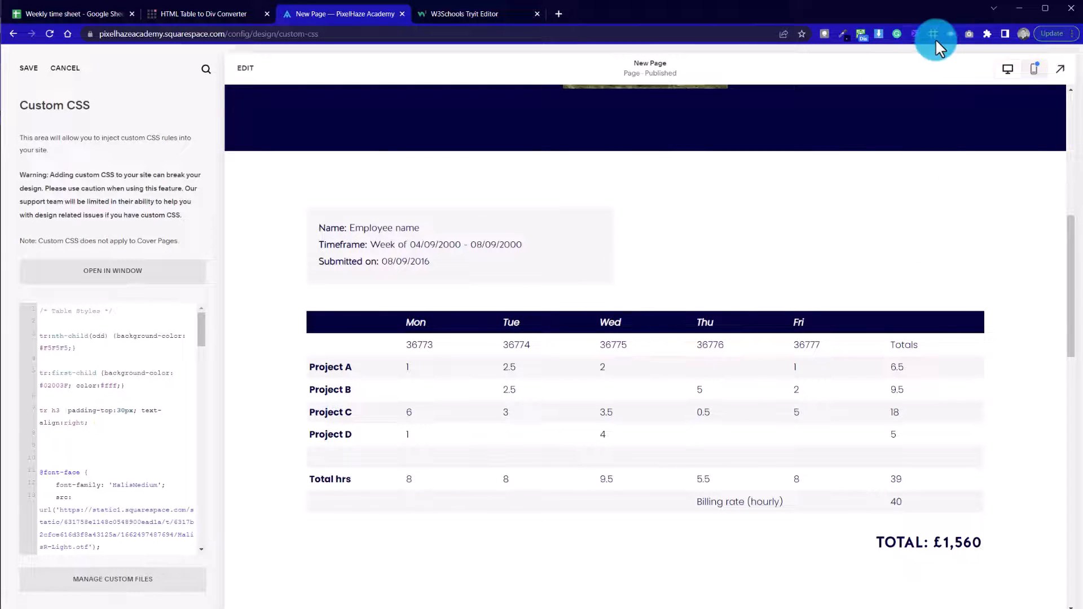
pyautogui.moveTo(932, 32)
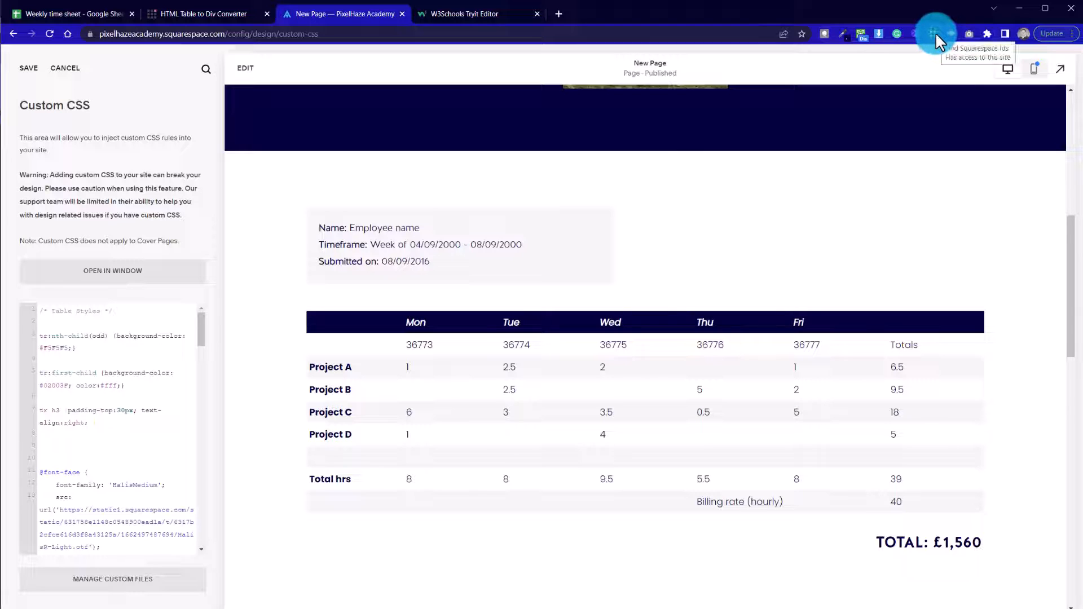
pyautogui.moveTo(742, 260)
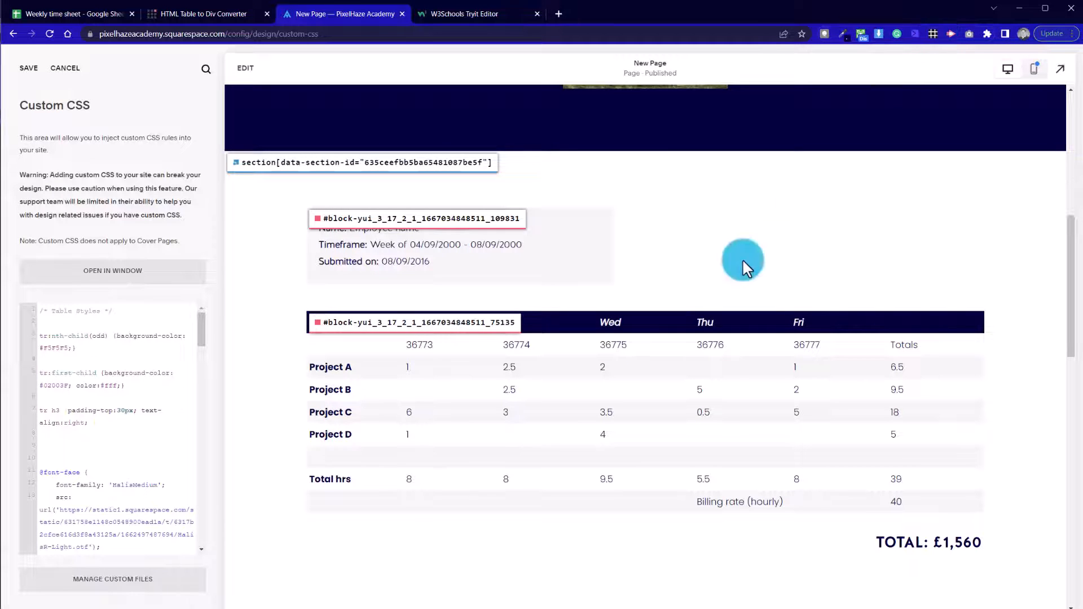
pyautogui.moveTo(379, 336)
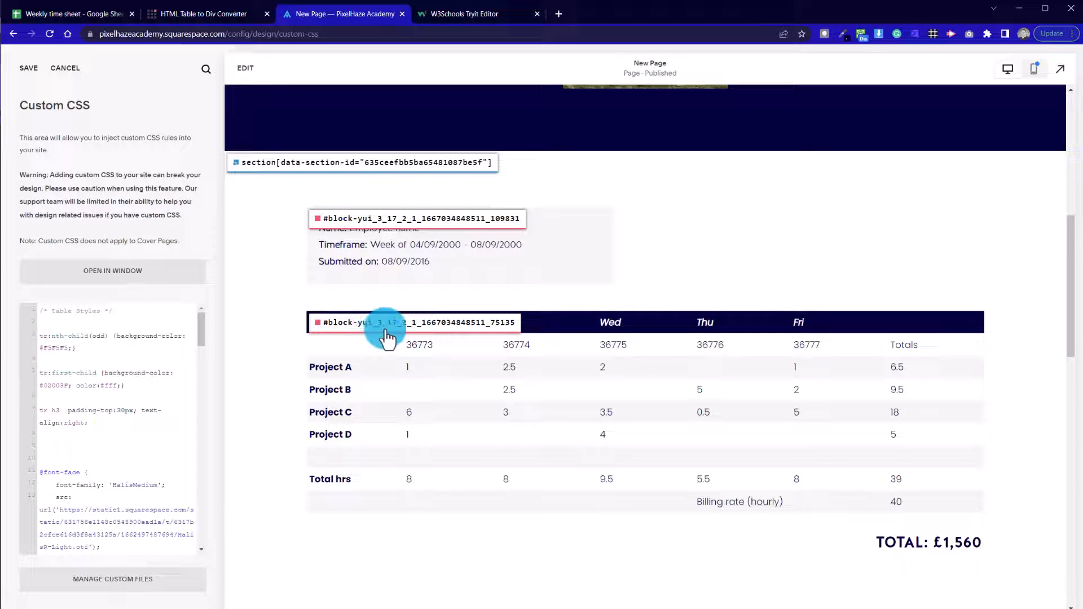
pyautogui.moveTo(399, 338)
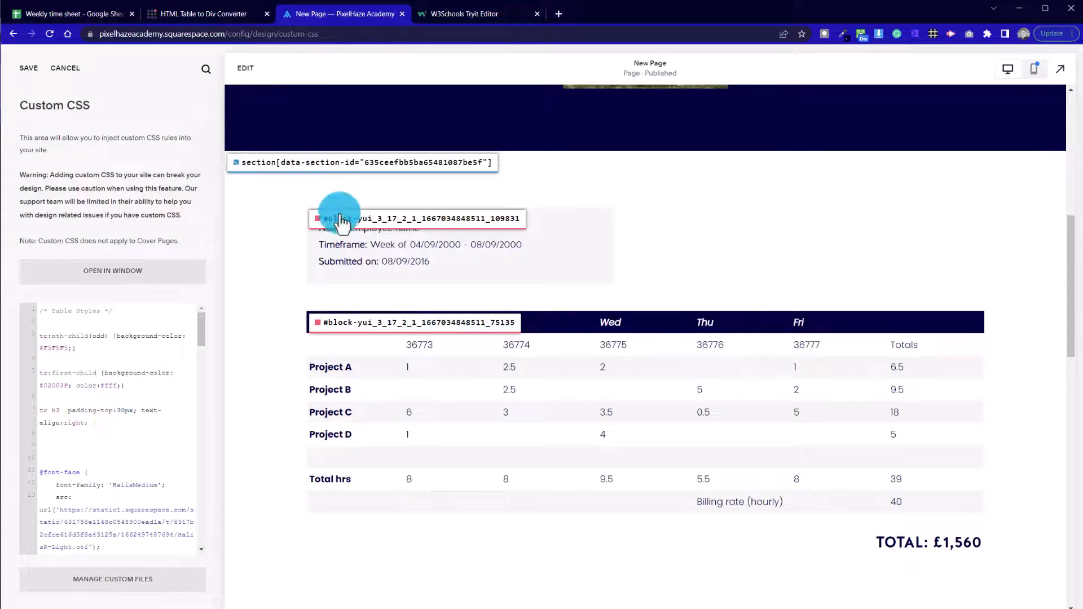
pyautogui.moveTo(423, 218)
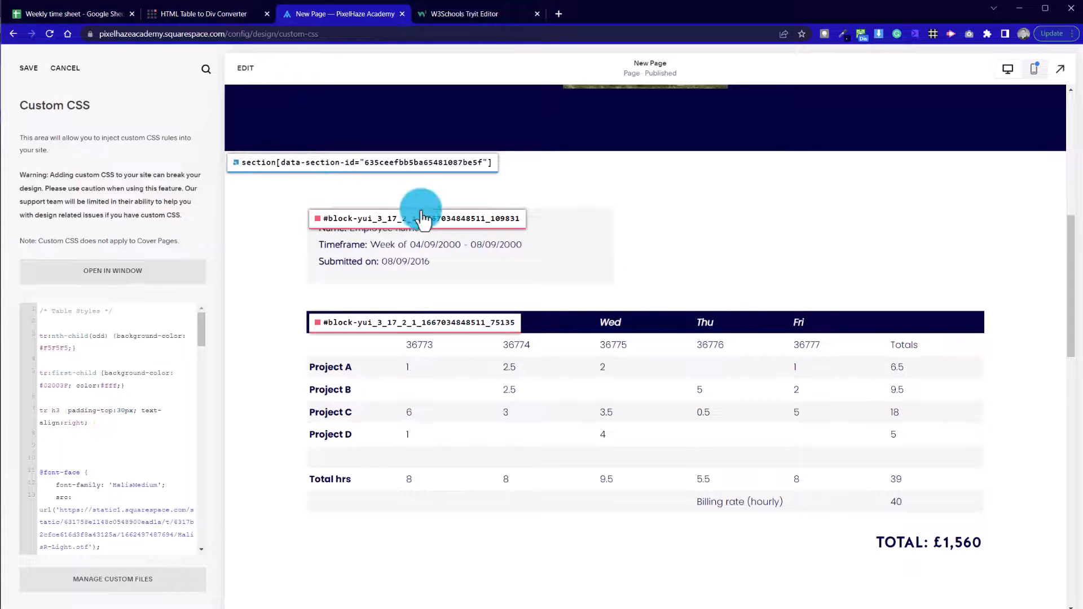
pyautogui.moveTo(468, 331)
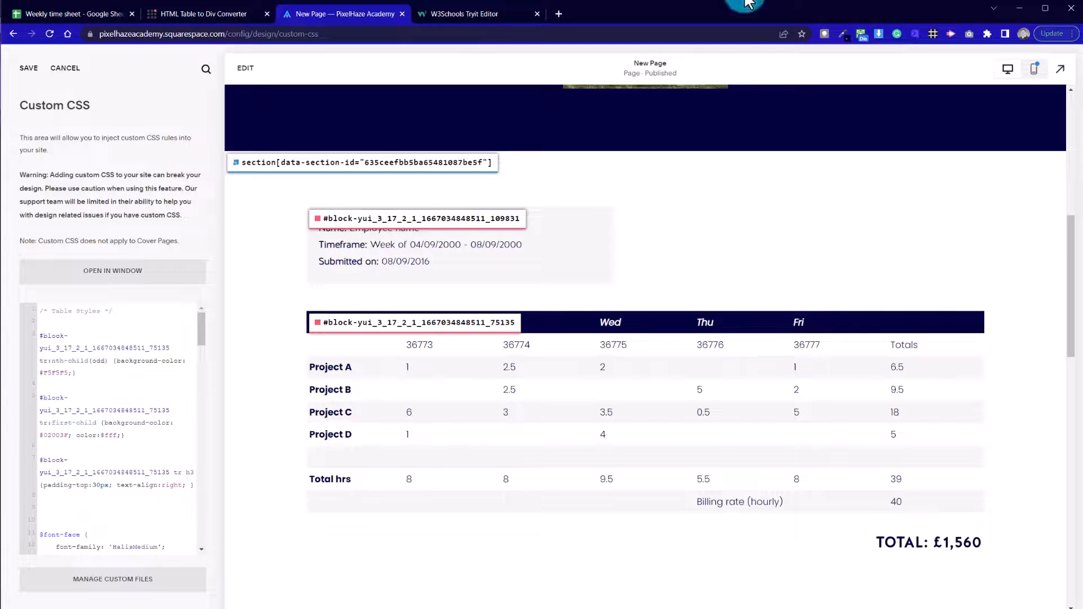
pyautogui.moveTo(908, 49)
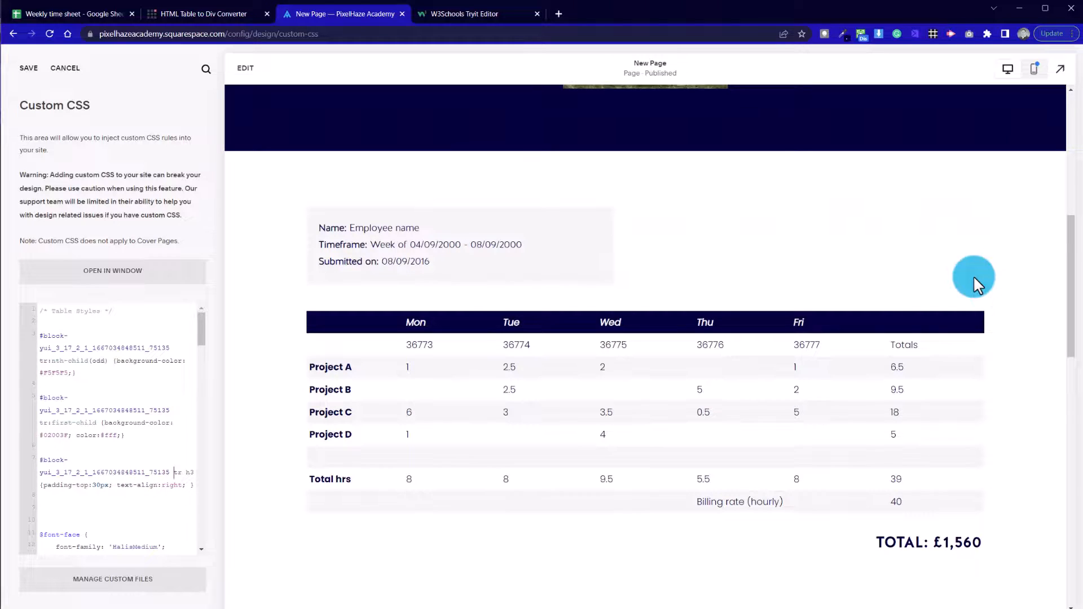
pyautogui.moveTo(189, 330)
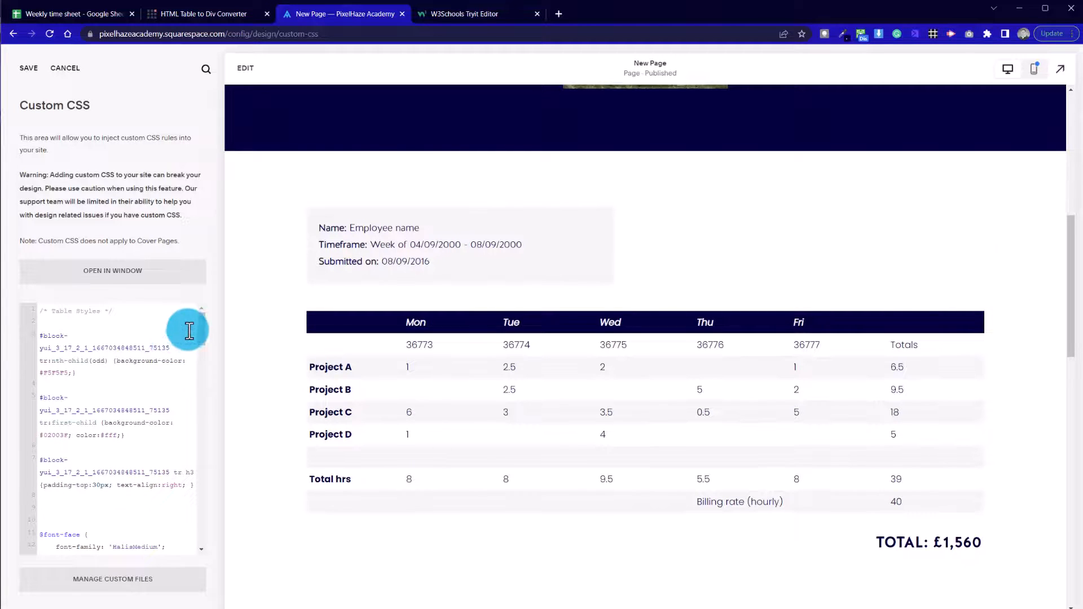
pyautogui.moveTo(175, 377)
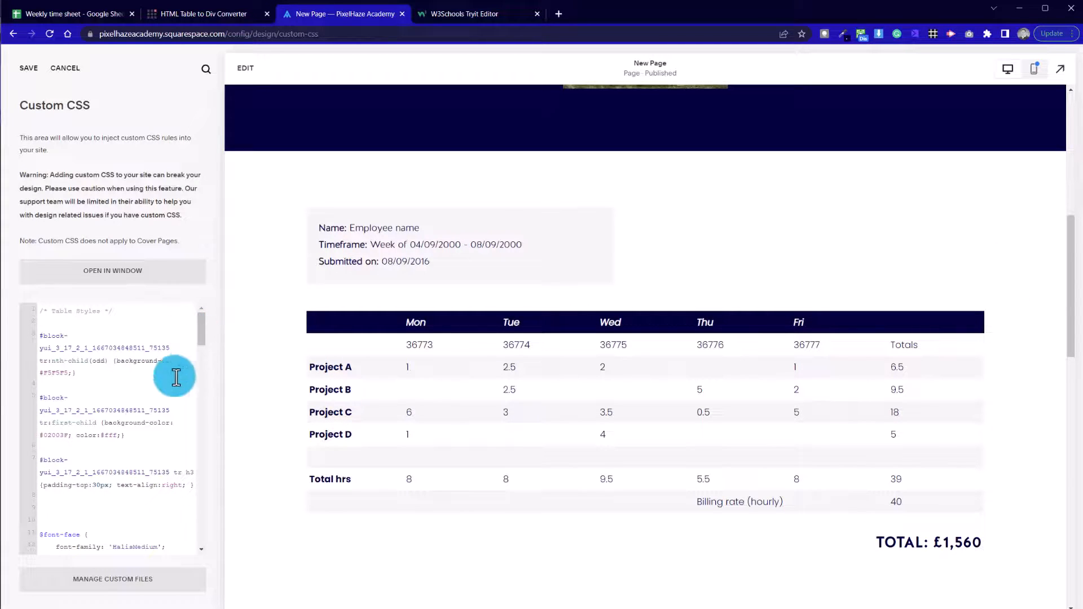
pyautogui.moveTo(373, 419)
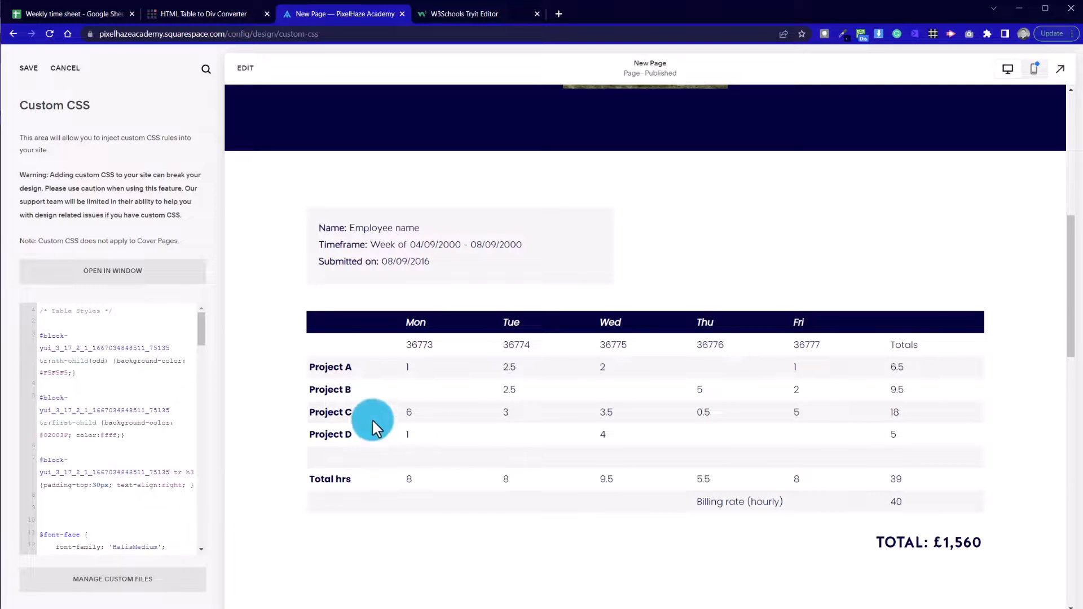
pyautogui.moveTo(79, 377)
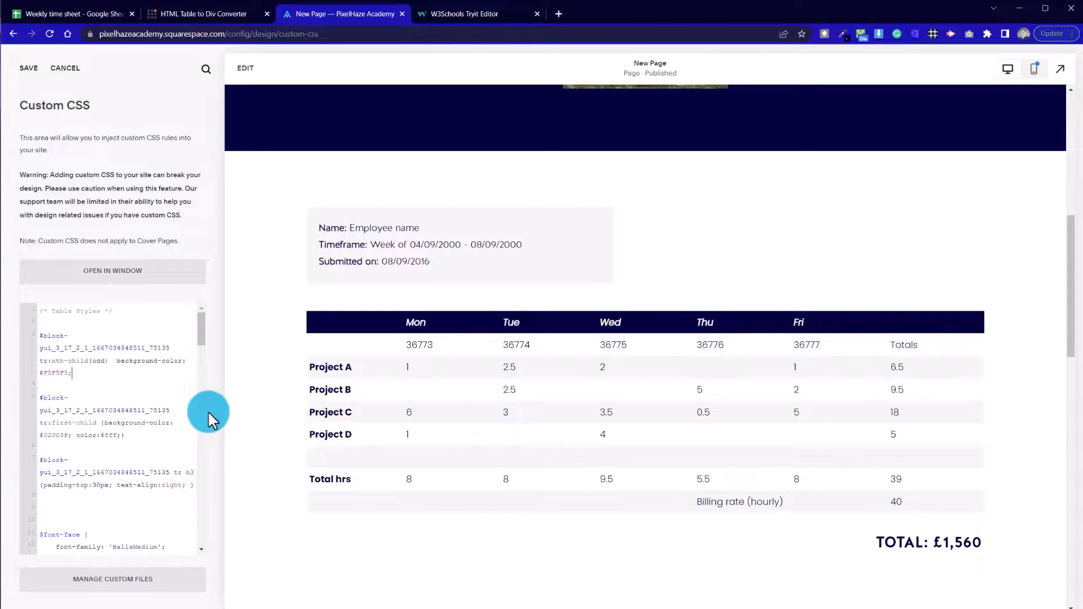
# - Add a scoped tr rule with border-bottom 1px solid #02003F and check the rows in preview
pyautogui.write('border-bottom:1px solid #02003F; }')
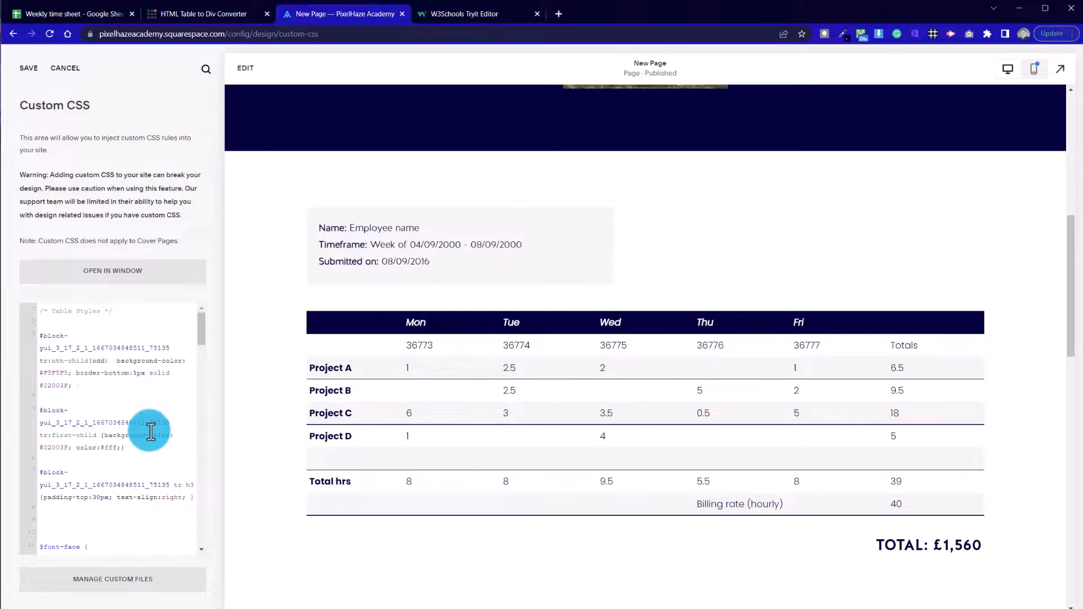
pyautogui.moveTo(461, 439)
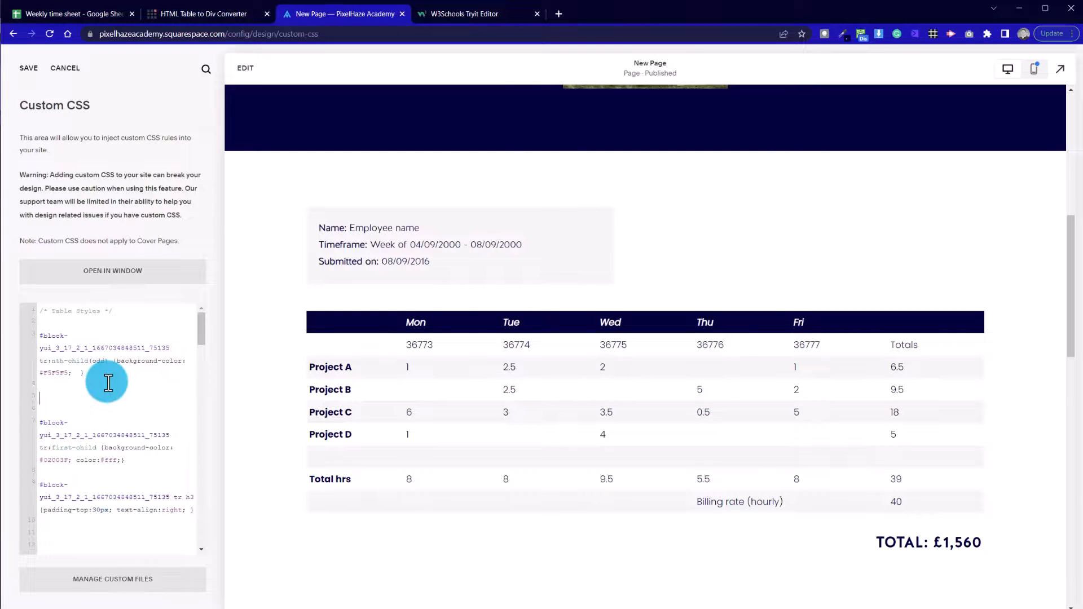
pyautogui.write('tr')
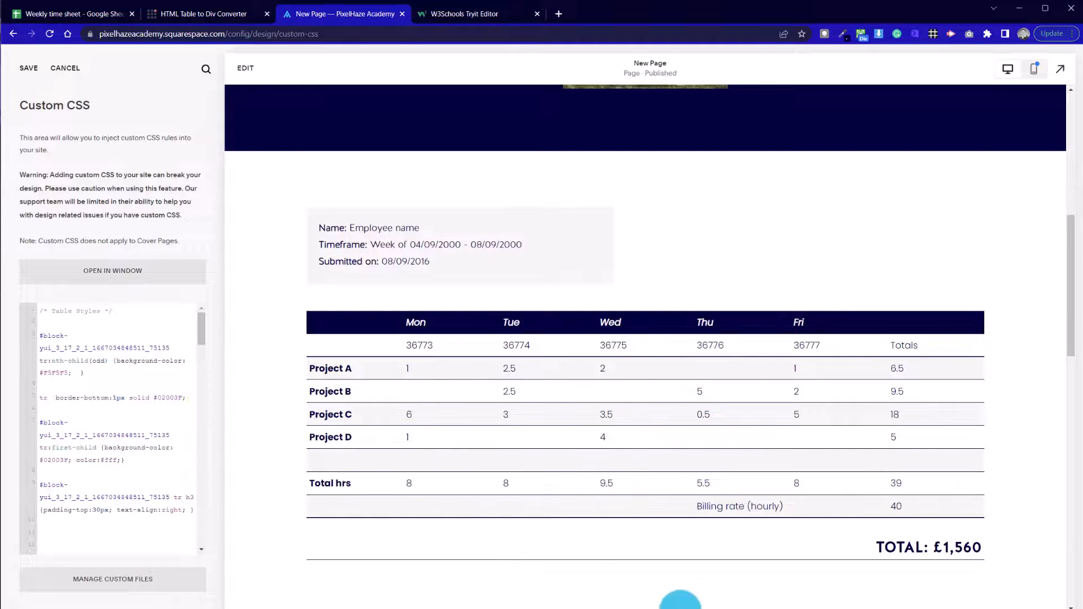
pyautogui.scroll(-3)
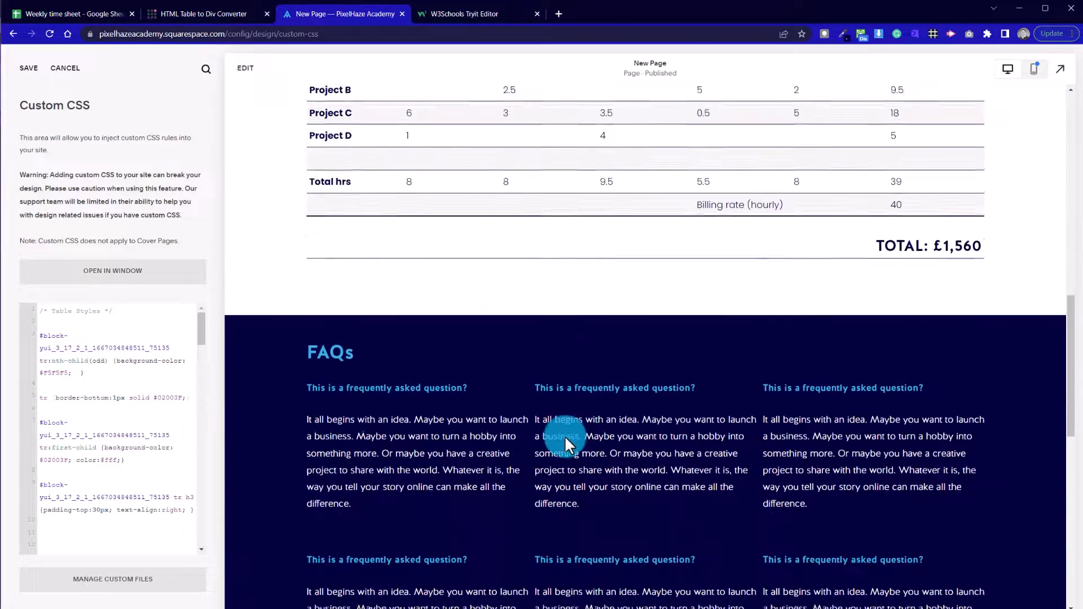
pyautogui.scroll(3)
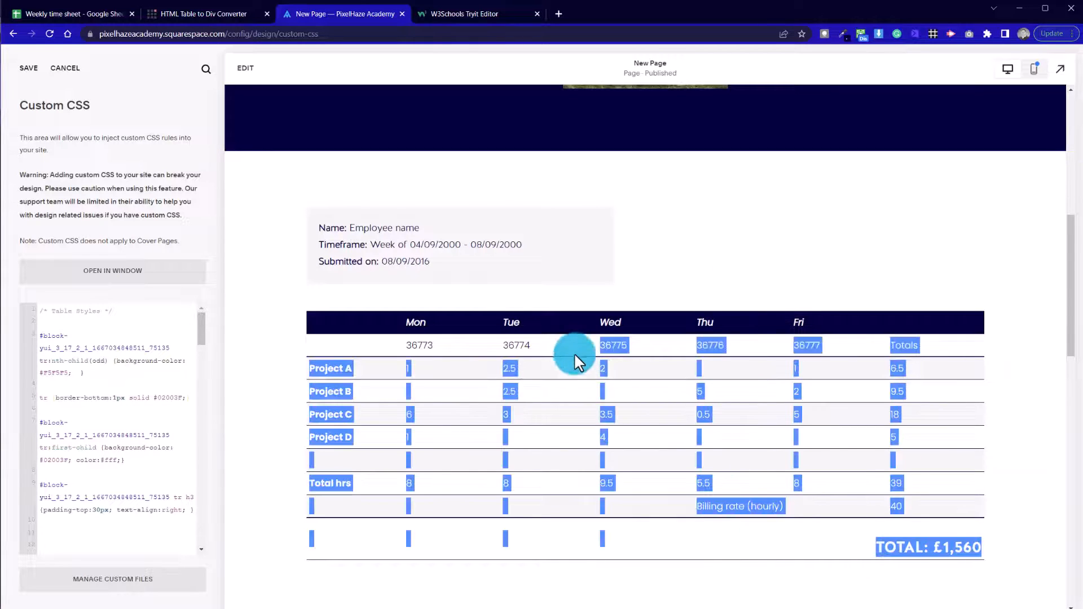
pyautogui.click(90, 407)
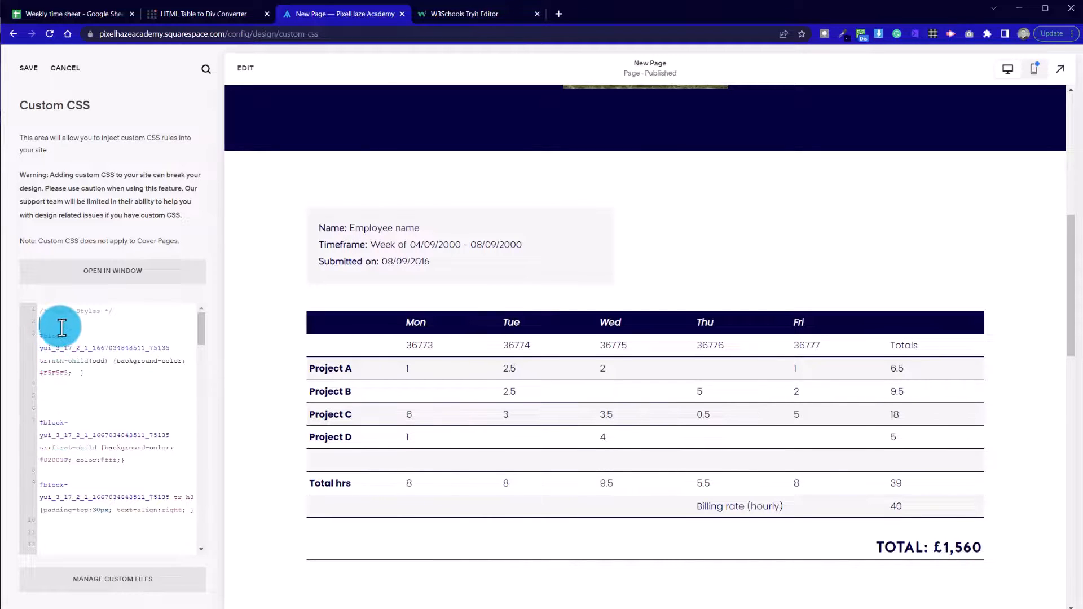
pyautogui.scroll(-3)
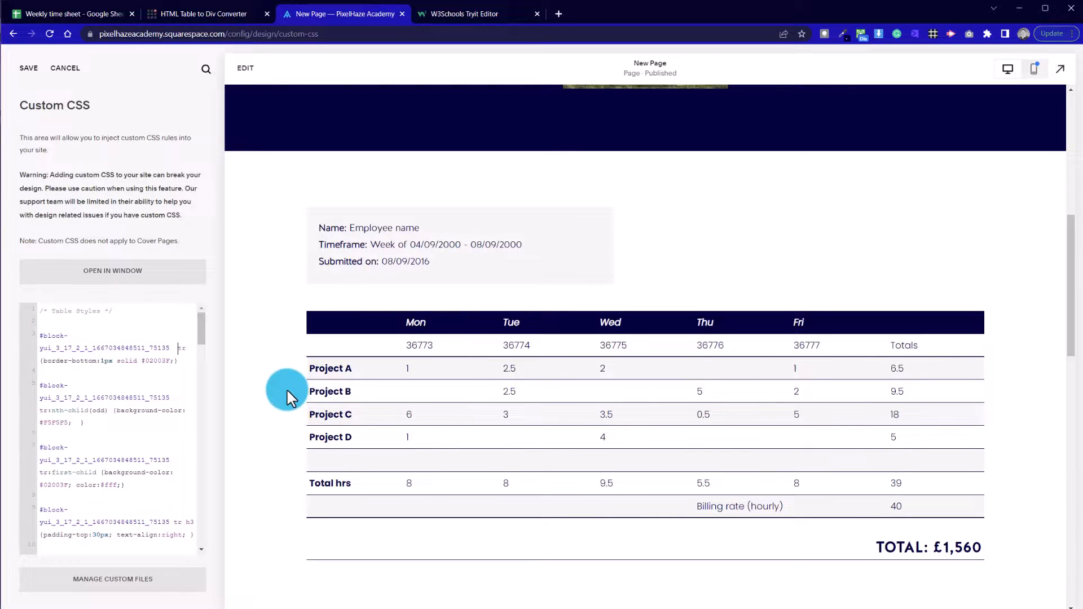
pyautogui.moveTo(891, 546)
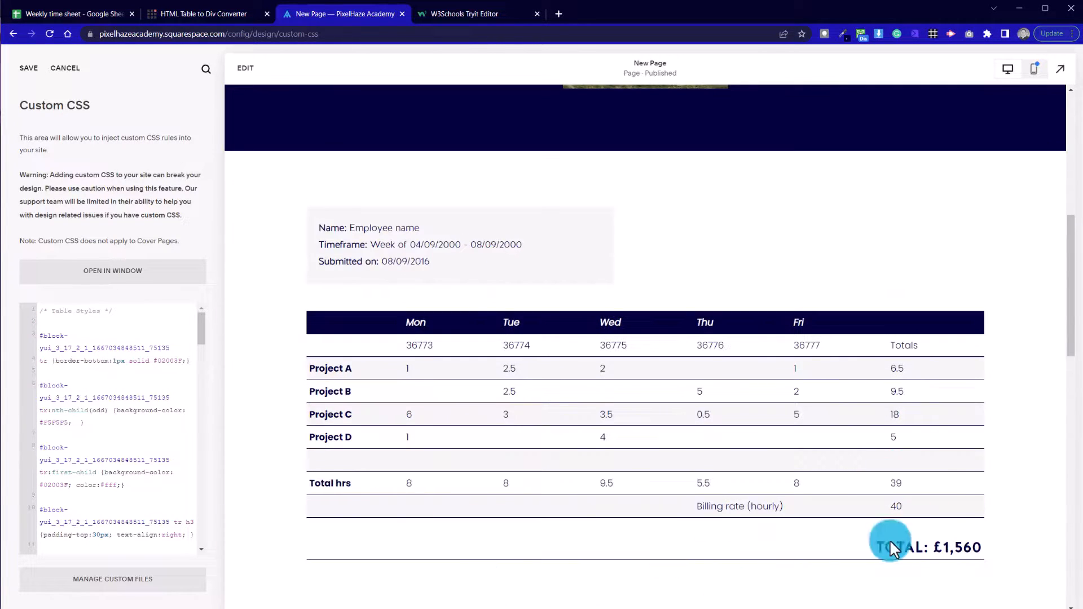
pyautogui.moveTo(697, 469)
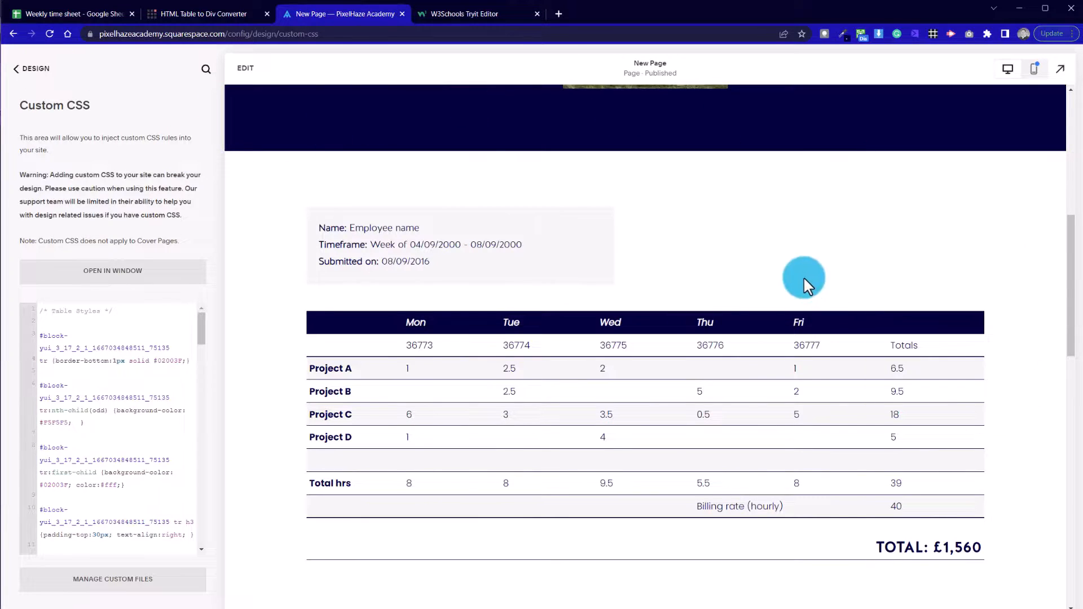
pyautogui.scroll(3)
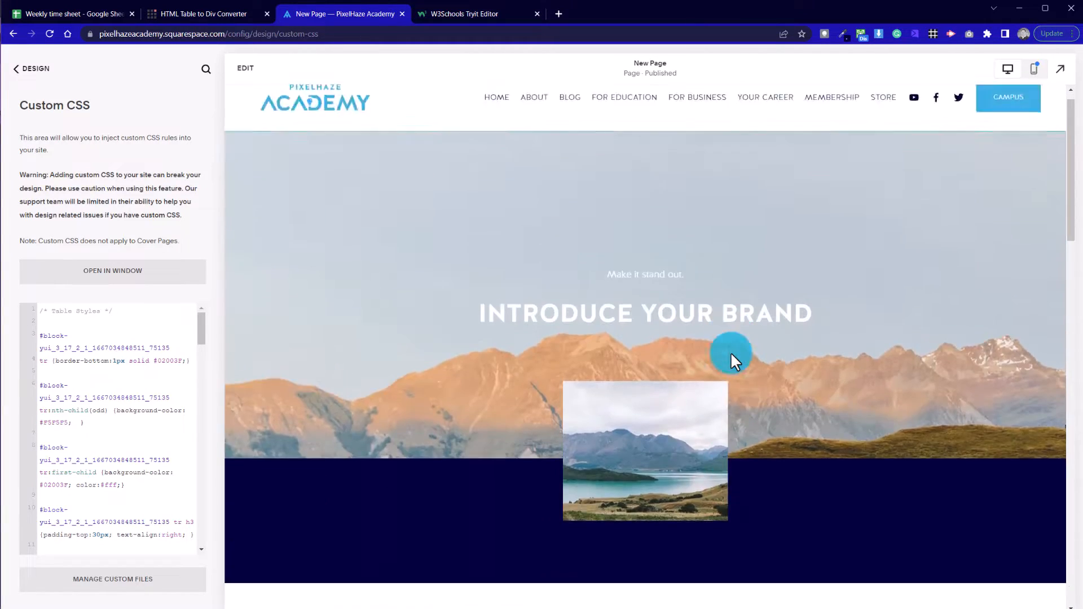
pyautogui.scroll(-3)
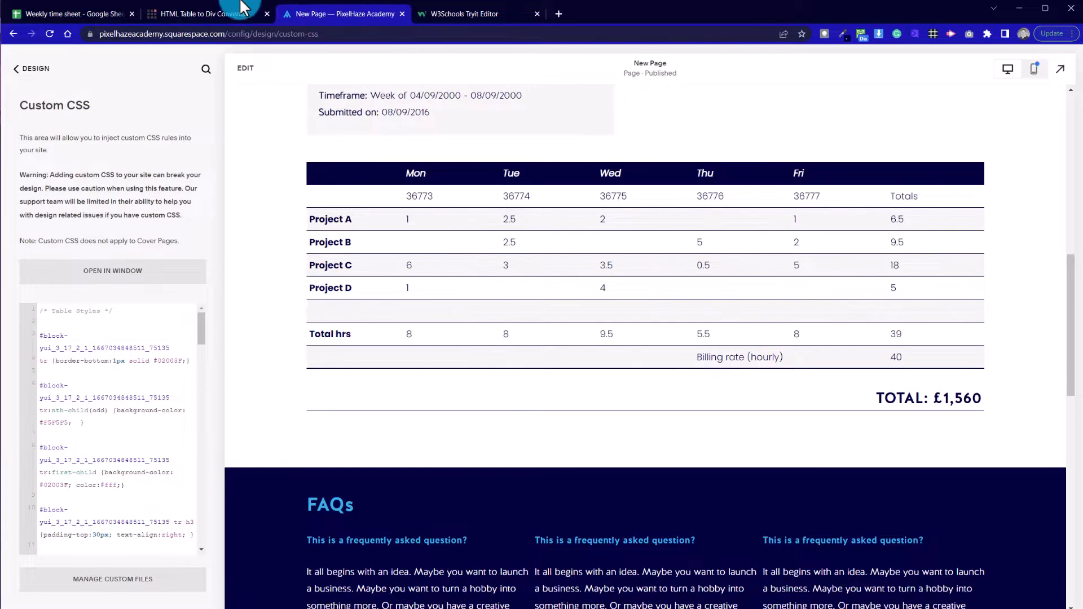
pyautogui.click(201, 13)
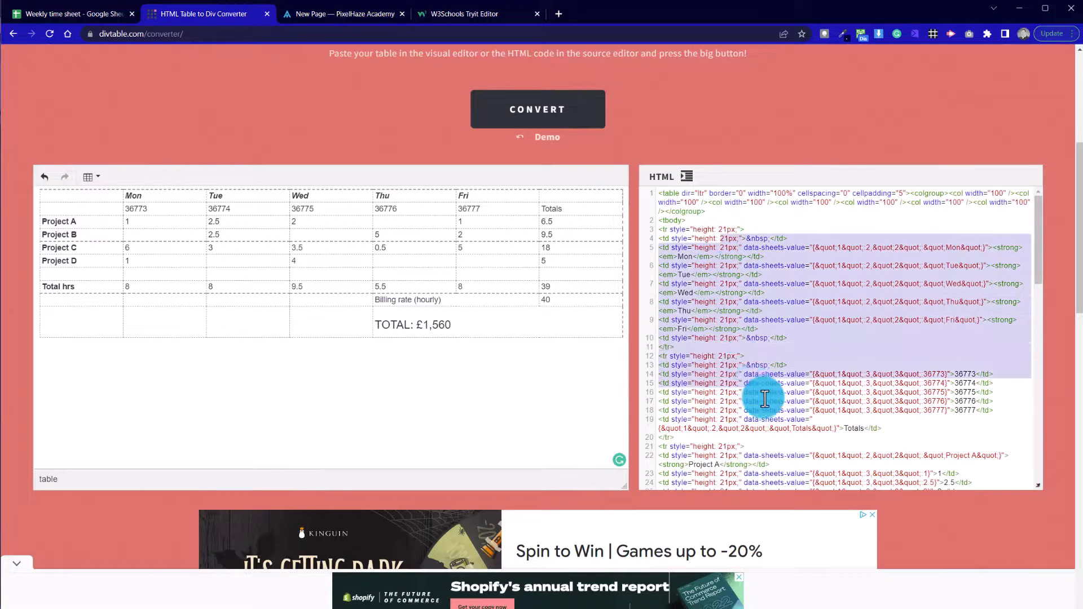
pyautogui.click(342, 14)
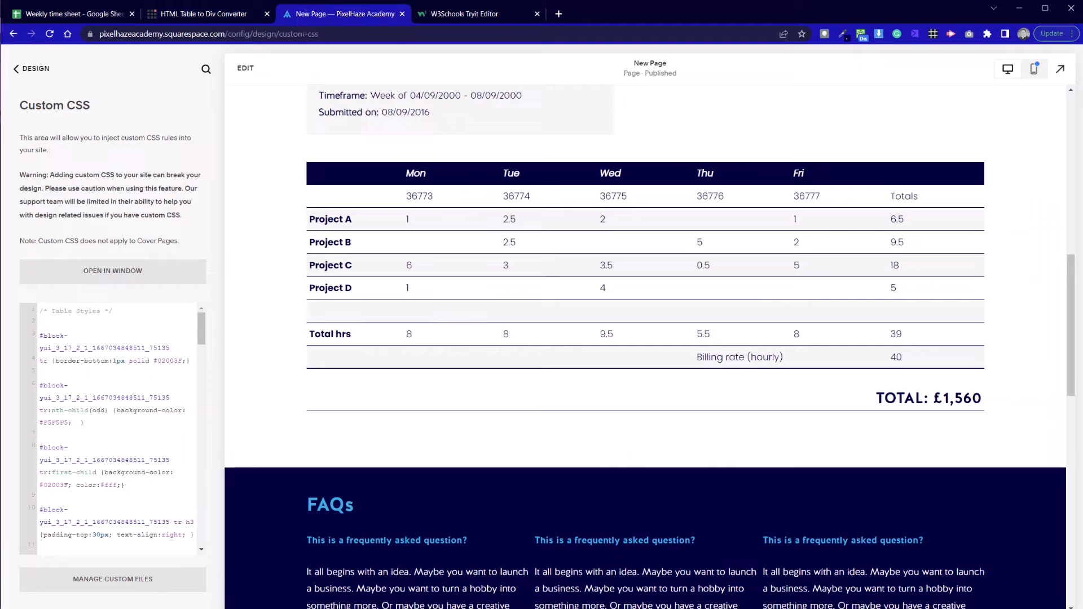